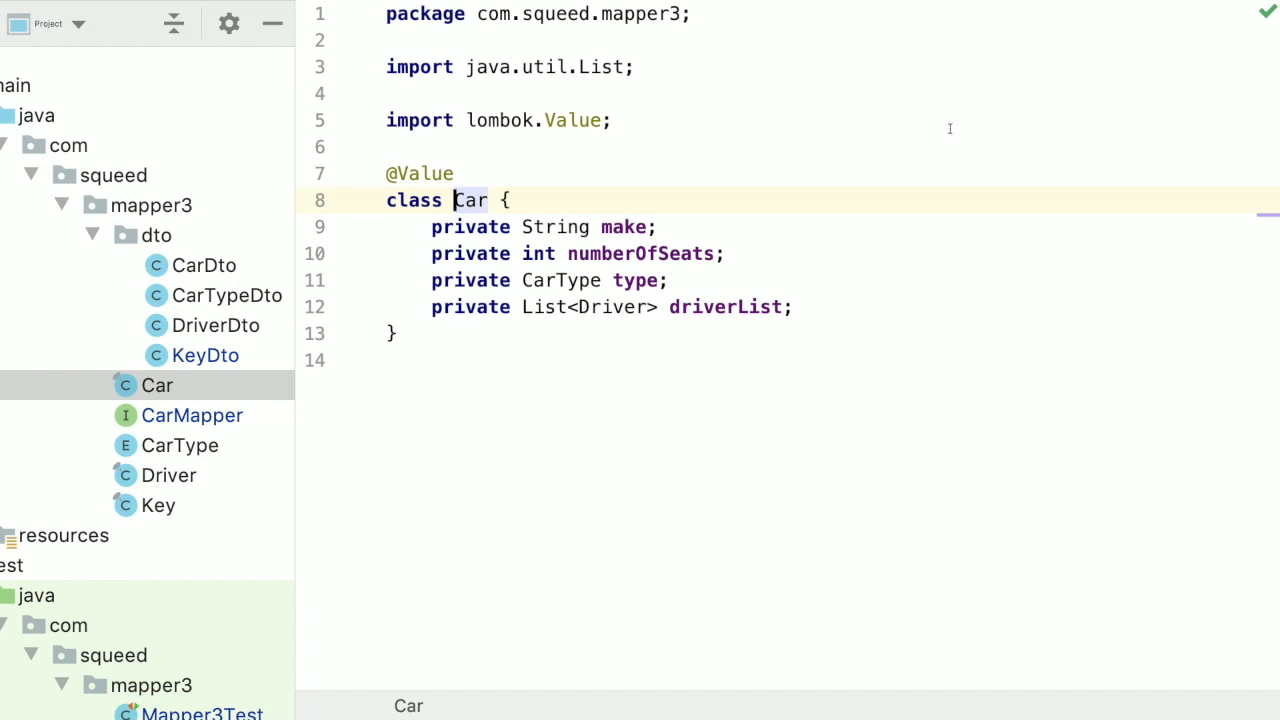
pyautogui.moveTo(592, 194)
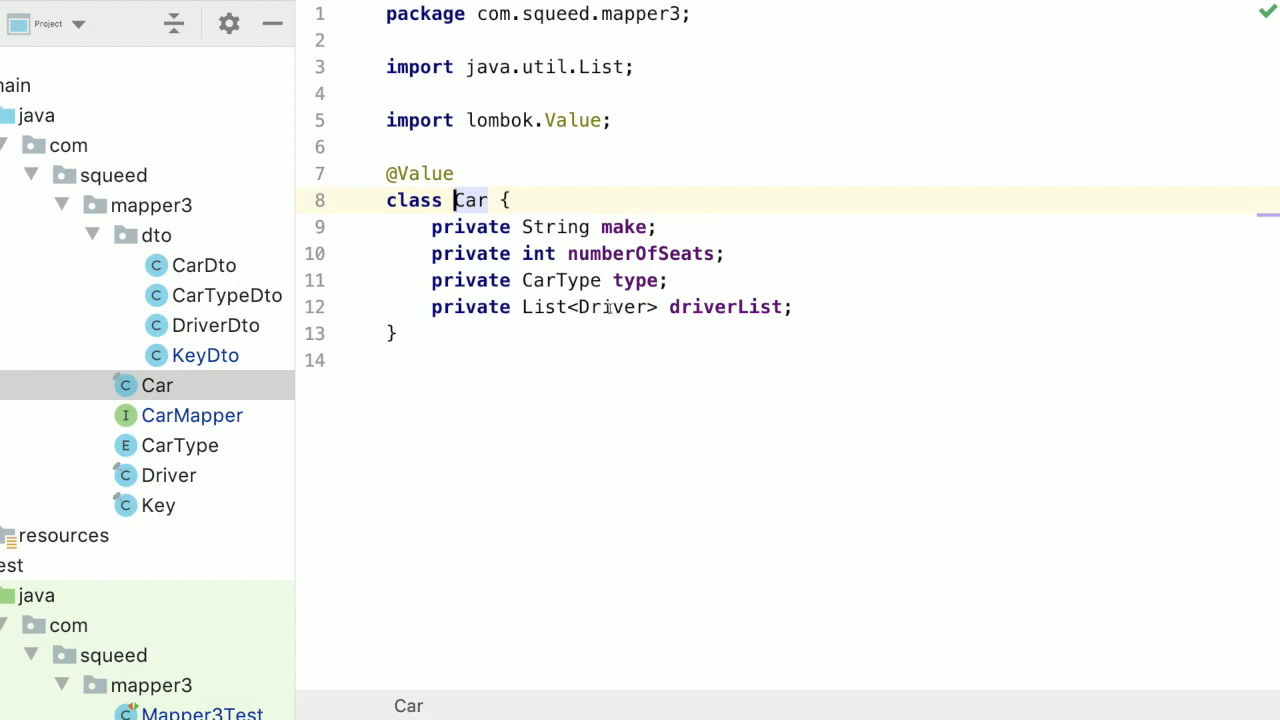
pyautogui.moveTo(610, 308)
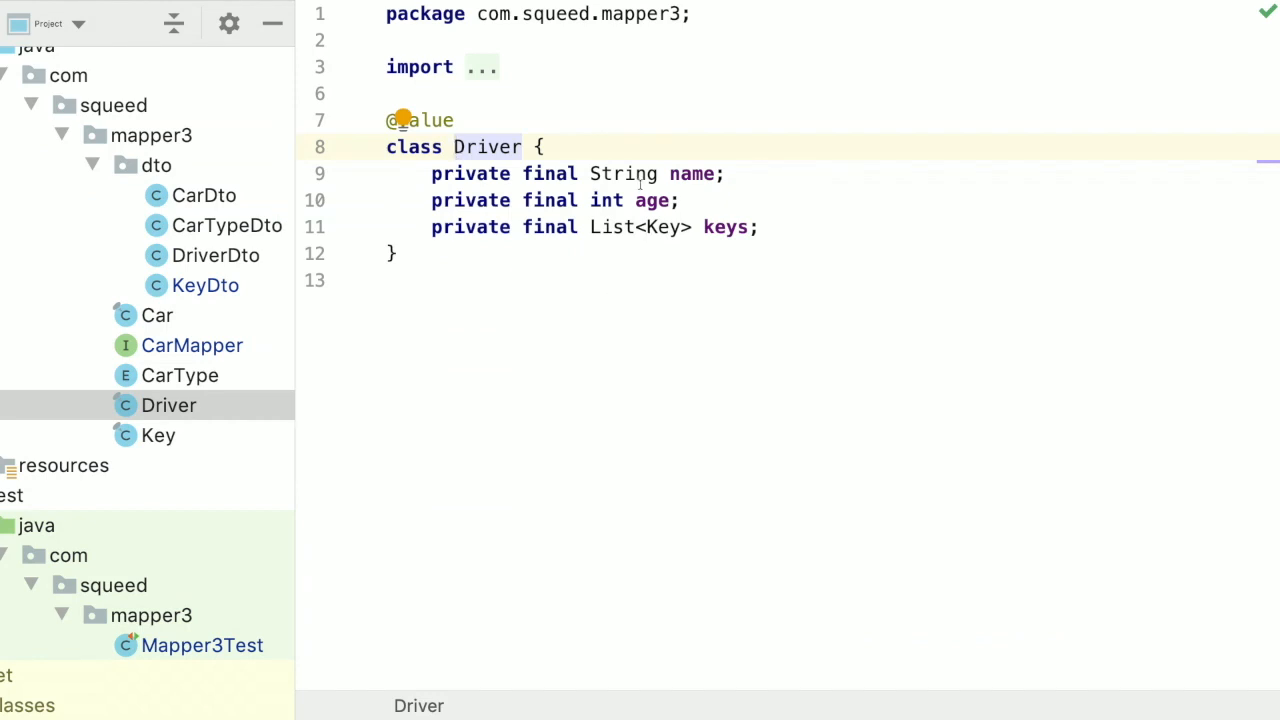
pyautogui.moveTo(678, 180)
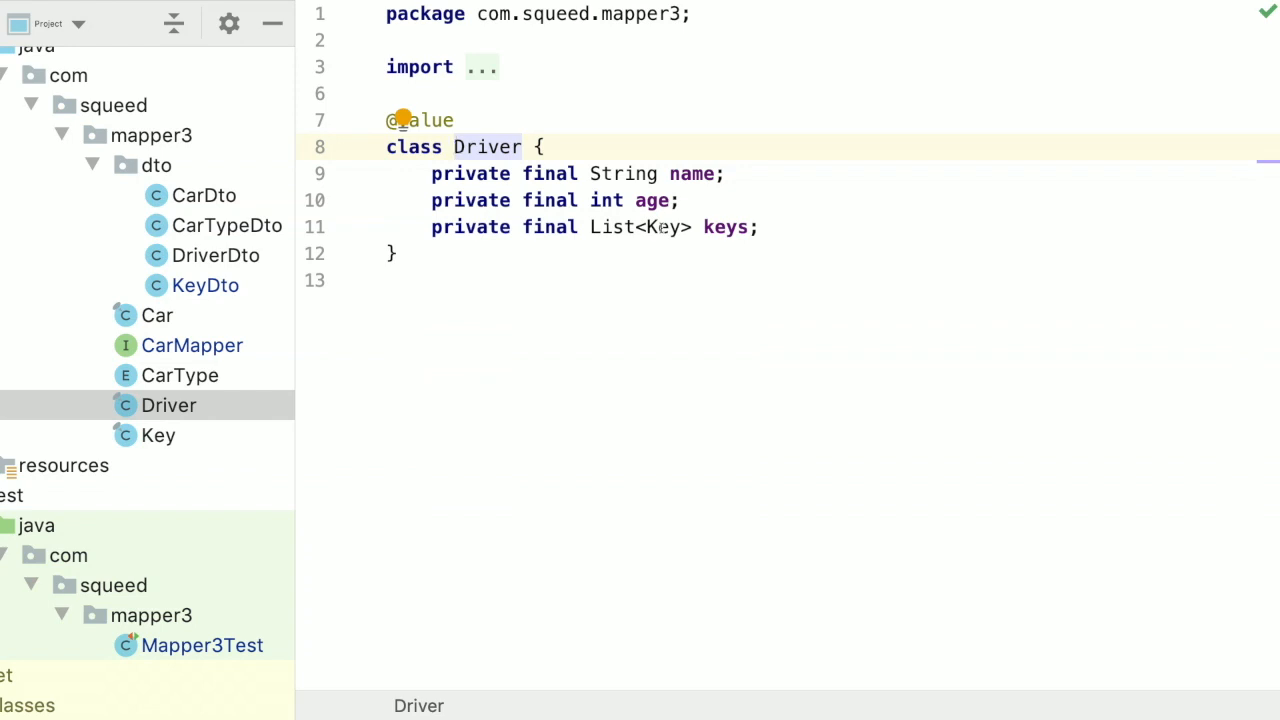
pyautogui.moveTo(662, 228)
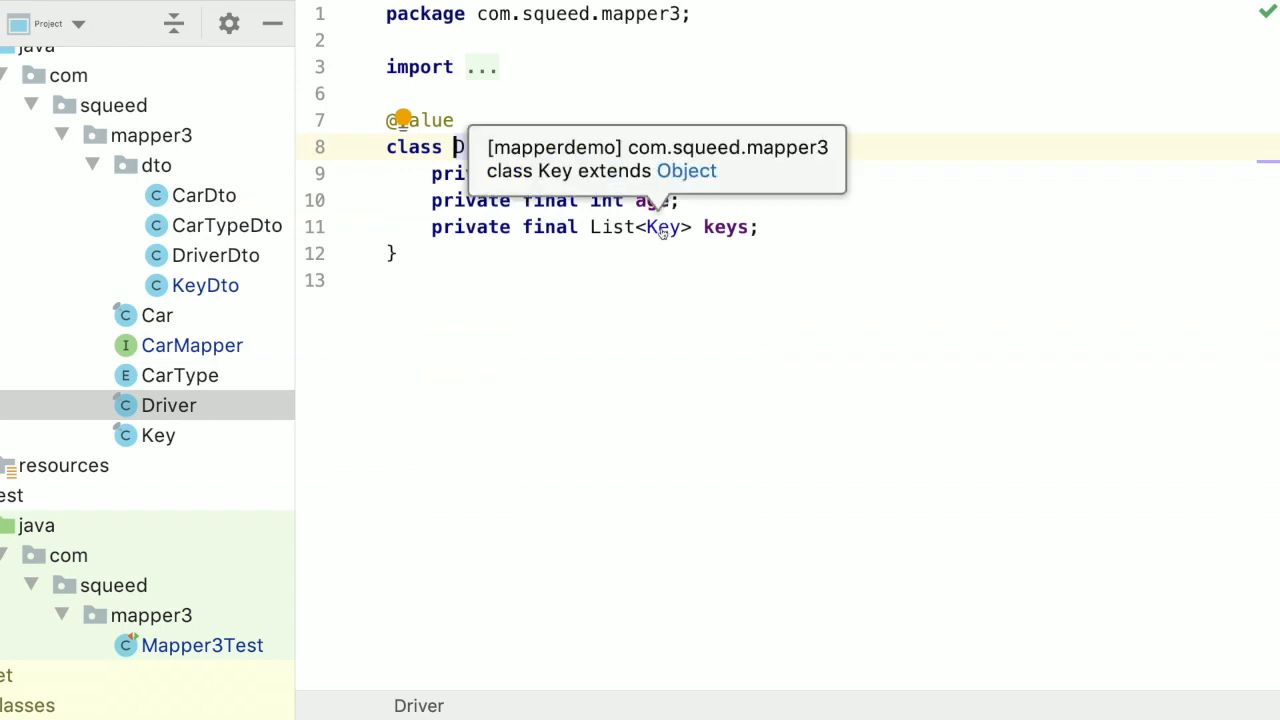
pyautogui.click(158, 436)
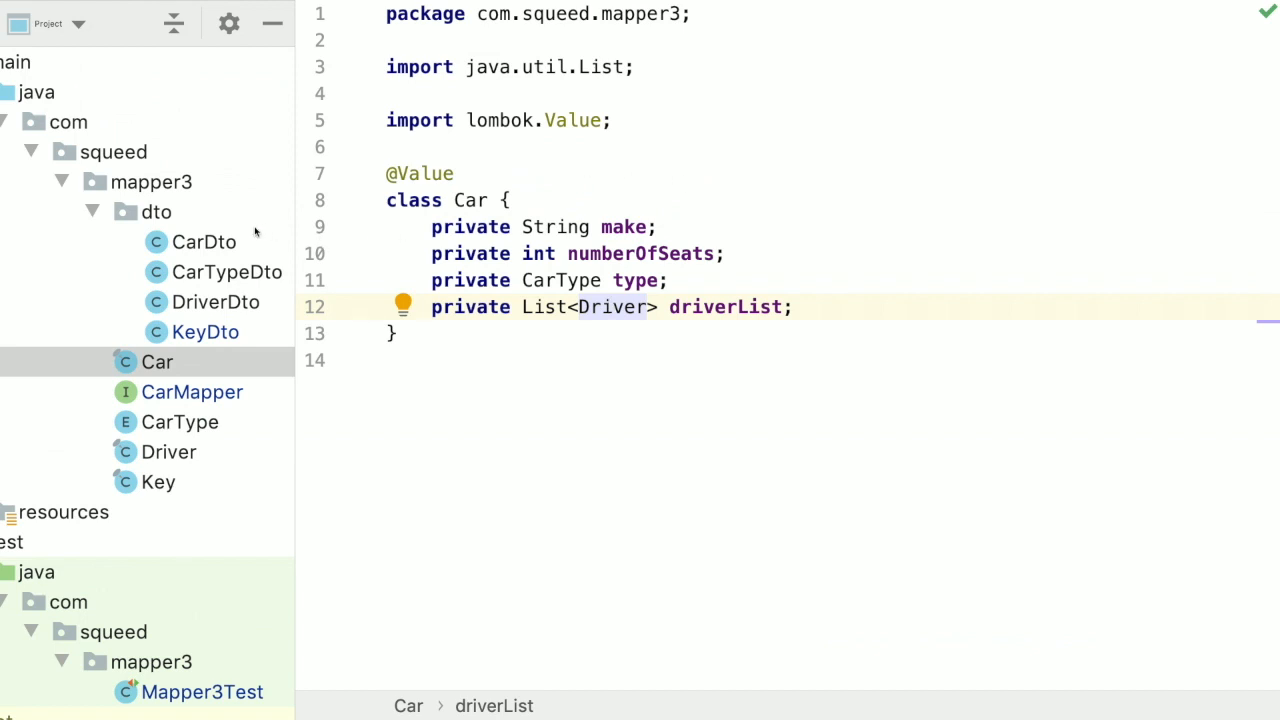
pyautogui.moveTo(200, 318)
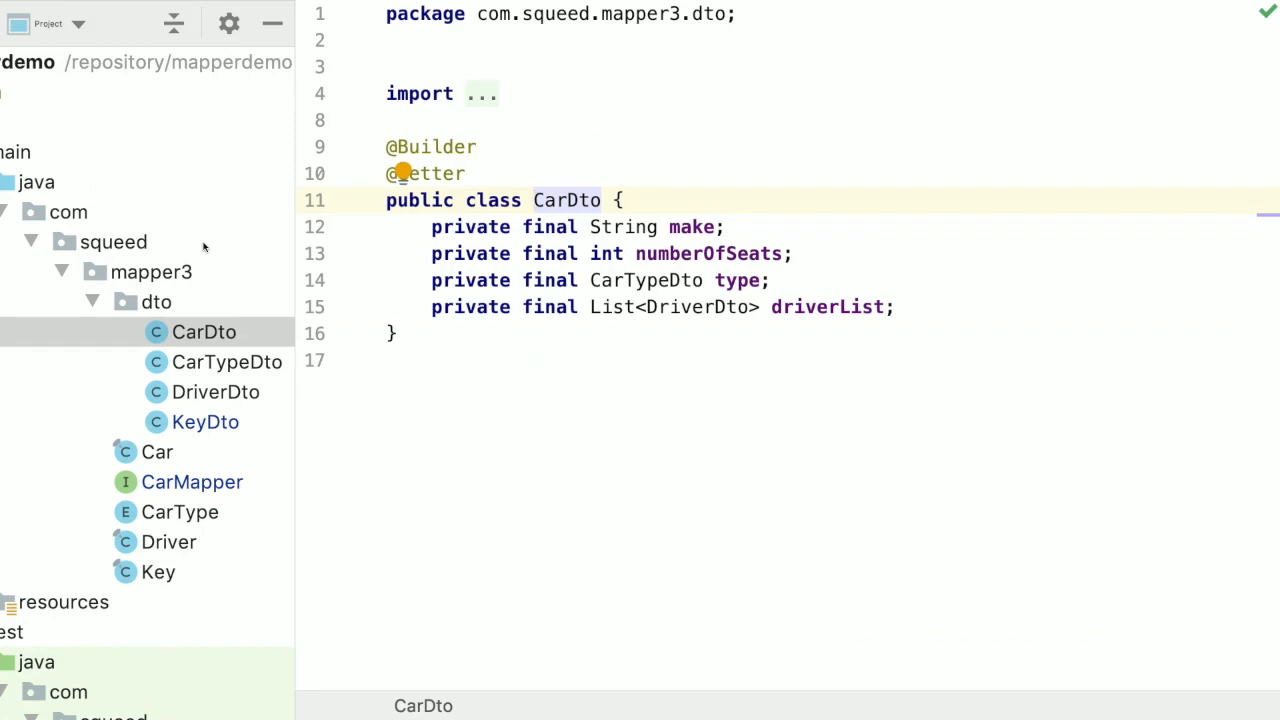
pyautogui.moveTo(204, 398)
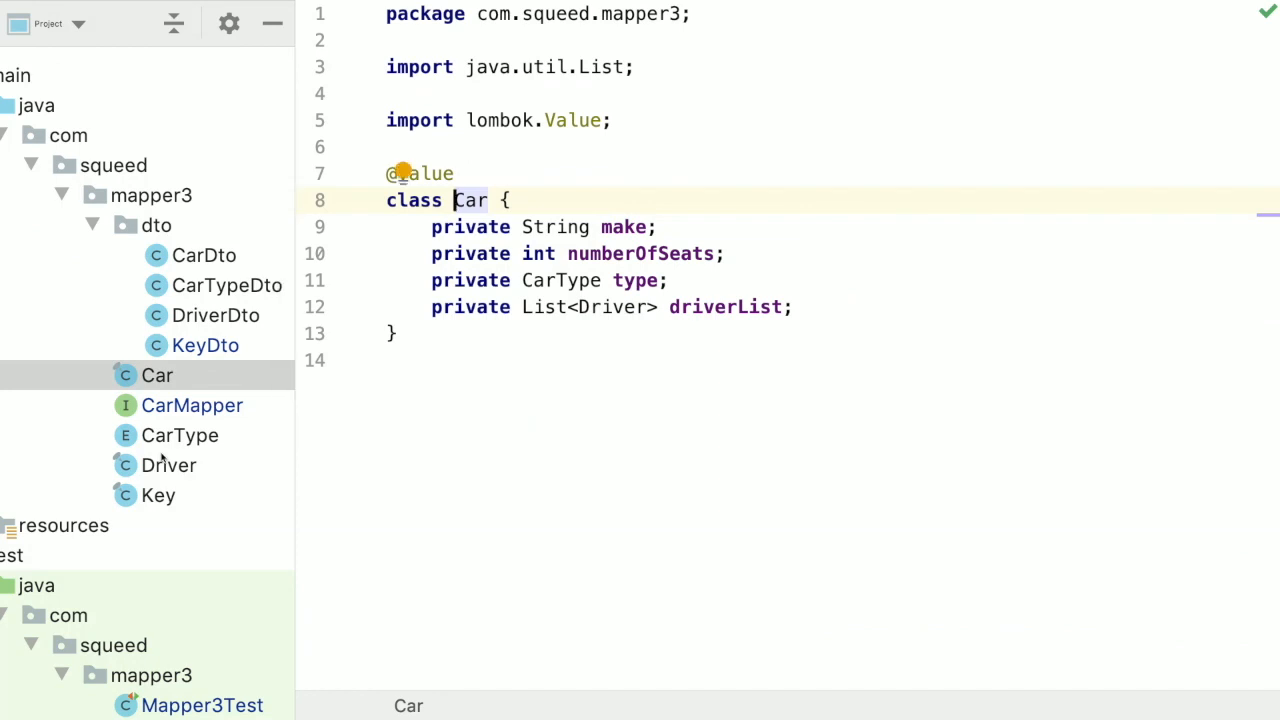
pyautogui.moveTo(224, 198)
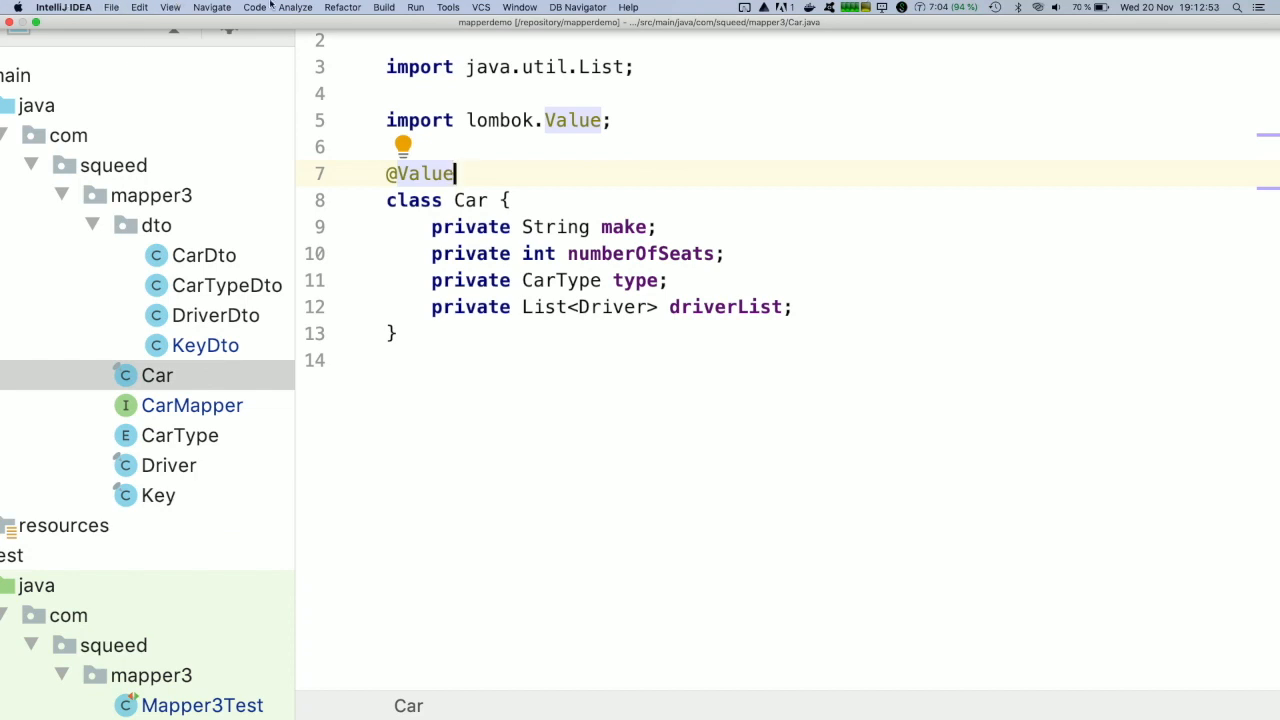
pyautogui.click(342, 8)
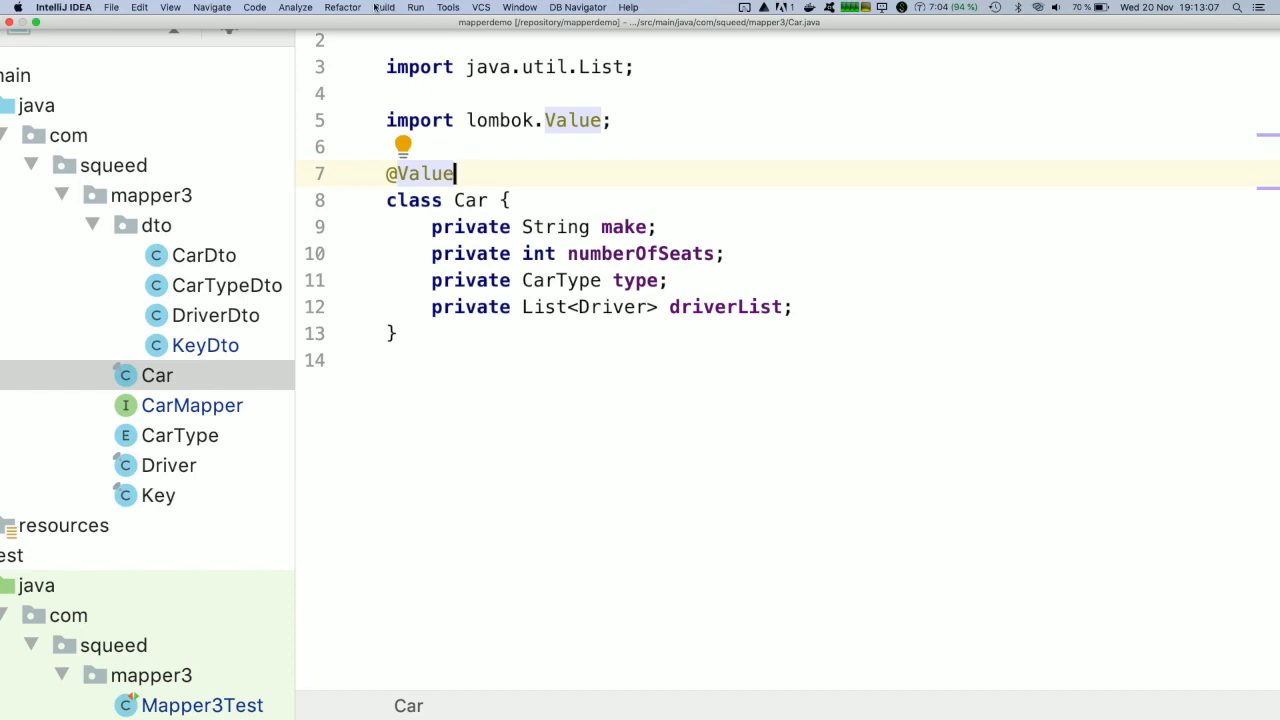
pyautogui.click(342, 8)
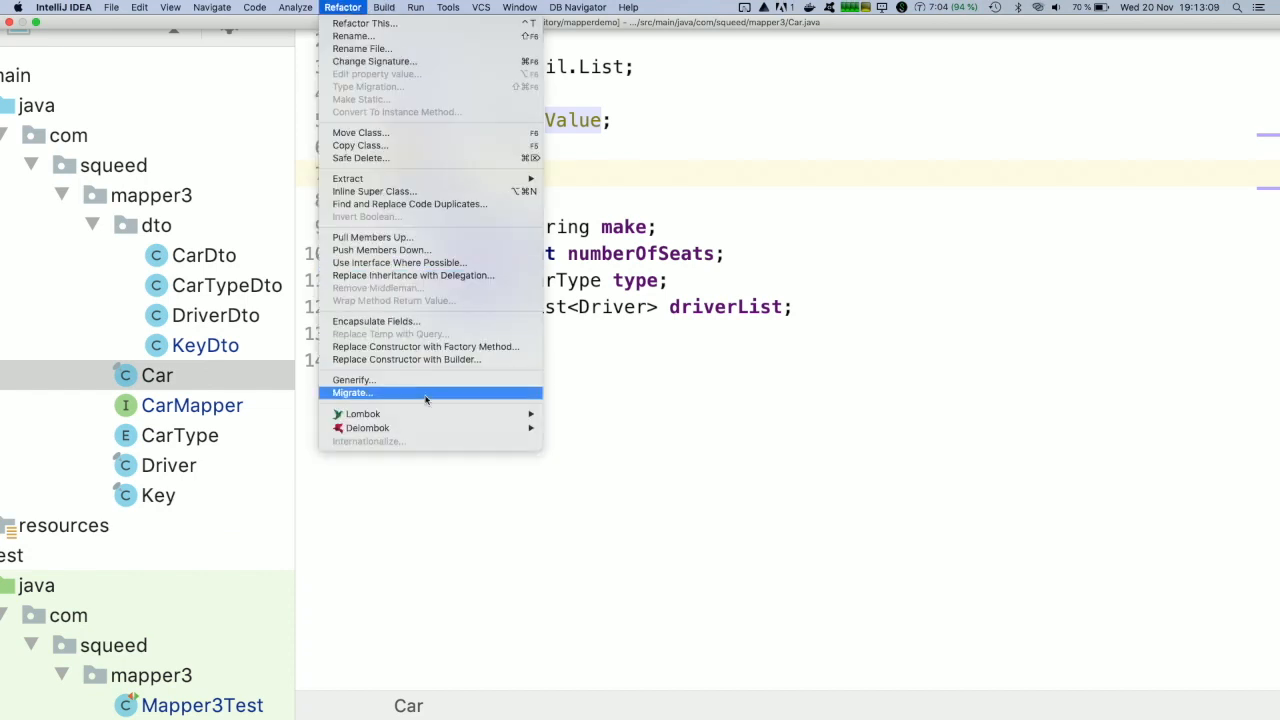
pyautogui.moveTo(368, 428)
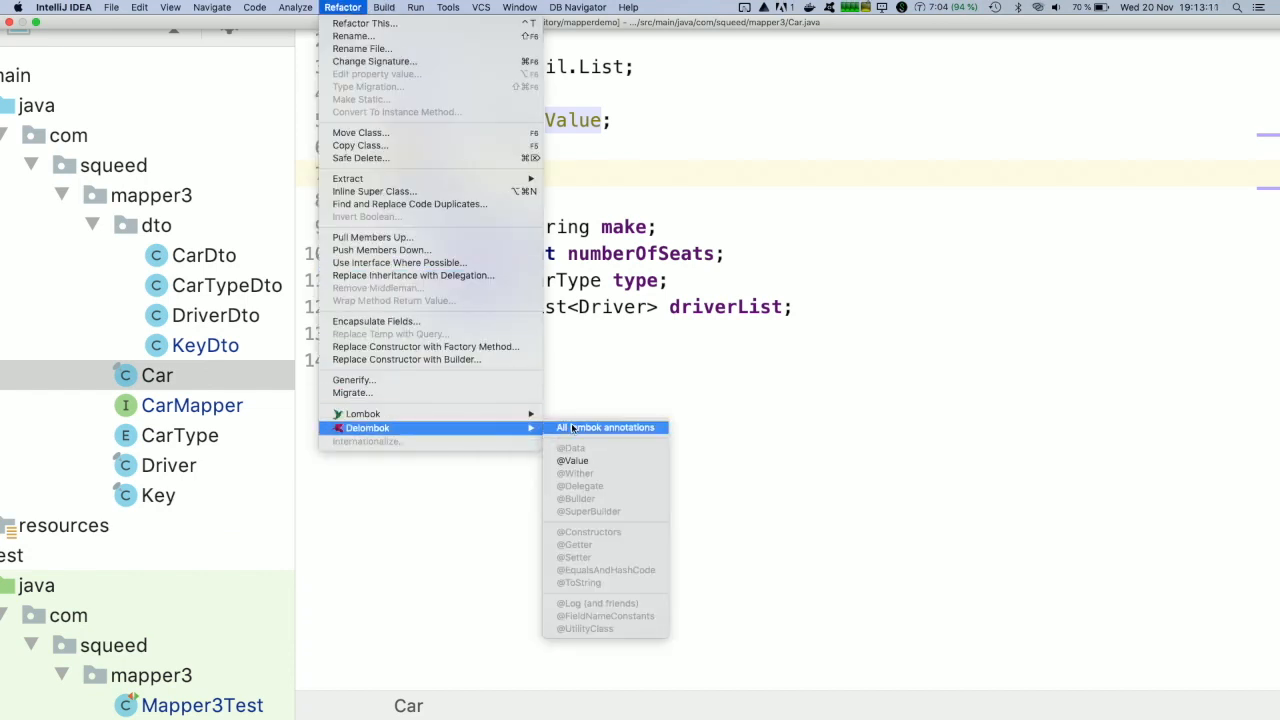
pyautogui.click(608, 428)
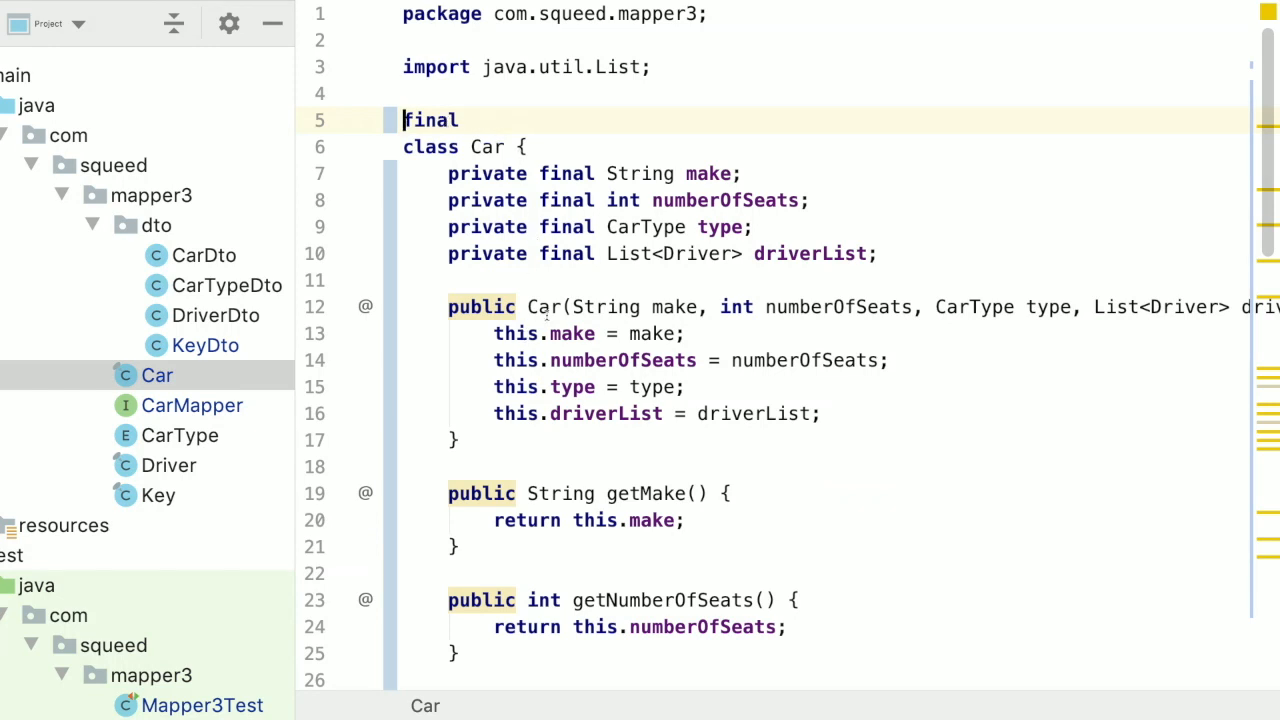
# Scroll through the expanded Car code to review the generated members.
pyautogui.scroll(-3)
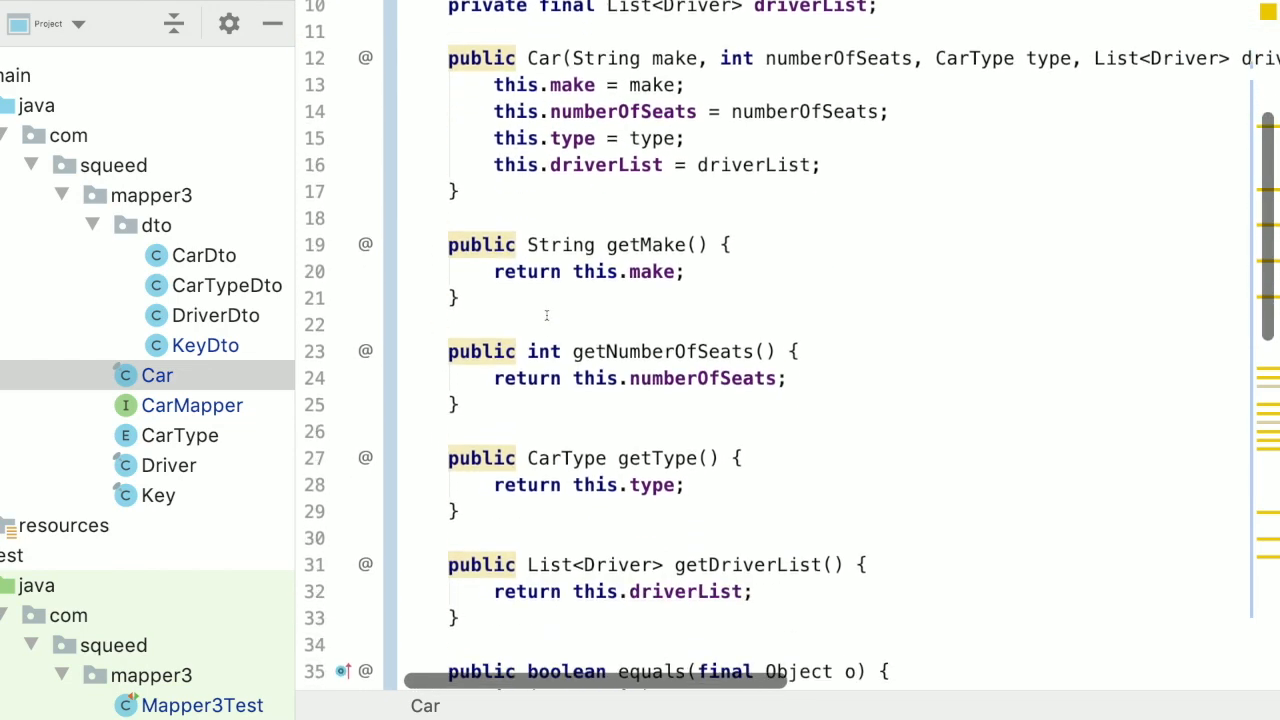
pyautogui.scroll(-3)
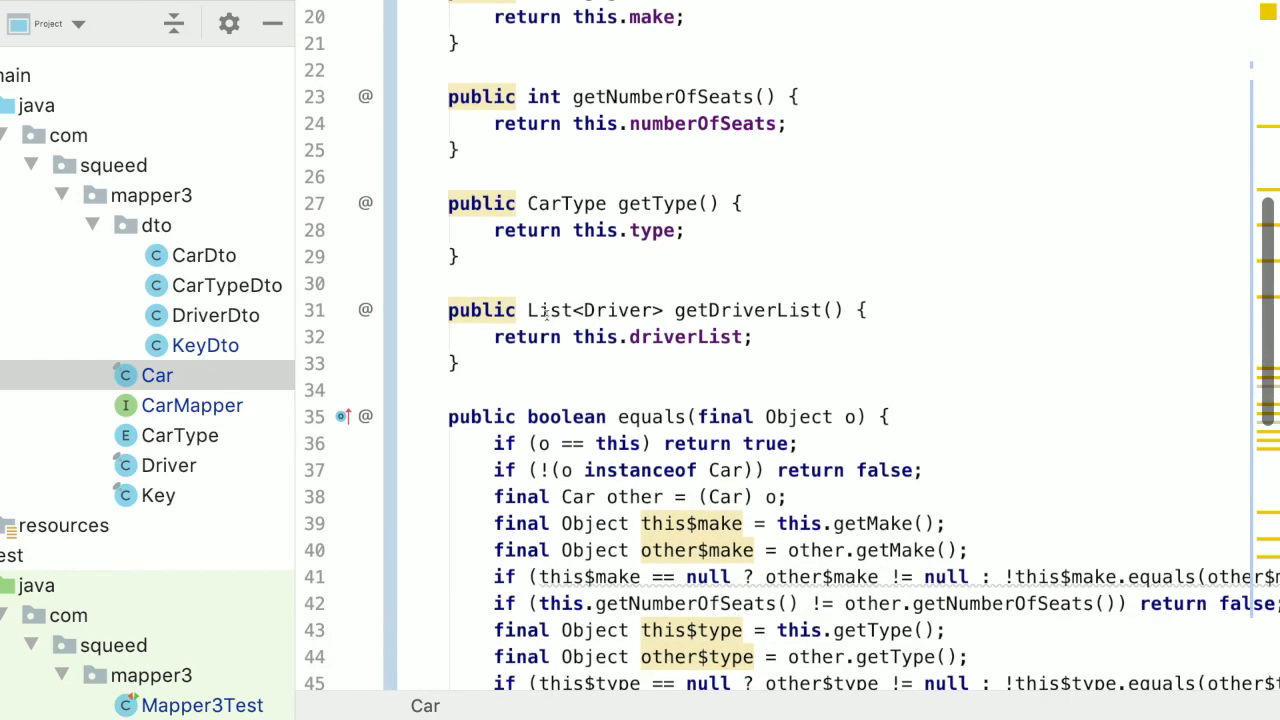
pyautogui.scroll(-3)
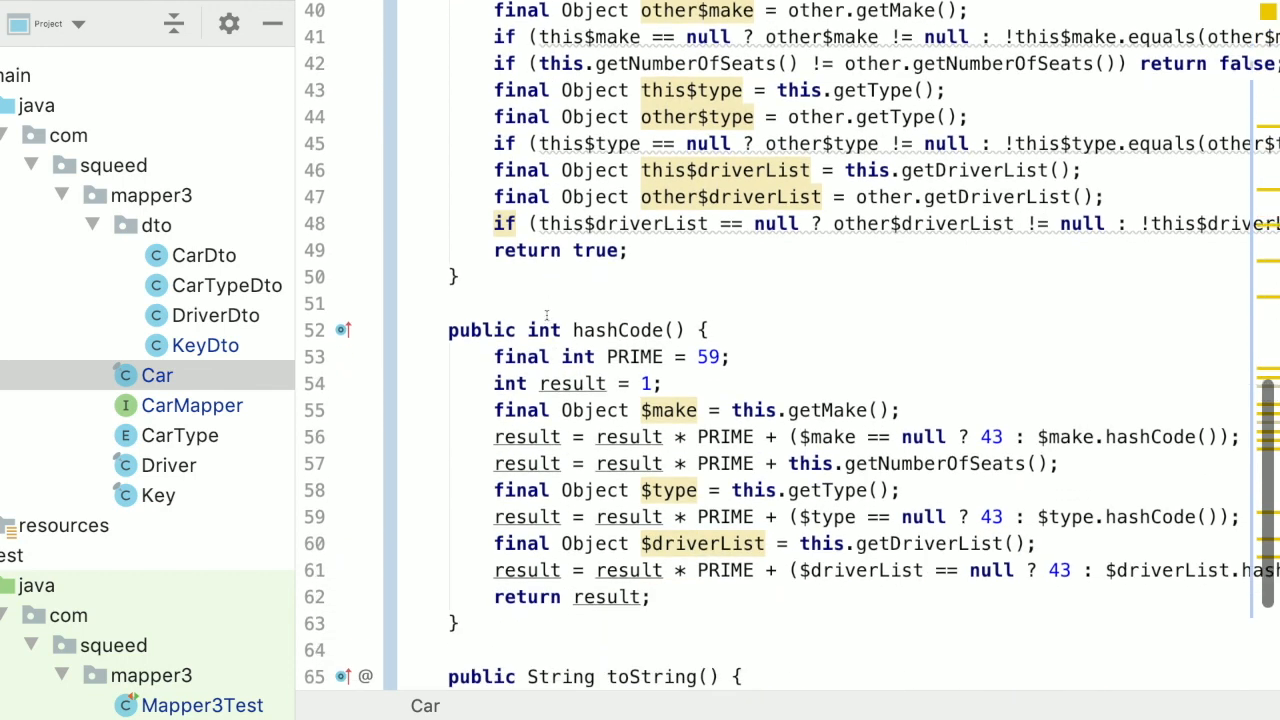
pyautogui.scroll(-3)
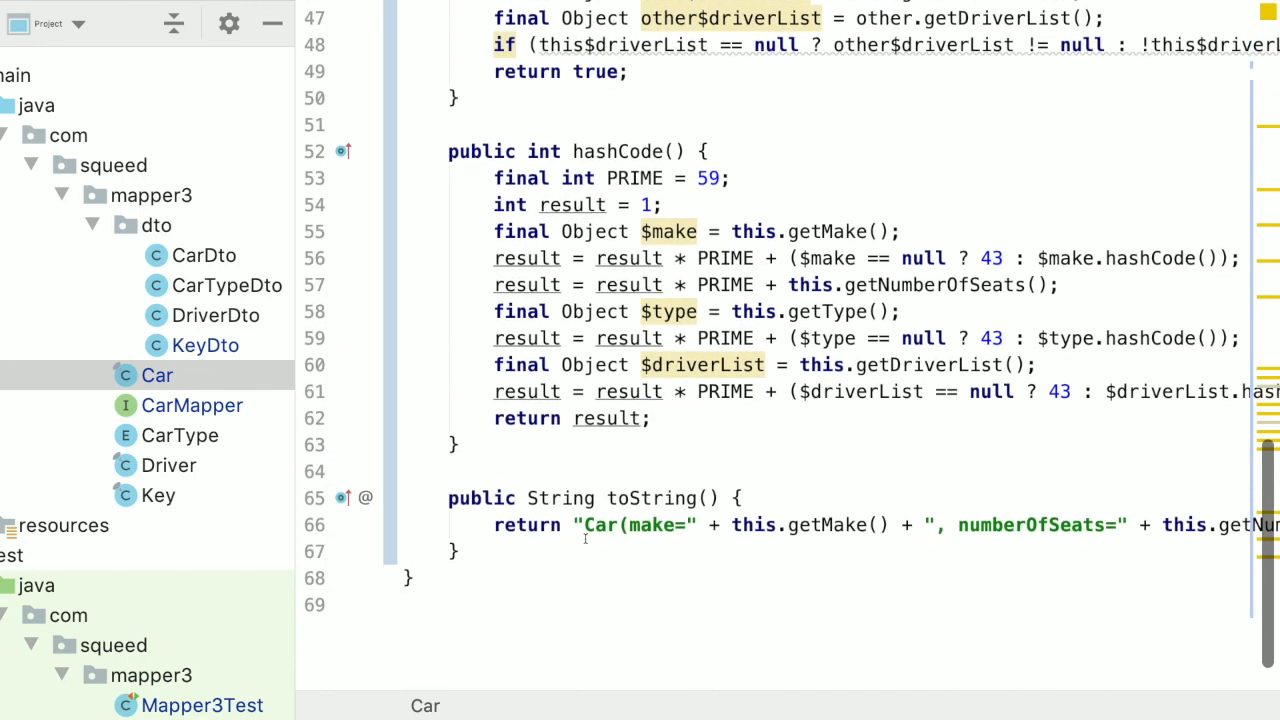
pyautogui.scroll(-3)
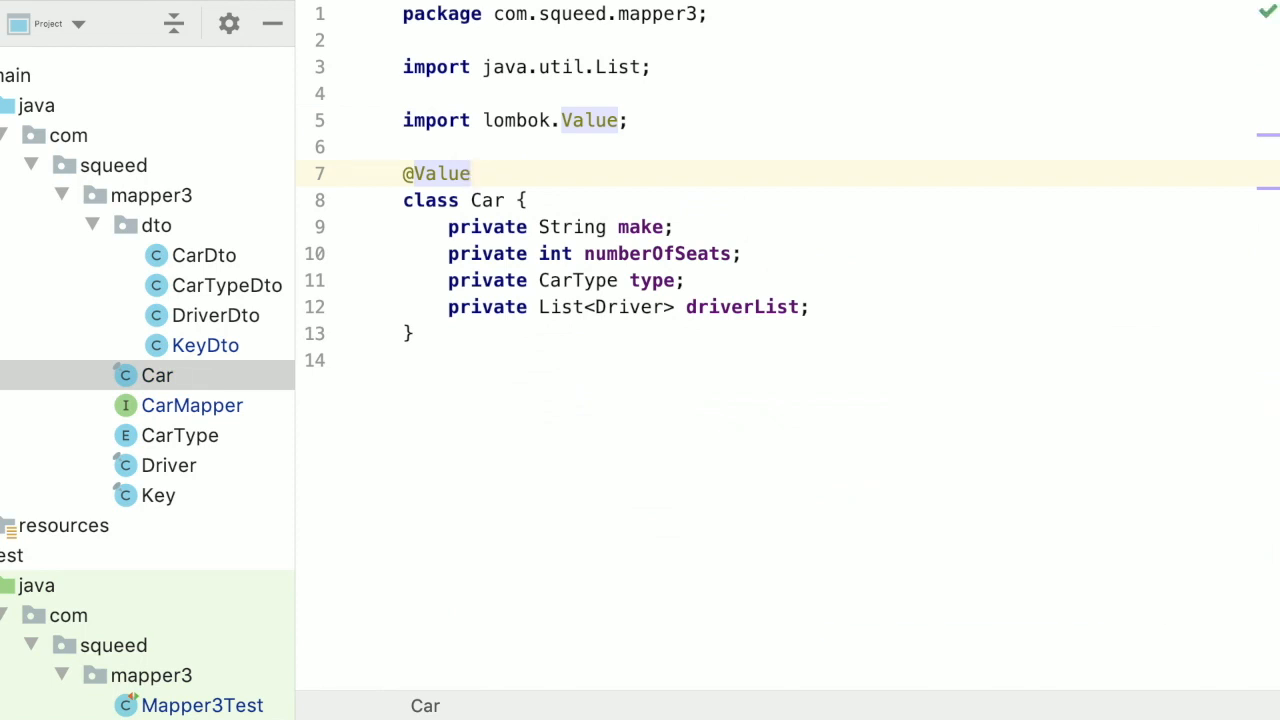
pyautogui.moveTo(198, 420)
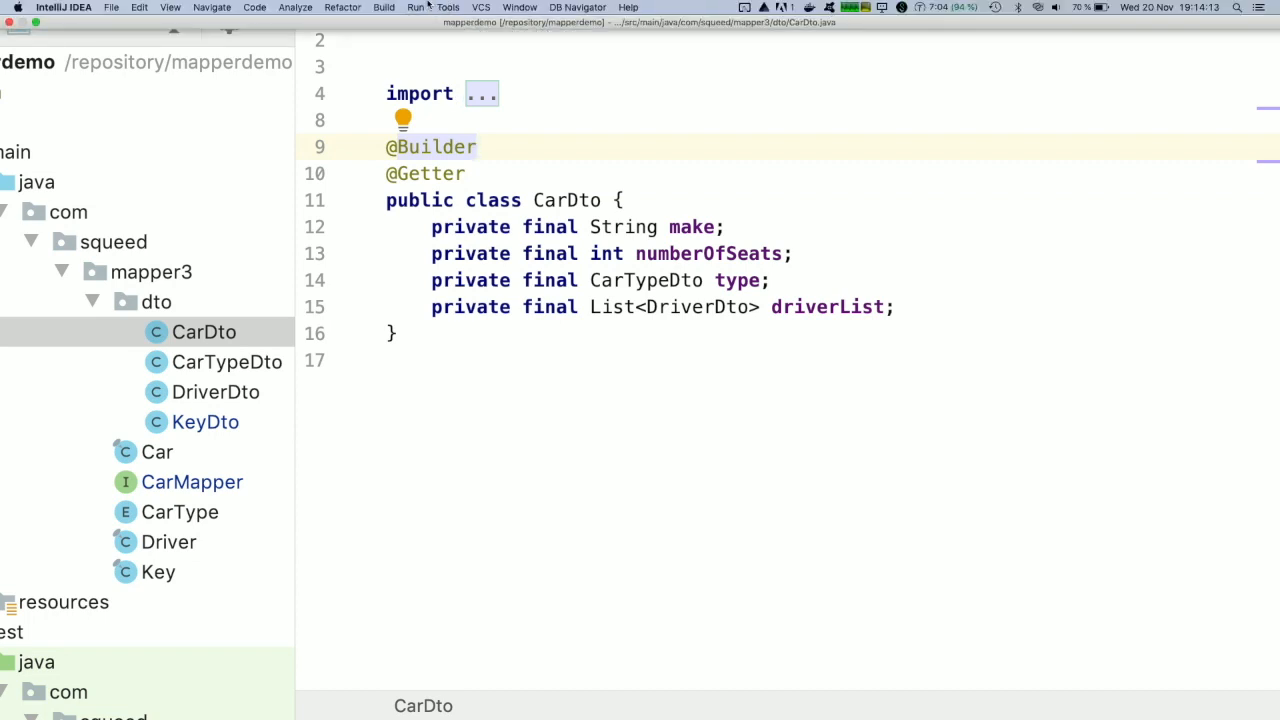
pyautogui.click(342, 8)
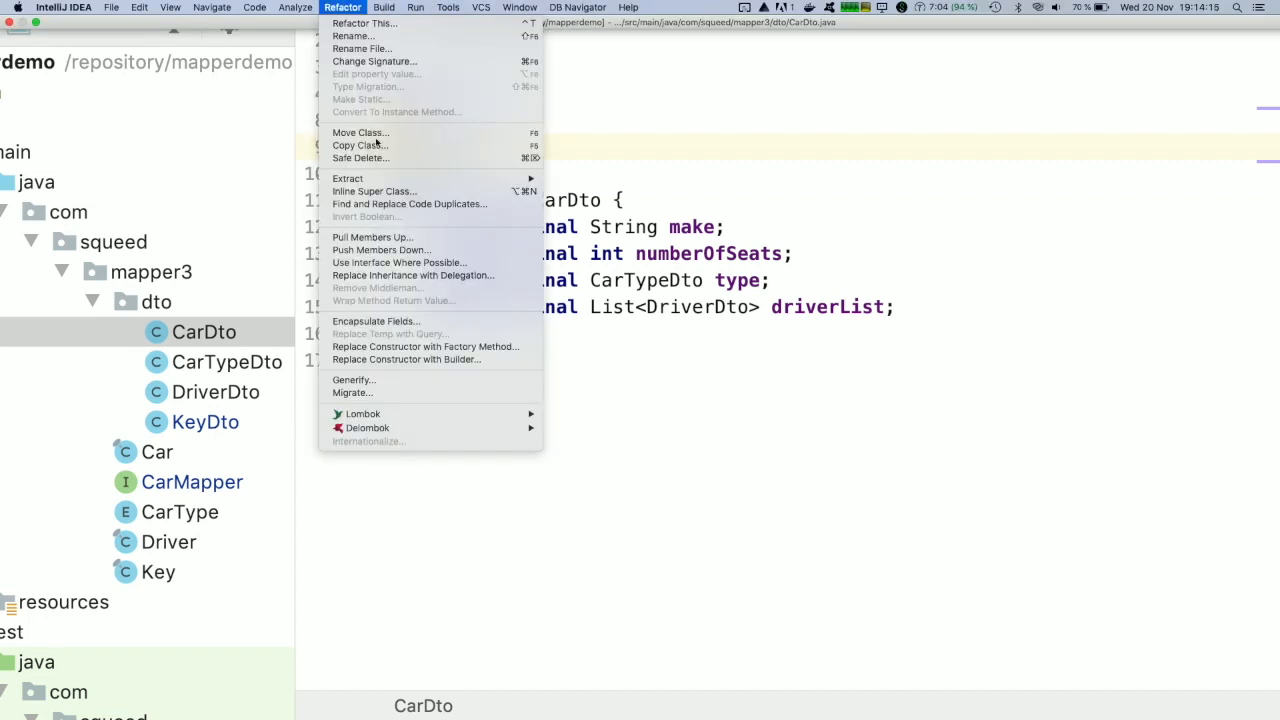
pyautogui.moveTo(368, 428)
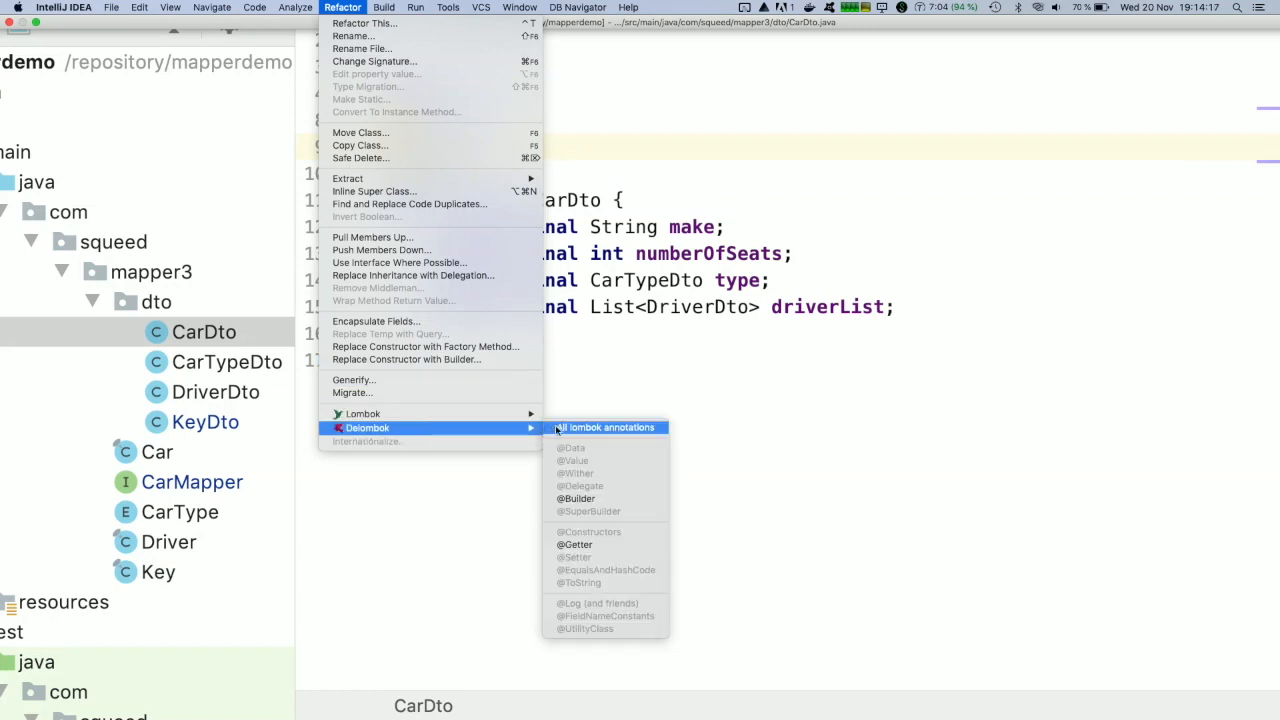
pyautogui.click(604, 428)
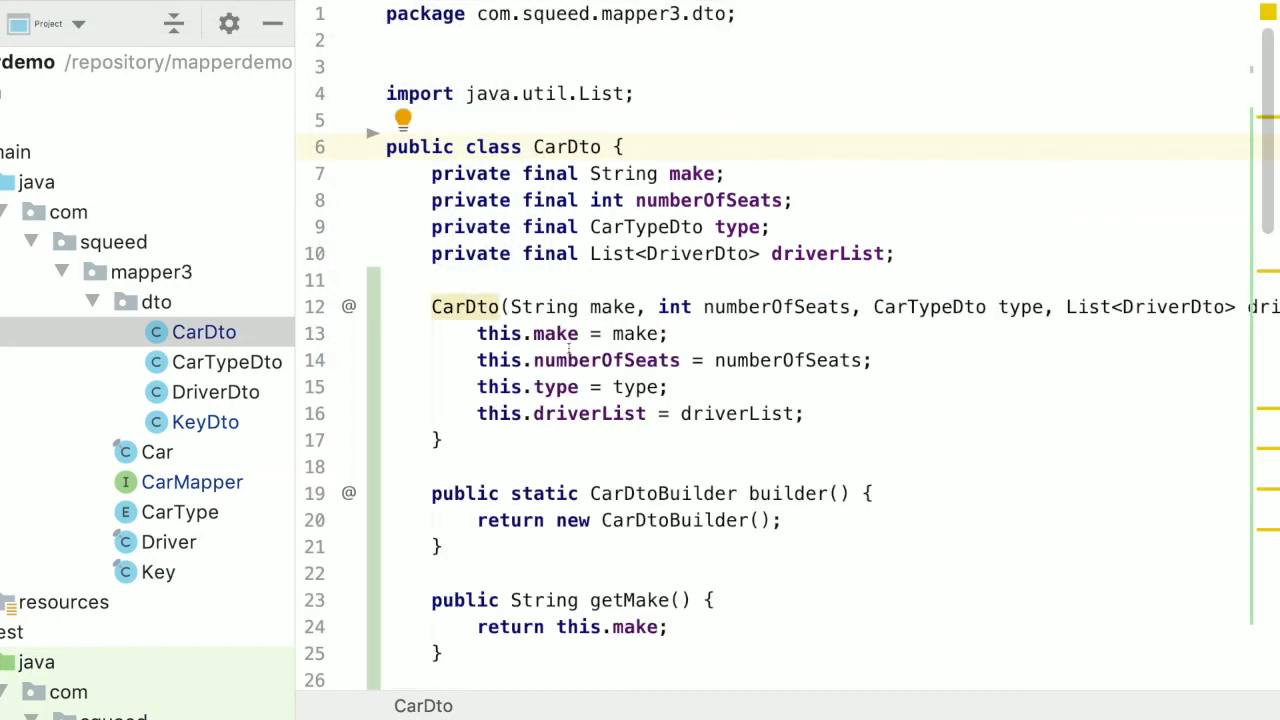
pyautogui.scroll(-3)
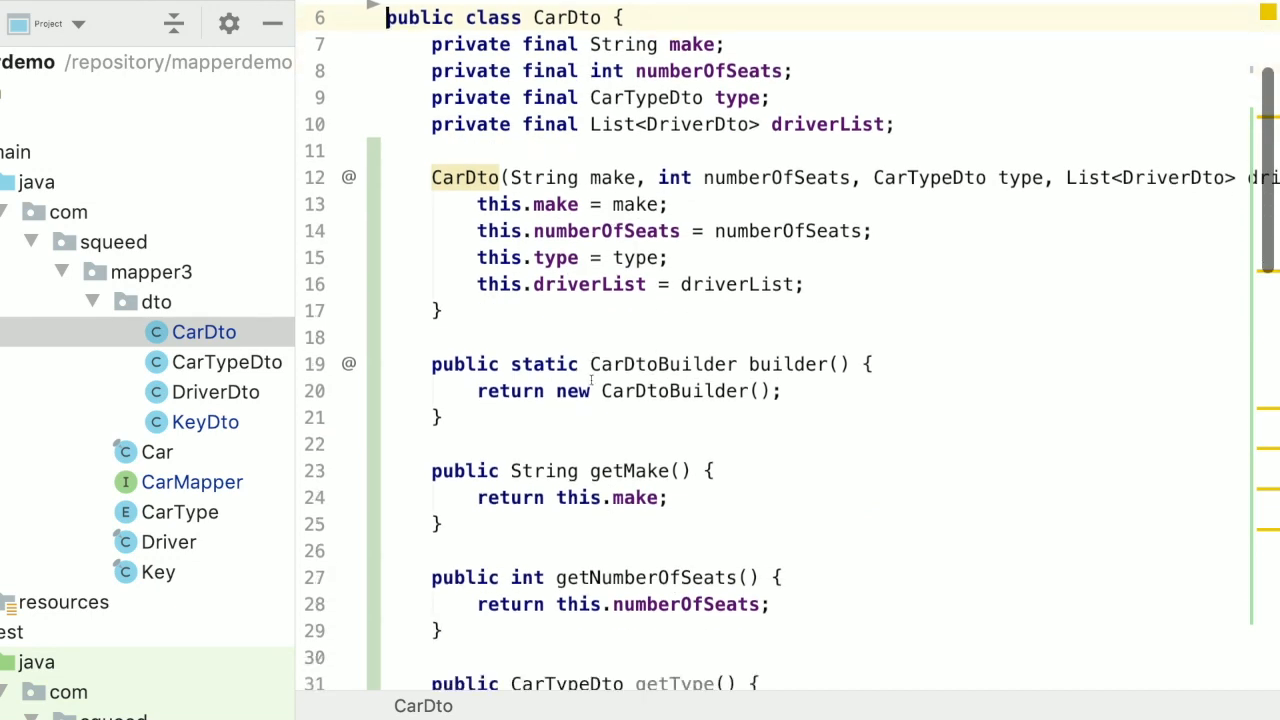
pyautogui.scroll(-3)
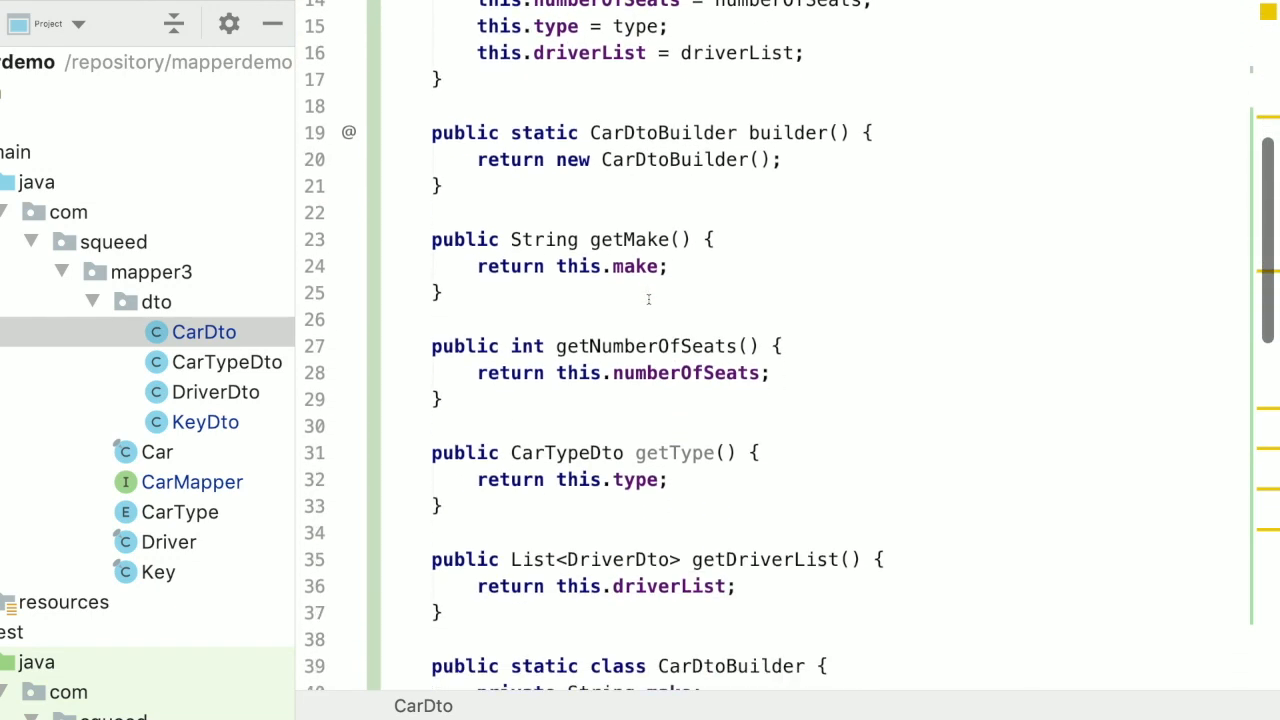
pyautogui.scroll(-3)
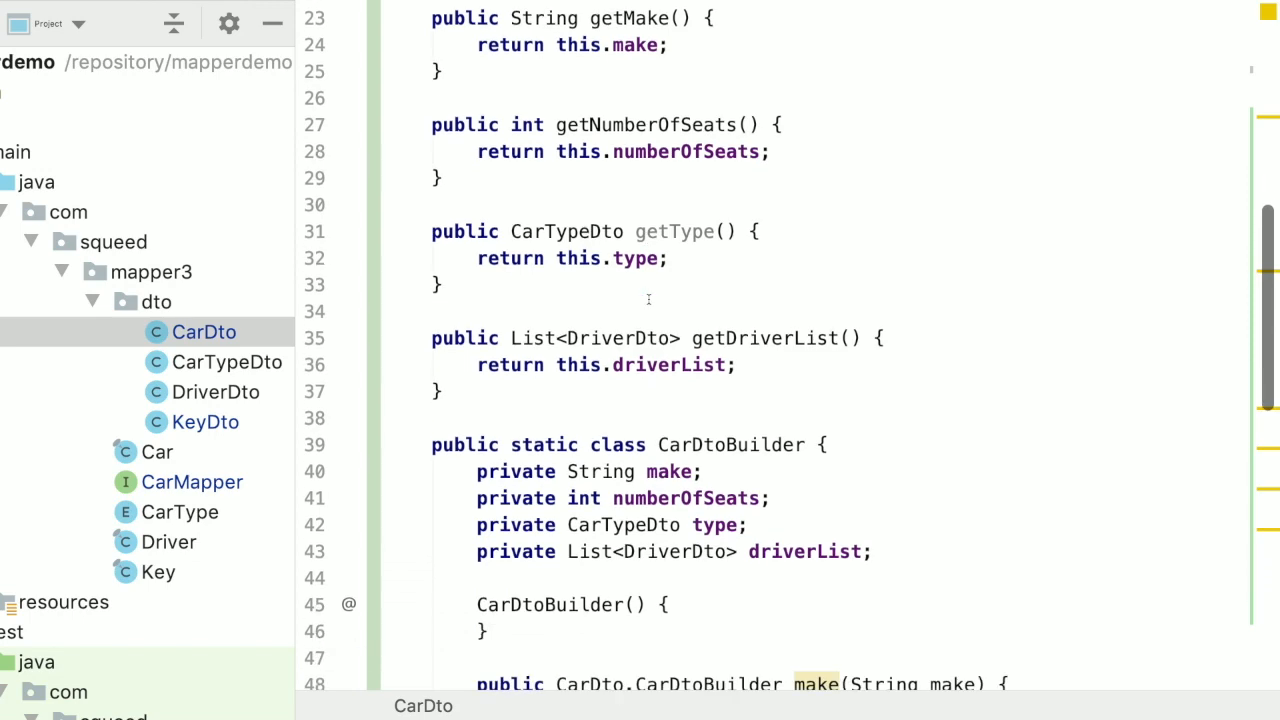
pyautogui.scroll(-3)
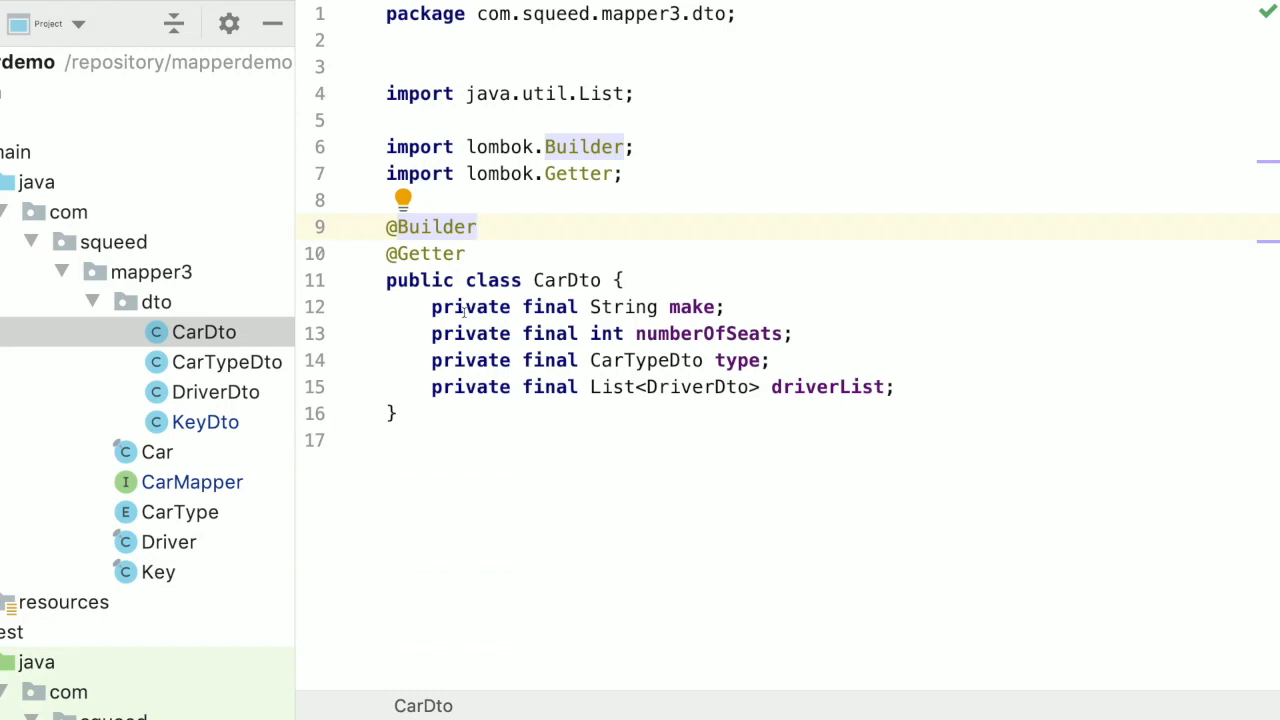
pyautogui.moveTo(280, 416)
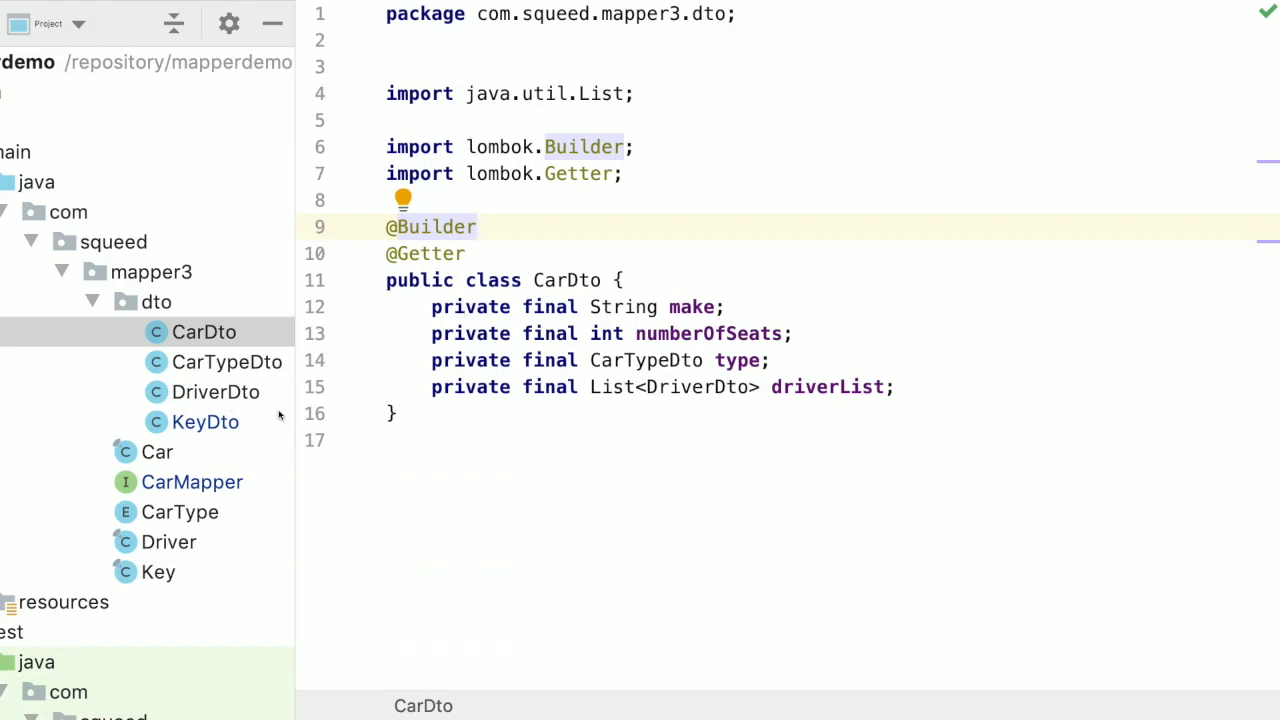
pyautogui.moveTo(272, 420)
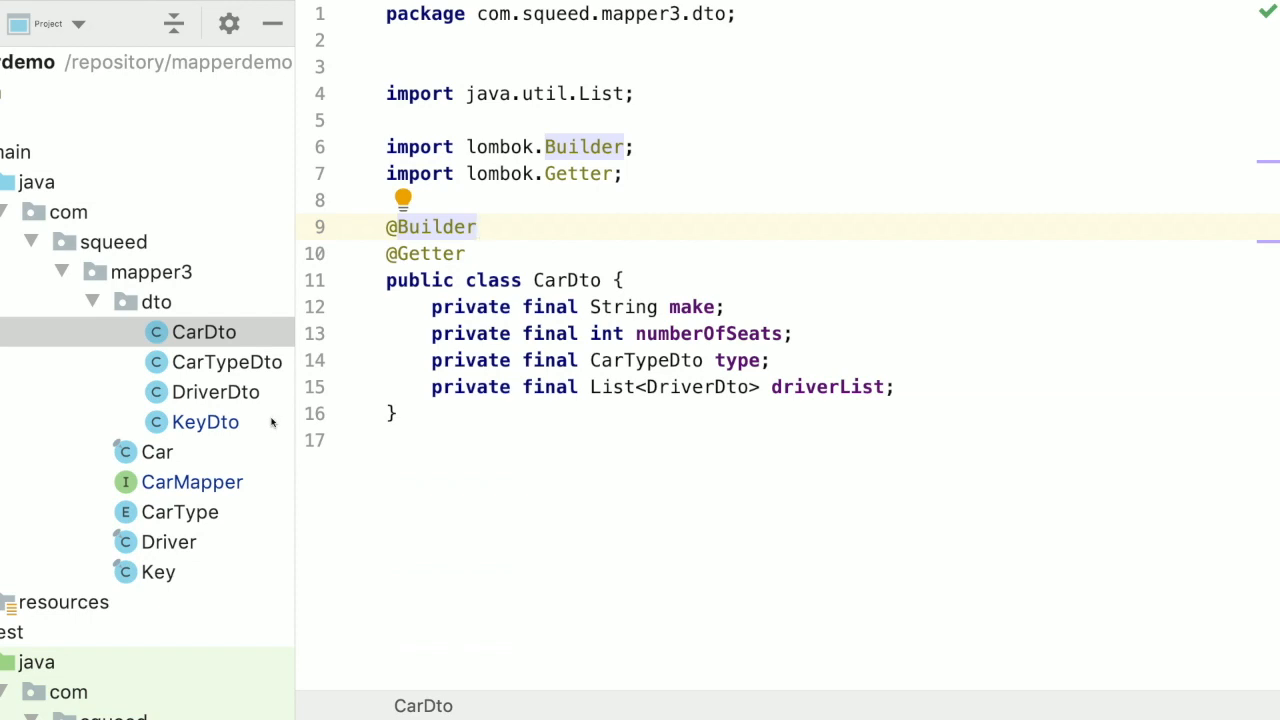
pyautogui.moveTo(204, 480)
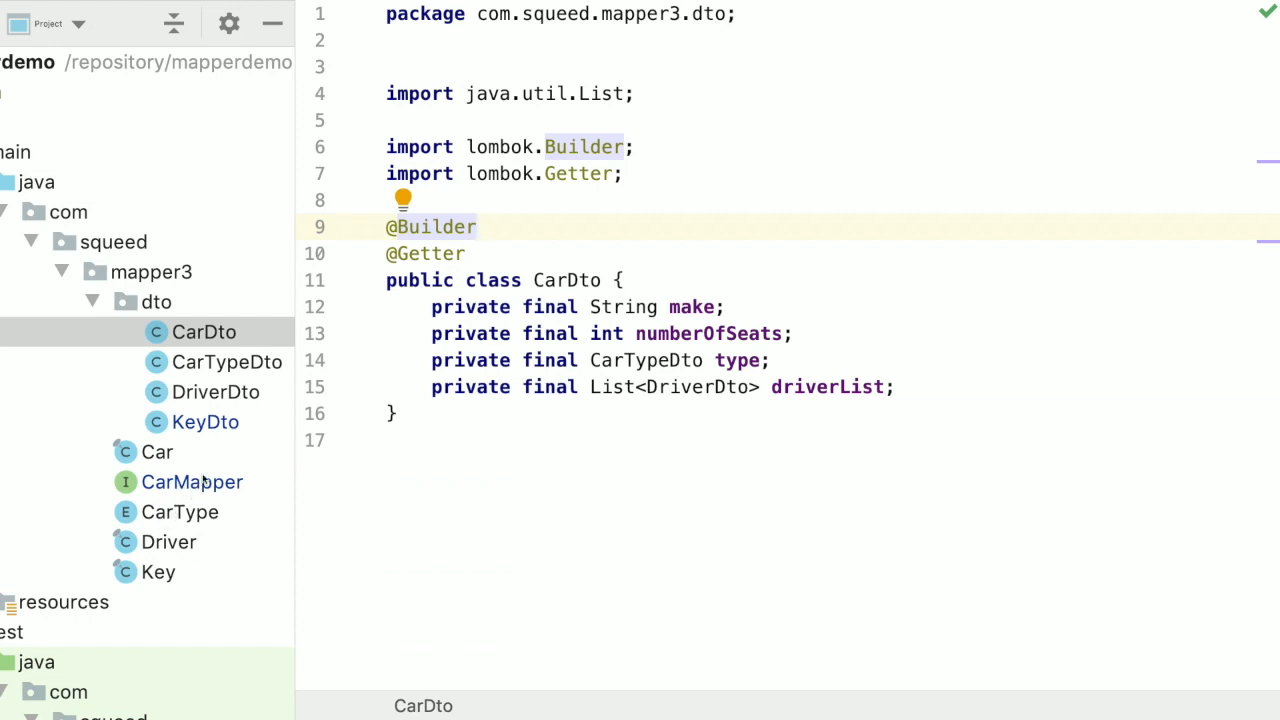
pyautogui.moveTo(164, 452)
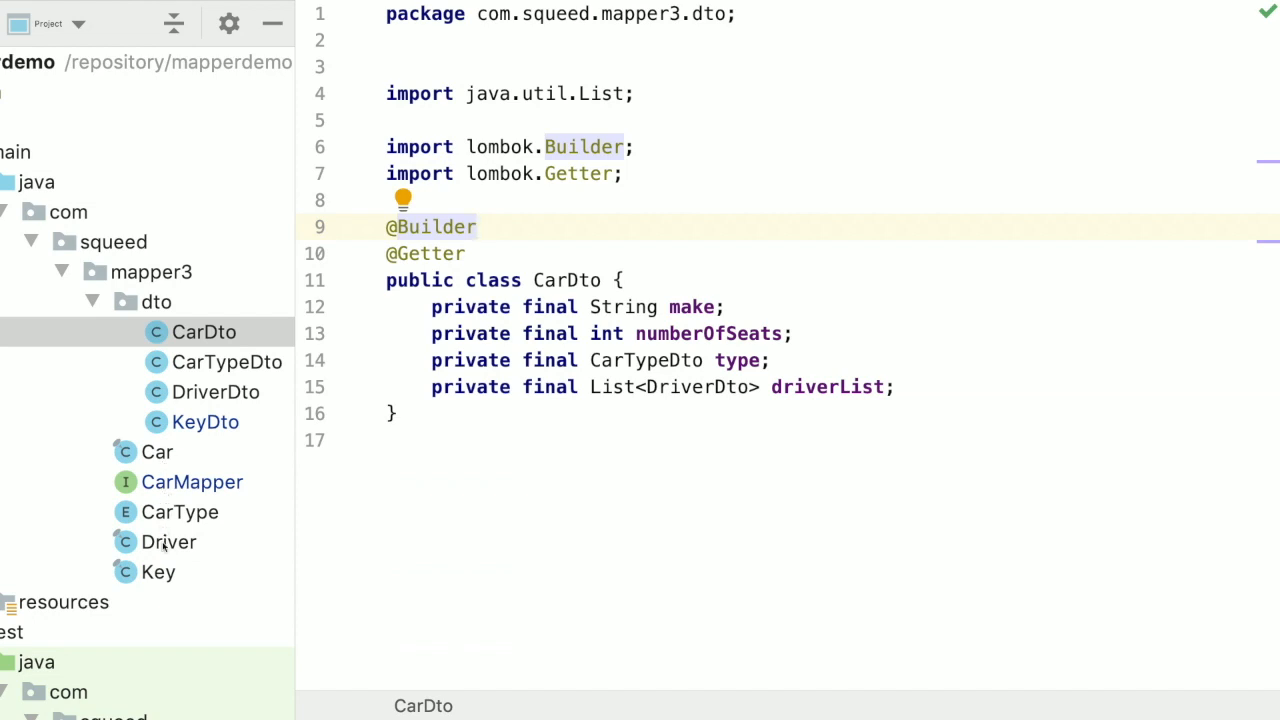
pyautogui.moveTo(228, 388)
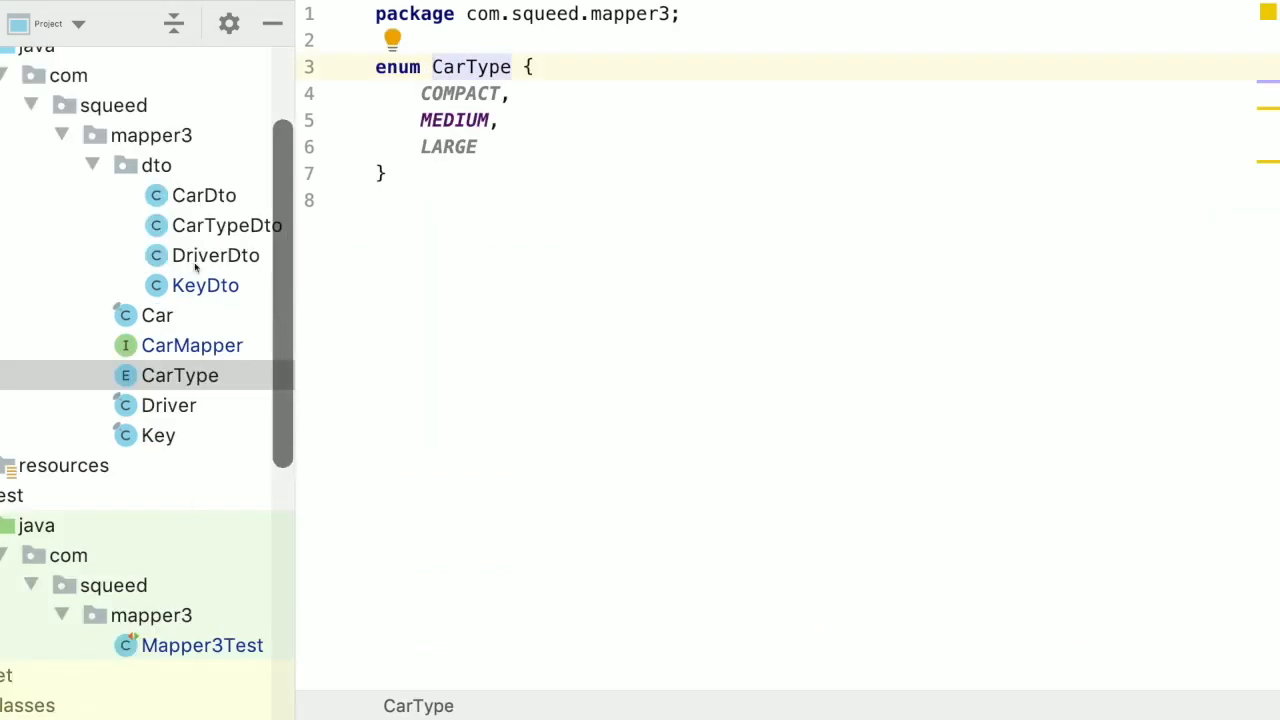
# Open the CarTypeDto class and look over its contents.
pyautogui.doubleClick(228, 224)
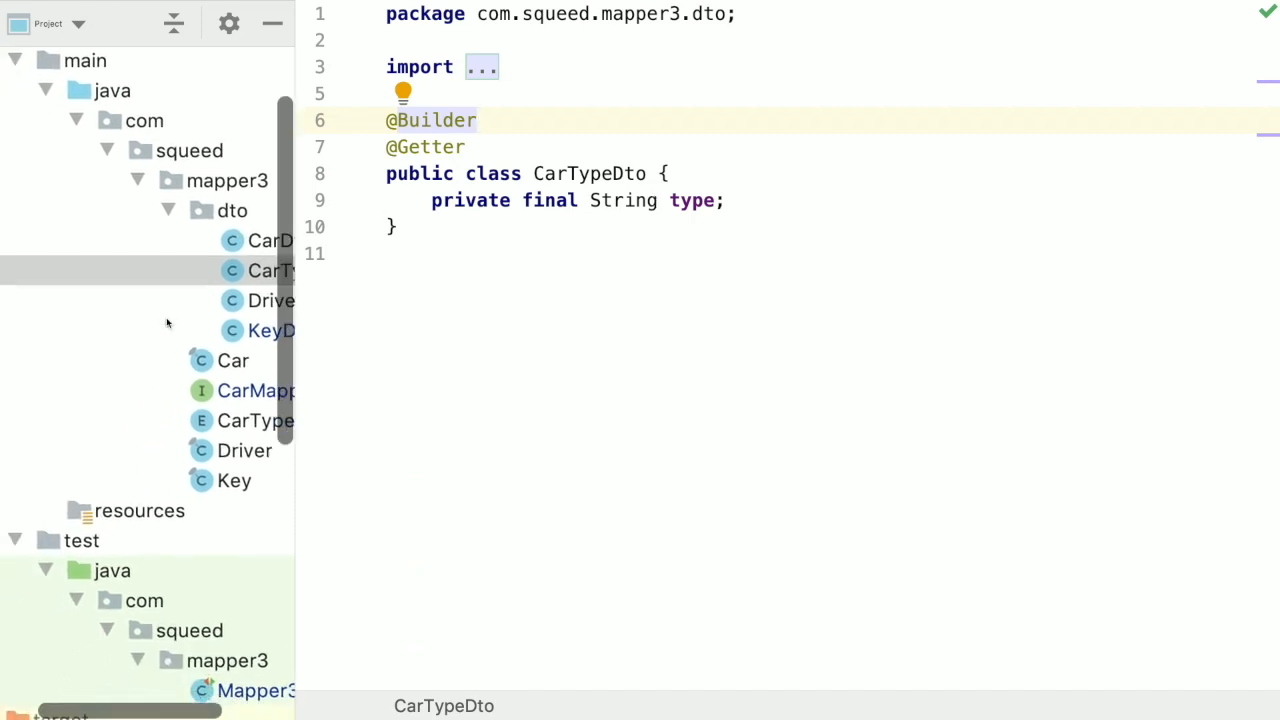
pyautogui.scroll(-3)
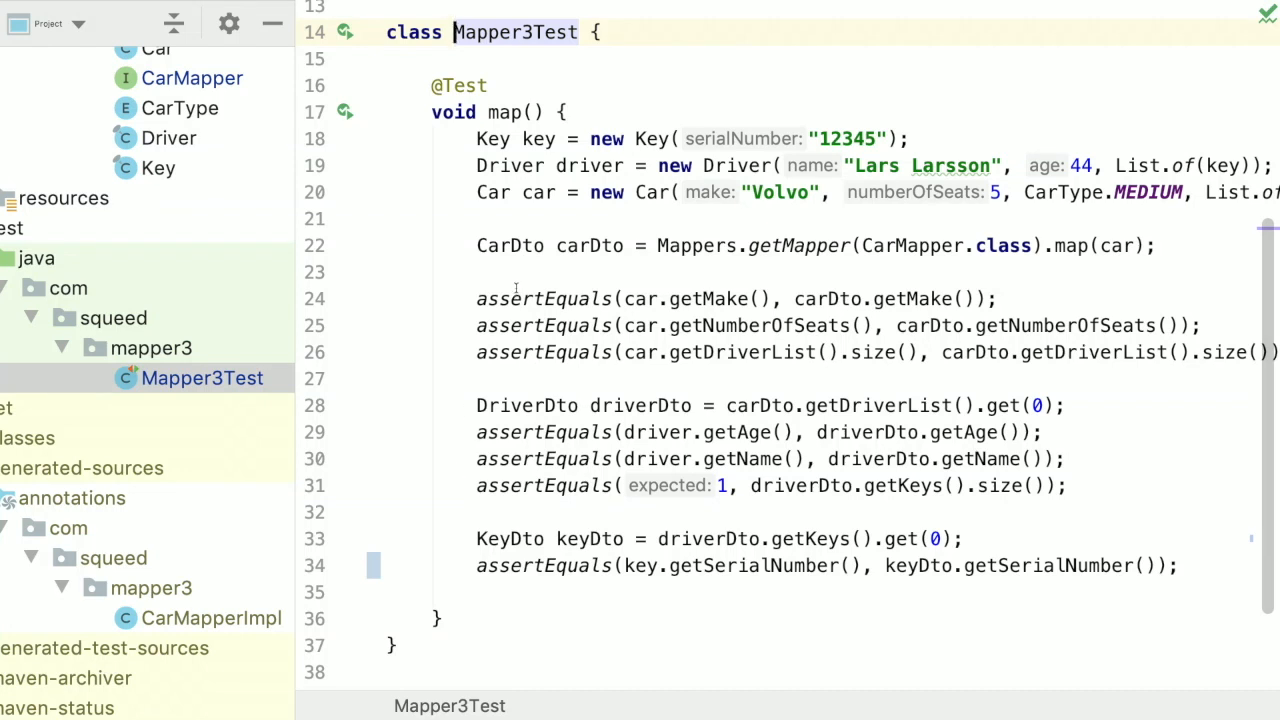
# Open the CarMapper interface with its single map(Car) returning CarDto.
pyautogui.click(344, 112)
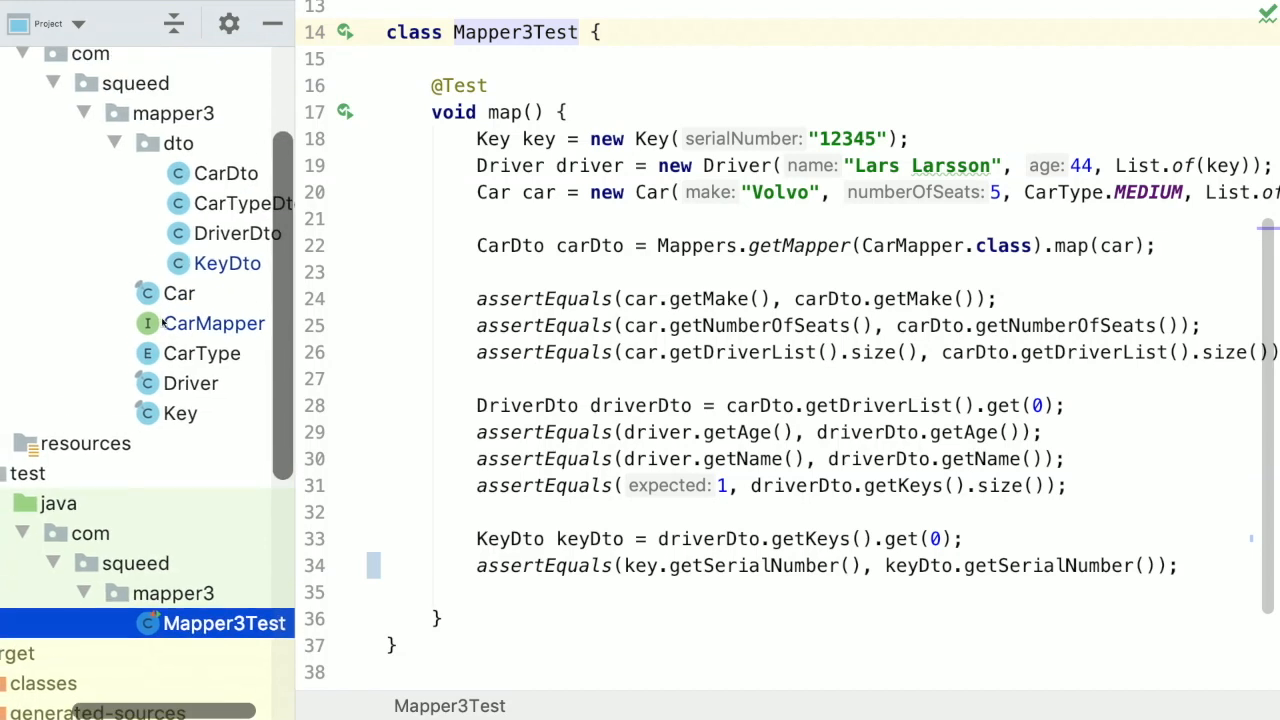
pyautogui.click(212, 324)
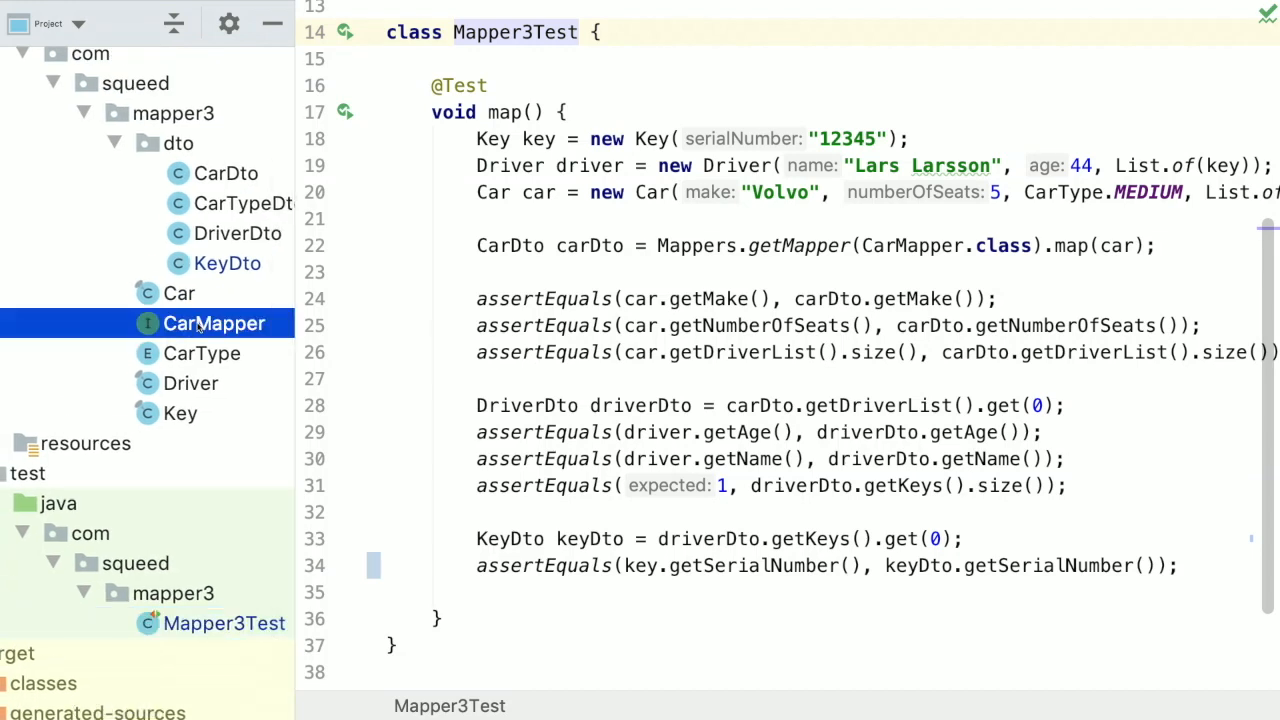
pyautogui.click(214, 324)
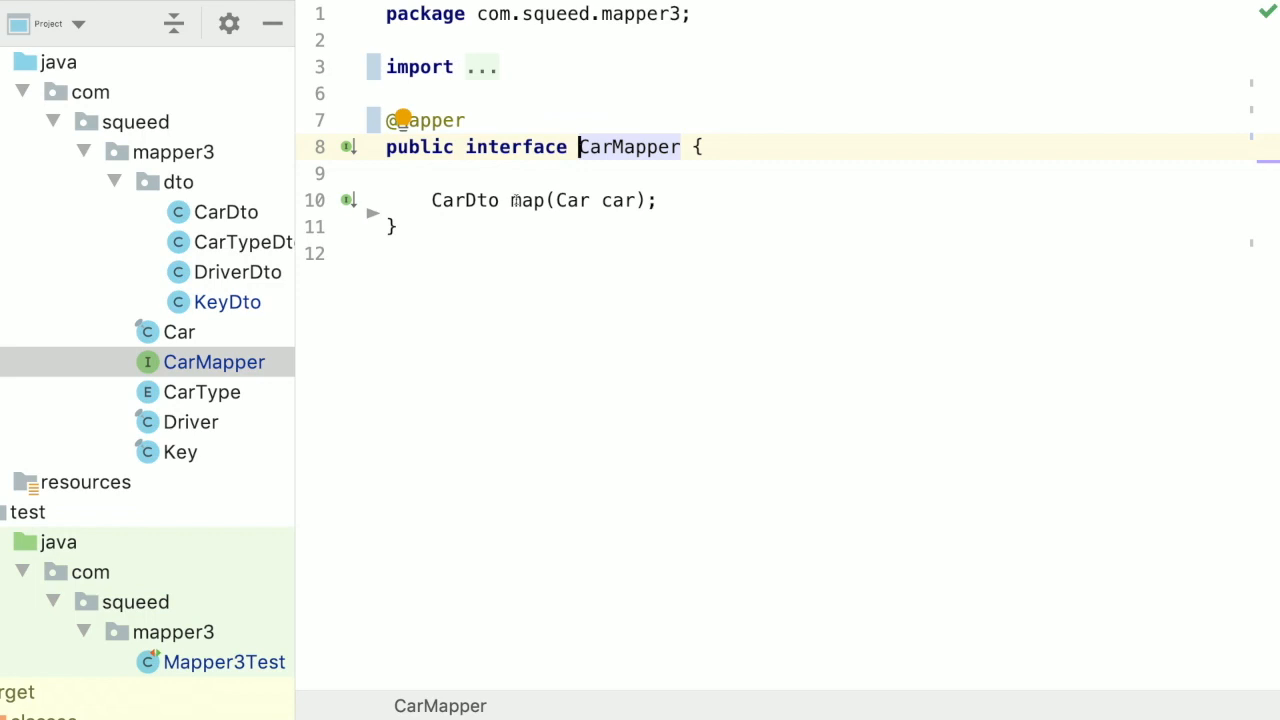
# Open the generated CarMapperImpl and scroll through its builder-based map methods.
pyautogui.click(464, 120)
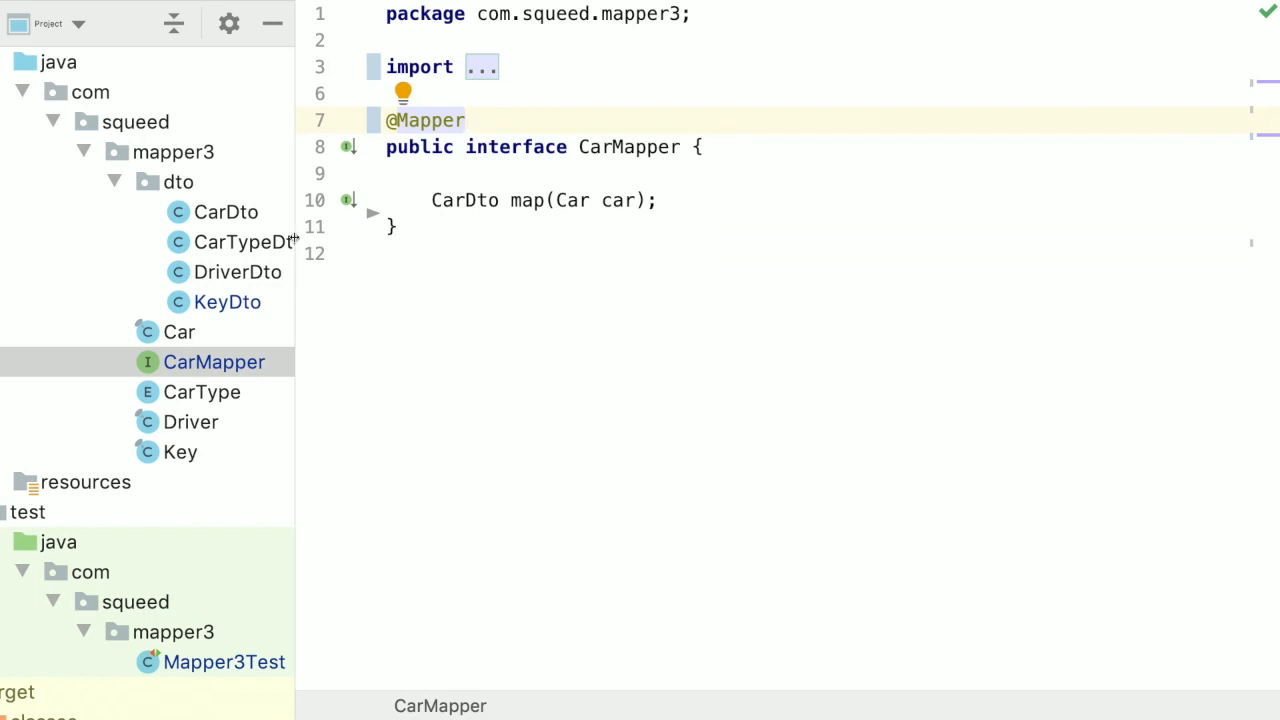
pyautogui.scroll(-3)
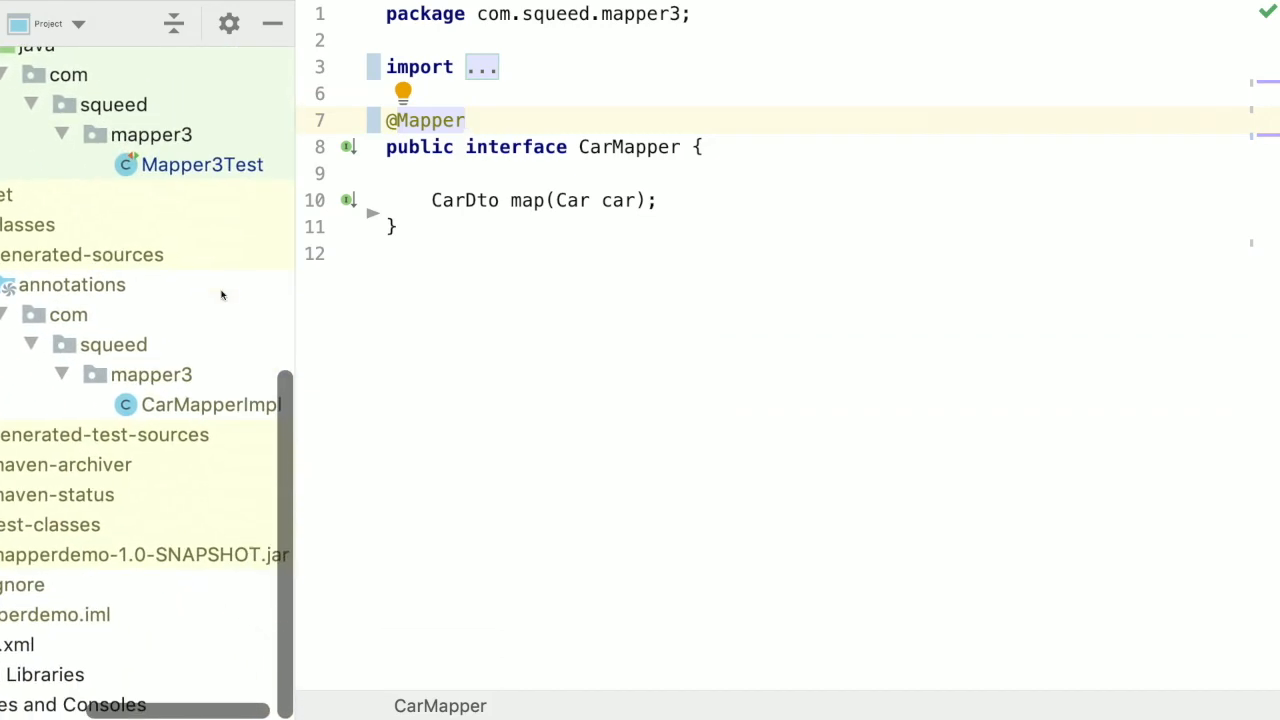
pyautogui.moveTo(218, 410)
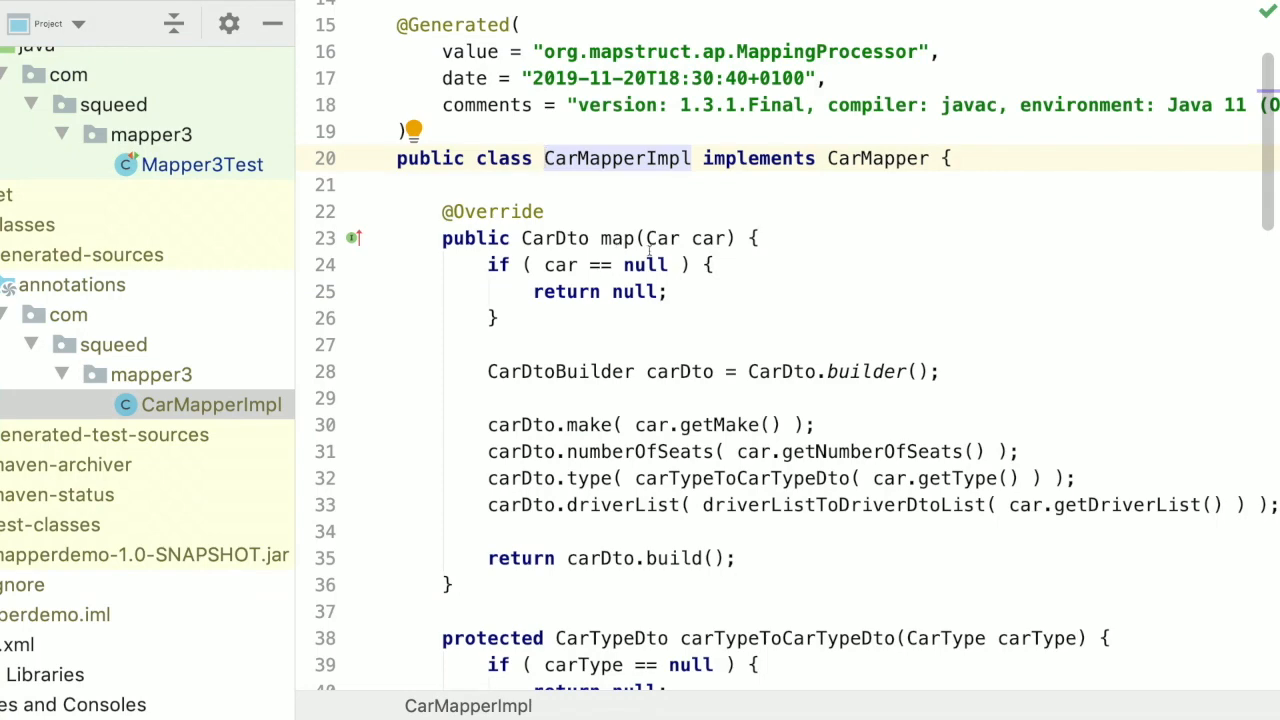
pyautogui.scroll(-3)
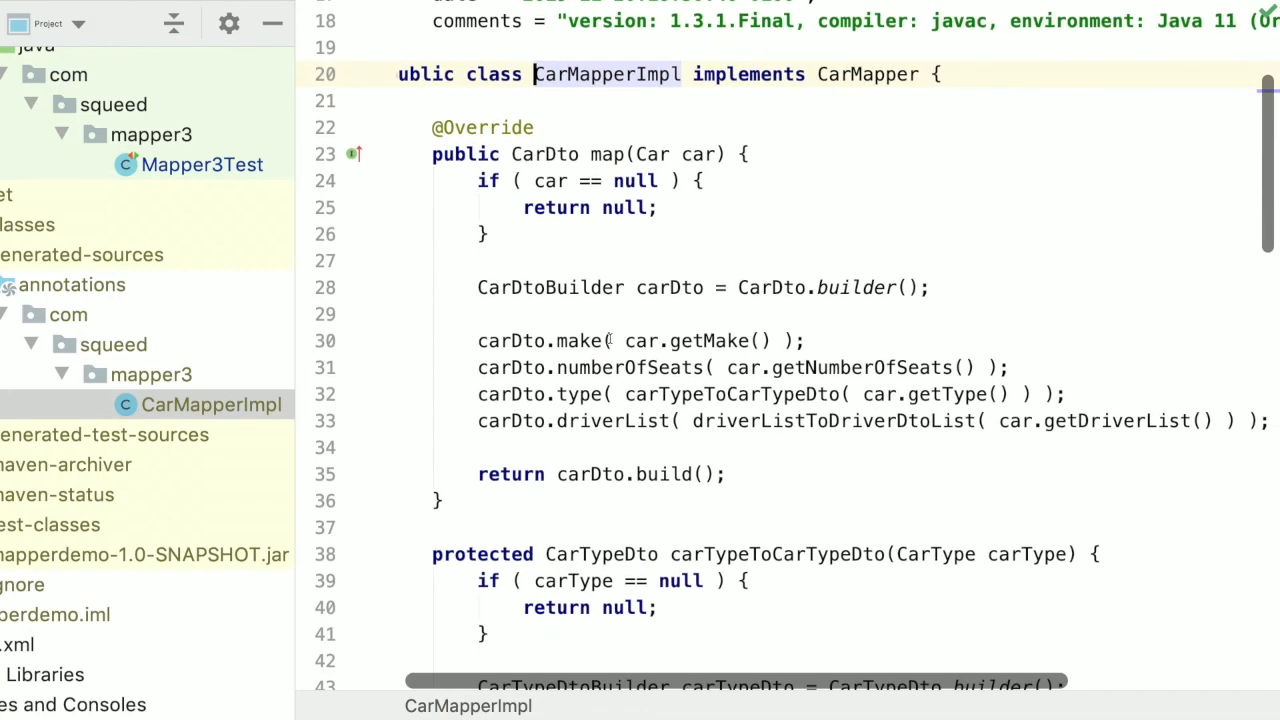
pyautogui.scroll(-3)
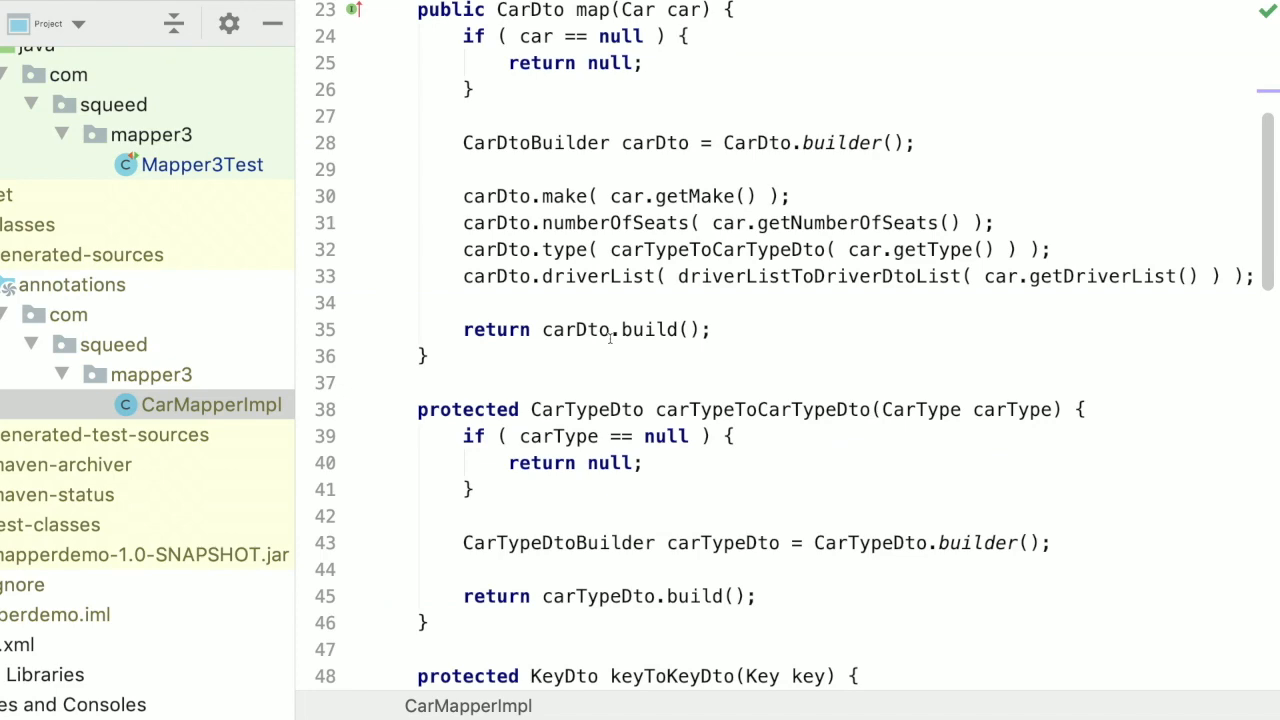
pyautogui.scroll(-3)
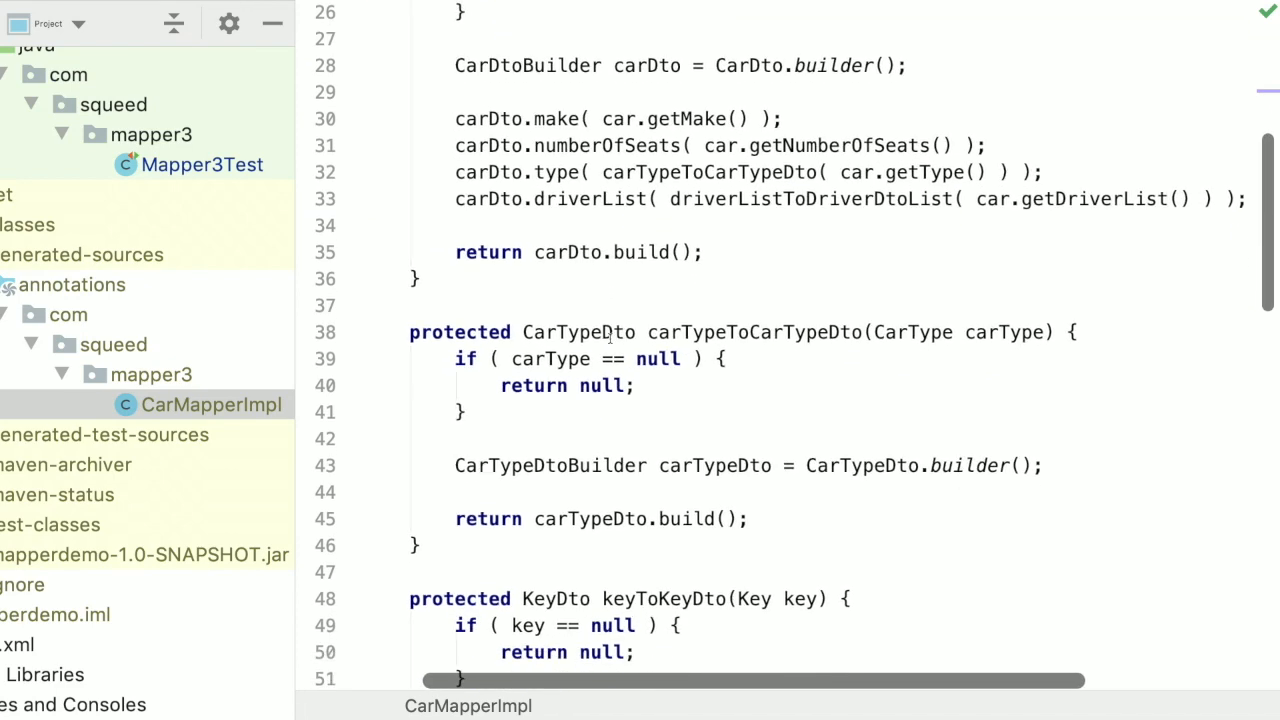
pyautogui.scroll(-3)
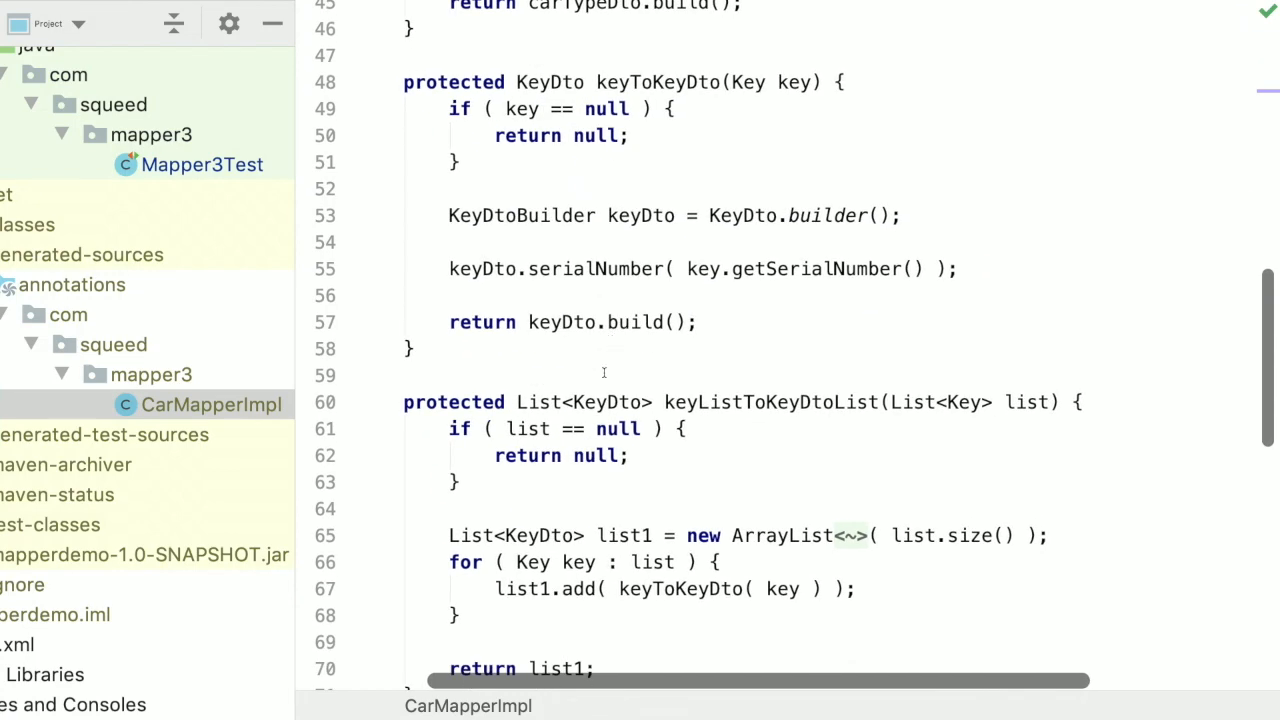
pyautogui.scroll(-3)
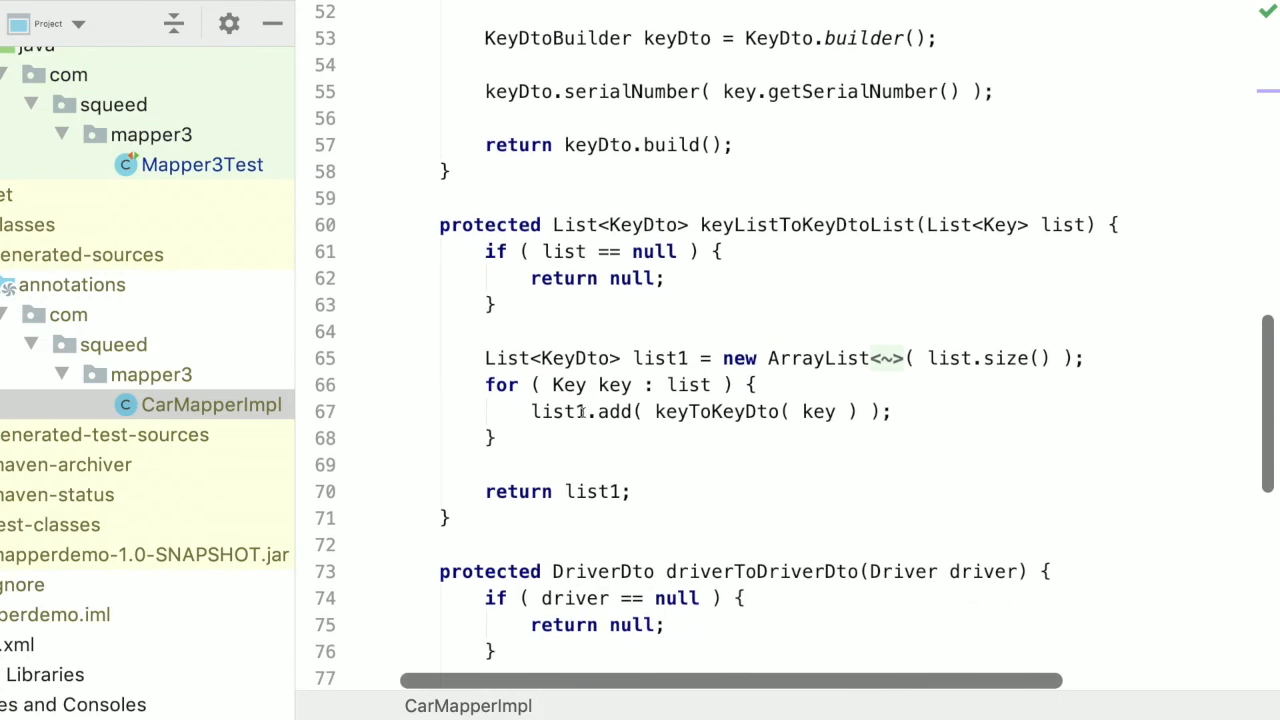
pyautogui.scroll(-3)
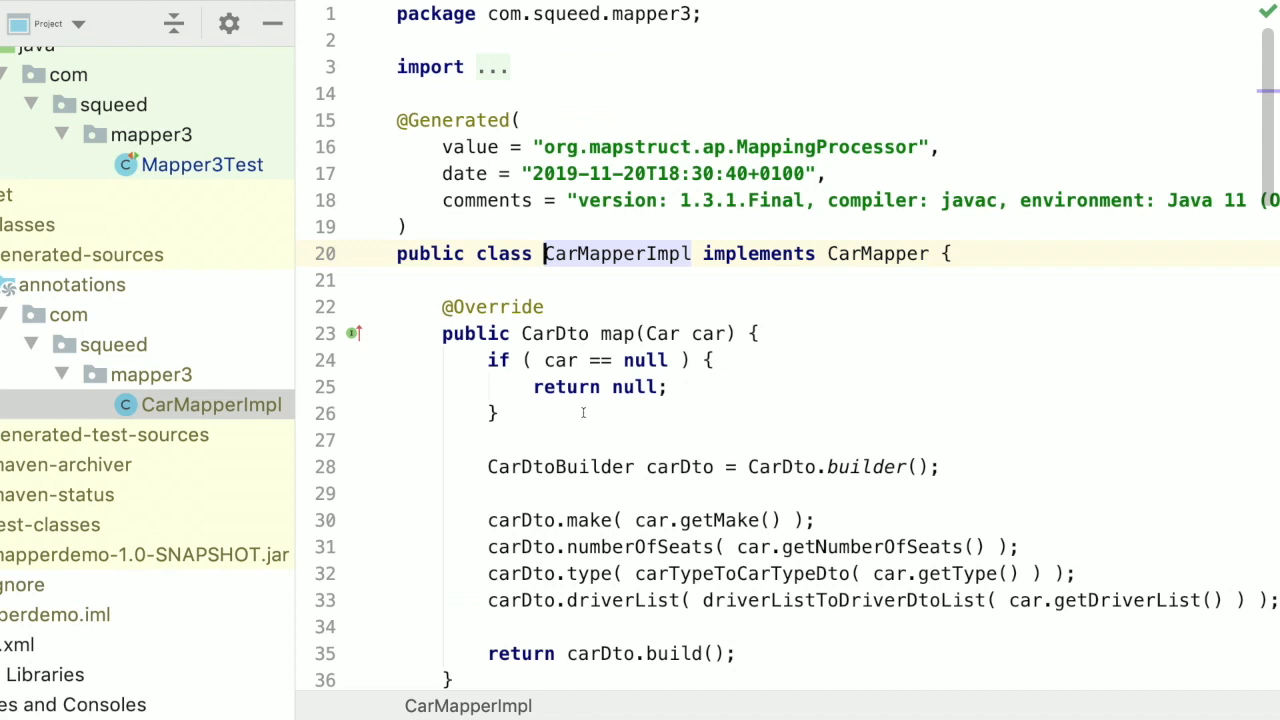
pyautogui.moveTo(264, 376)
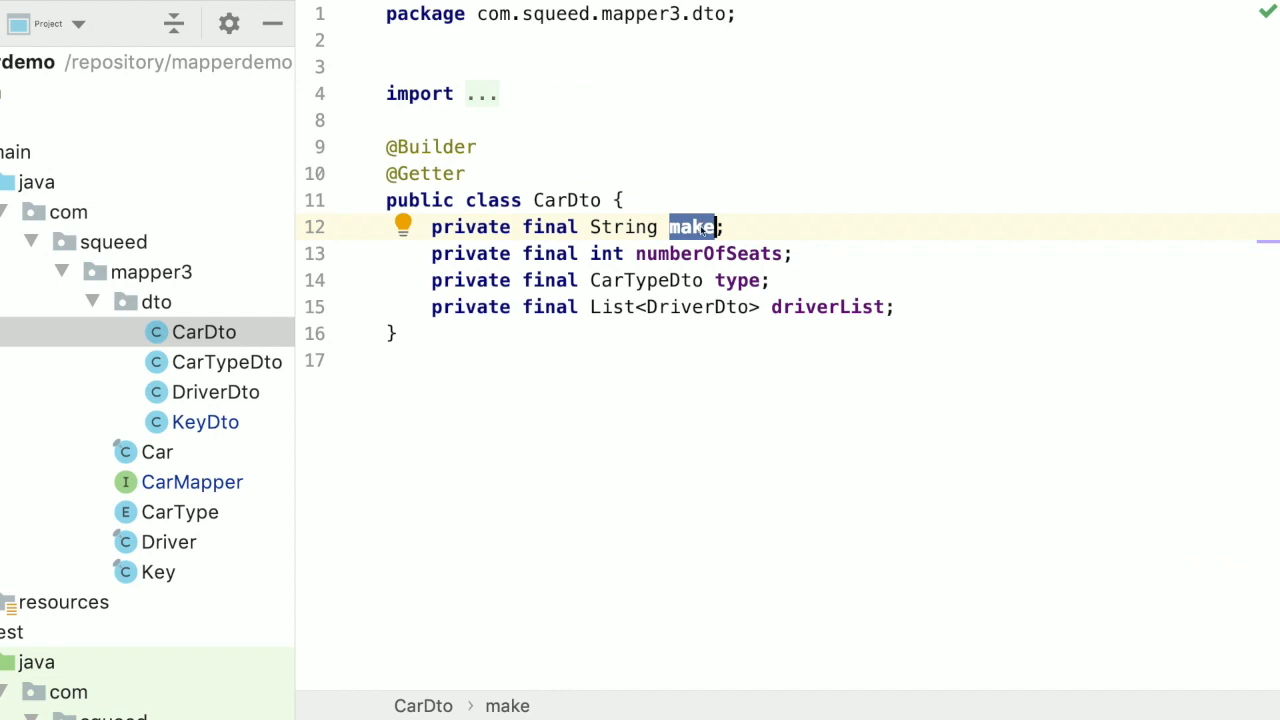
# Rename the CarDto field make to manufacturer.
pyautogui.write('mna')
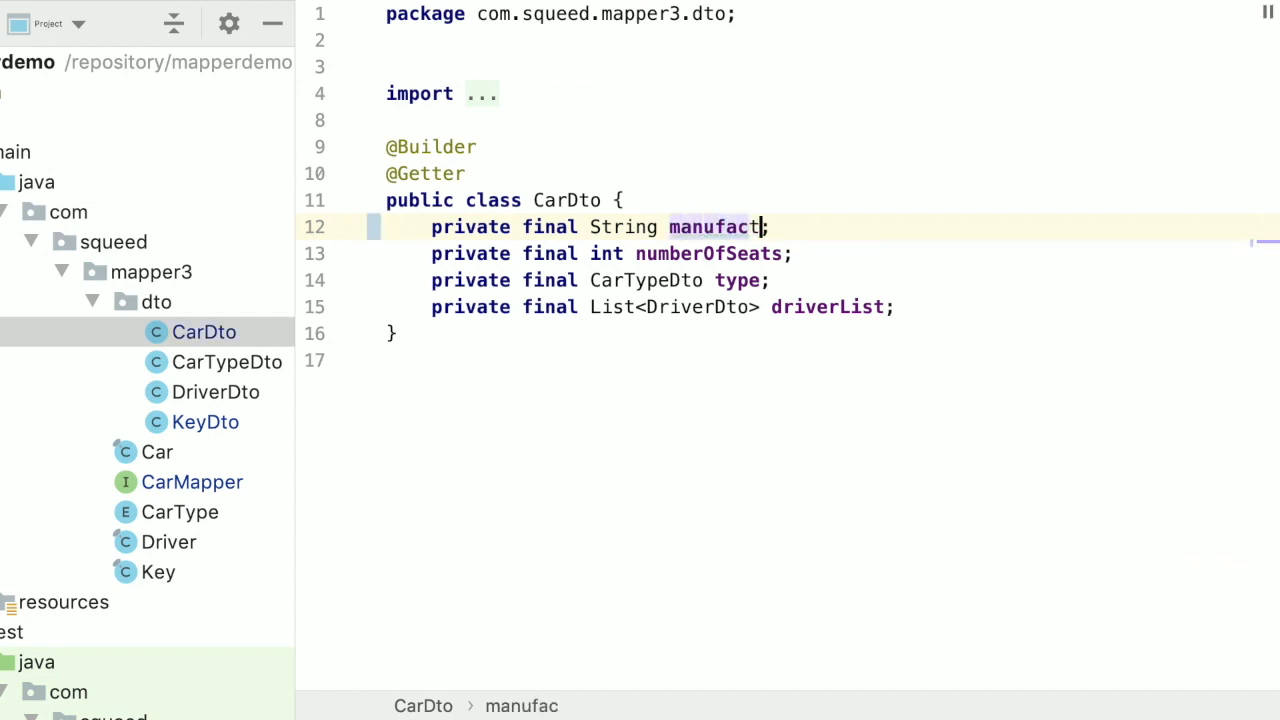
pyautogui.write('urer')
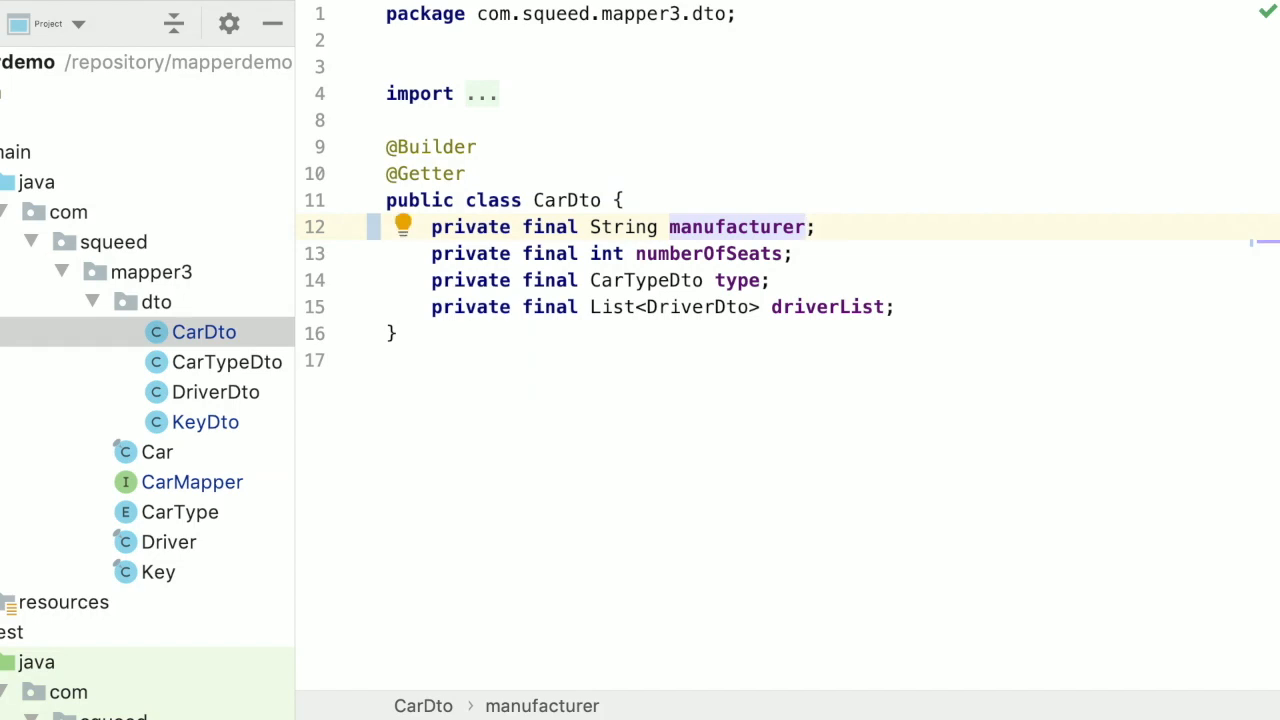
pyautogui.moveTo(228, 344)
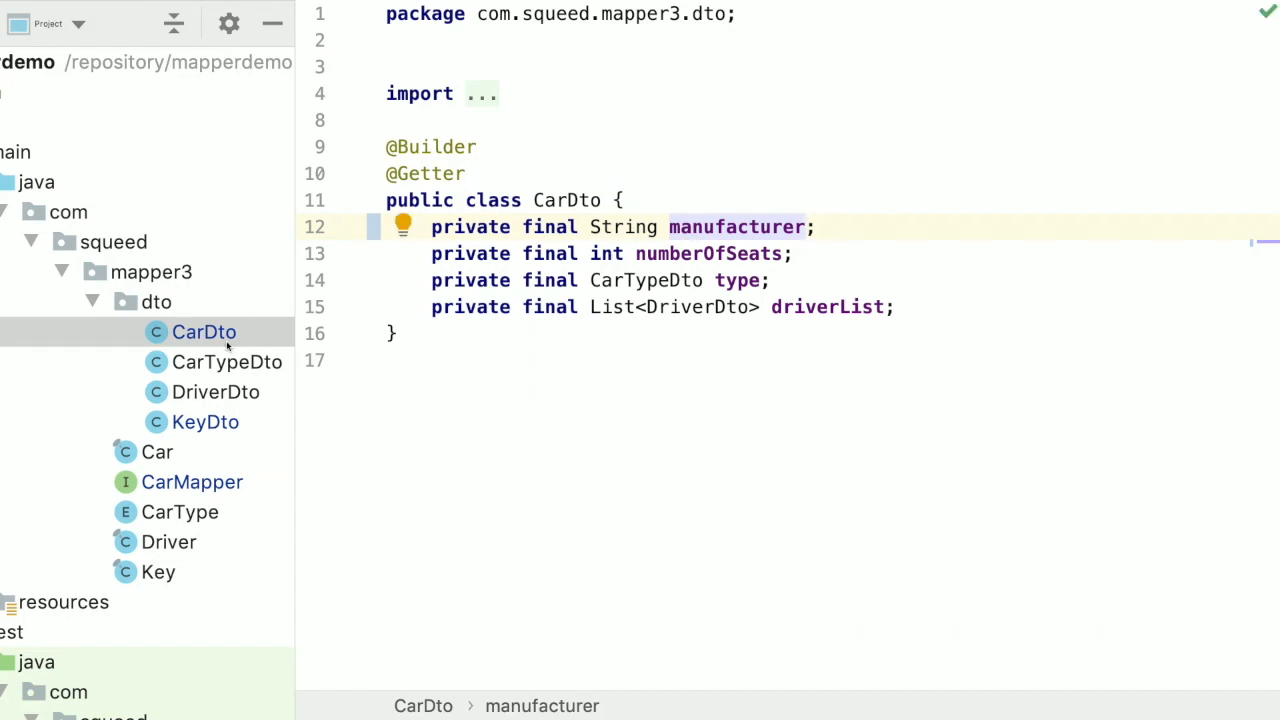
# Replace getMake with getManufacturer in the first Mapper3Test assertion.
pyautogui.scroll(-3)
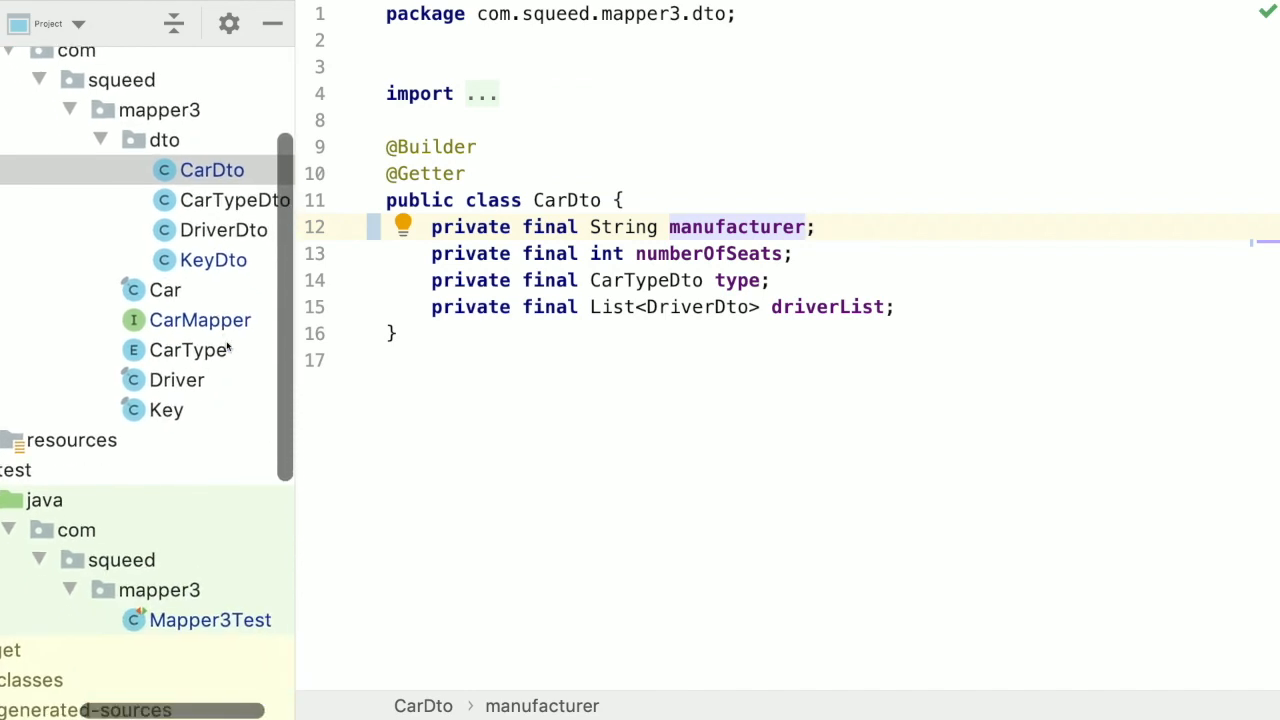
pyautogui.scroll(-3)
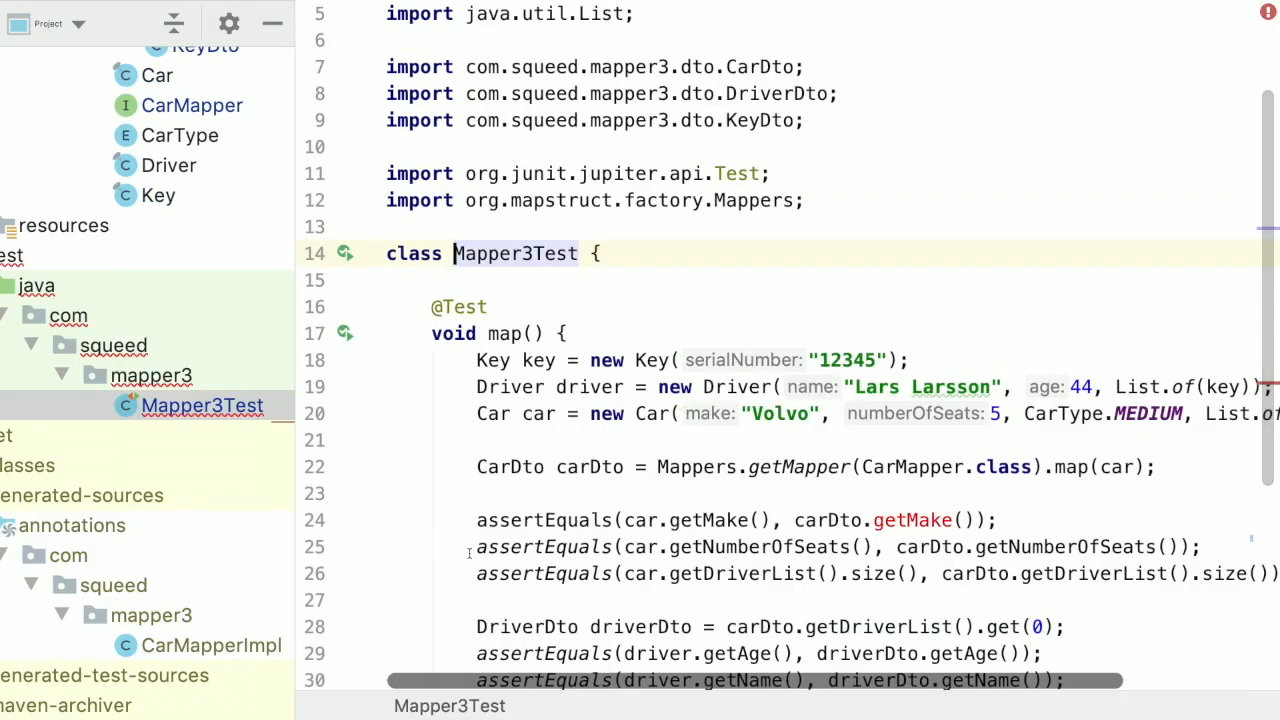
pyautogui.doubleClick(912, 520)
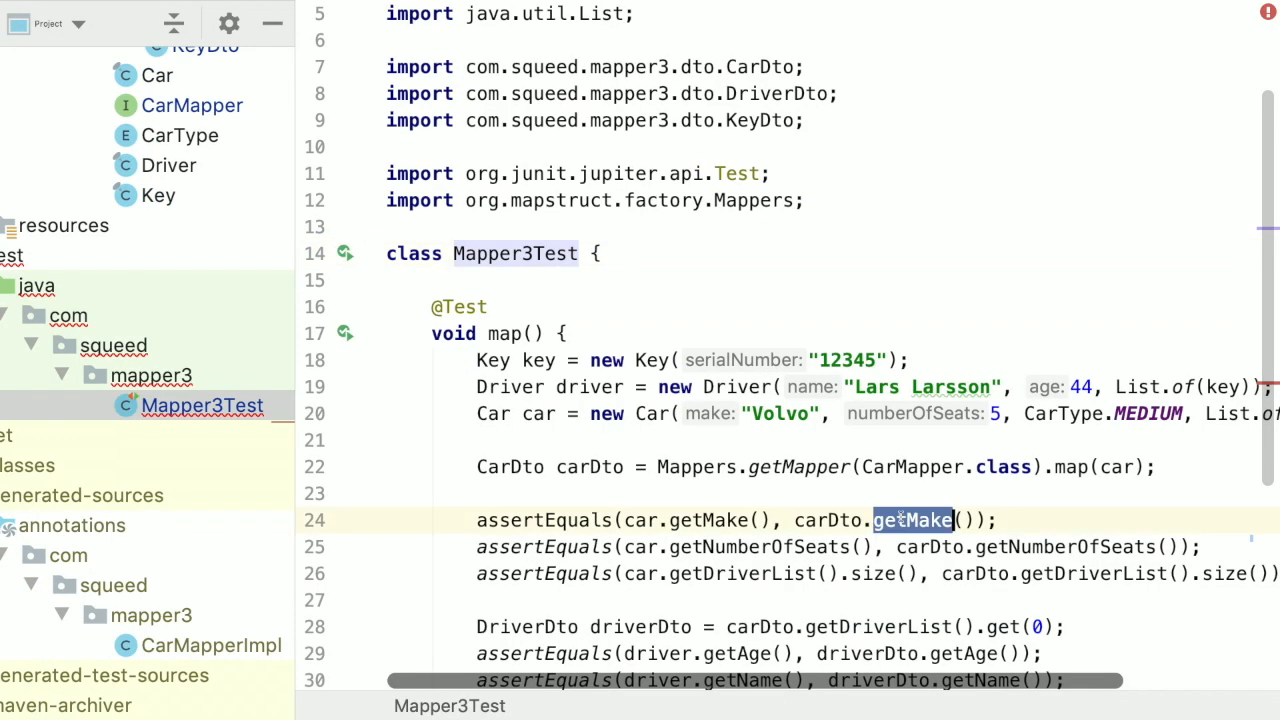
pyautogui.write('getm')
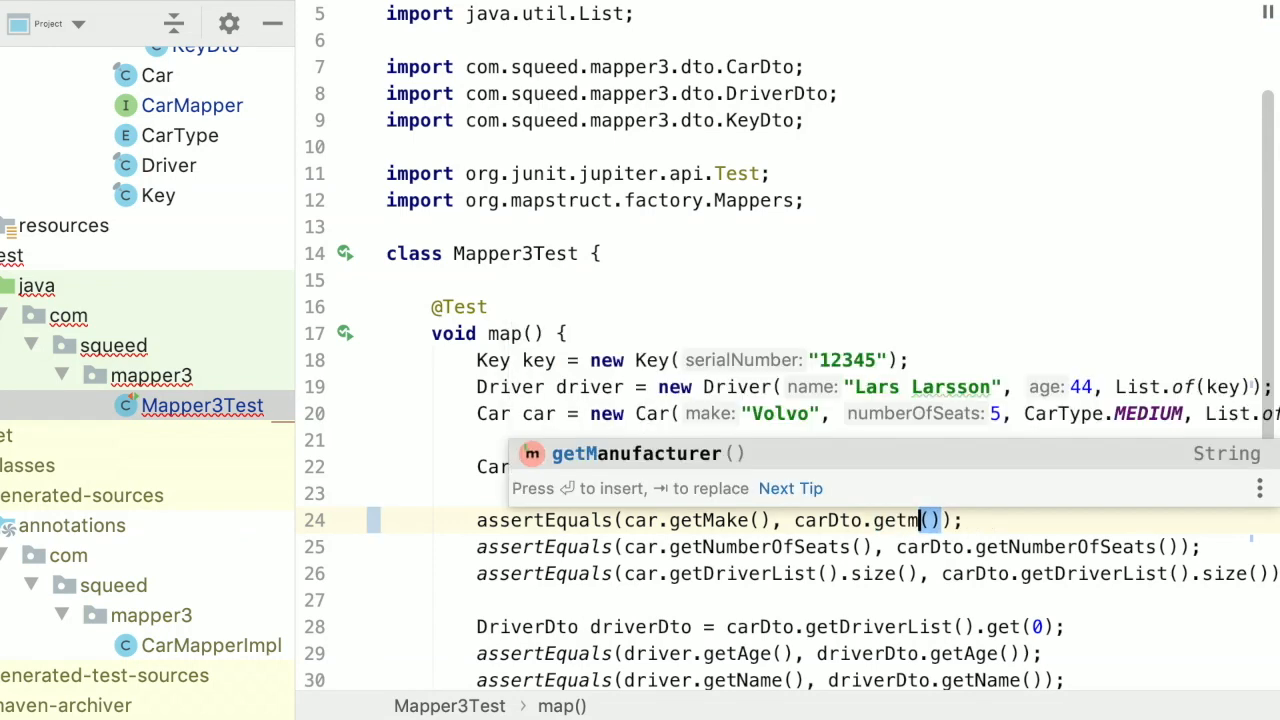
pyautogui.write('anufacturer')
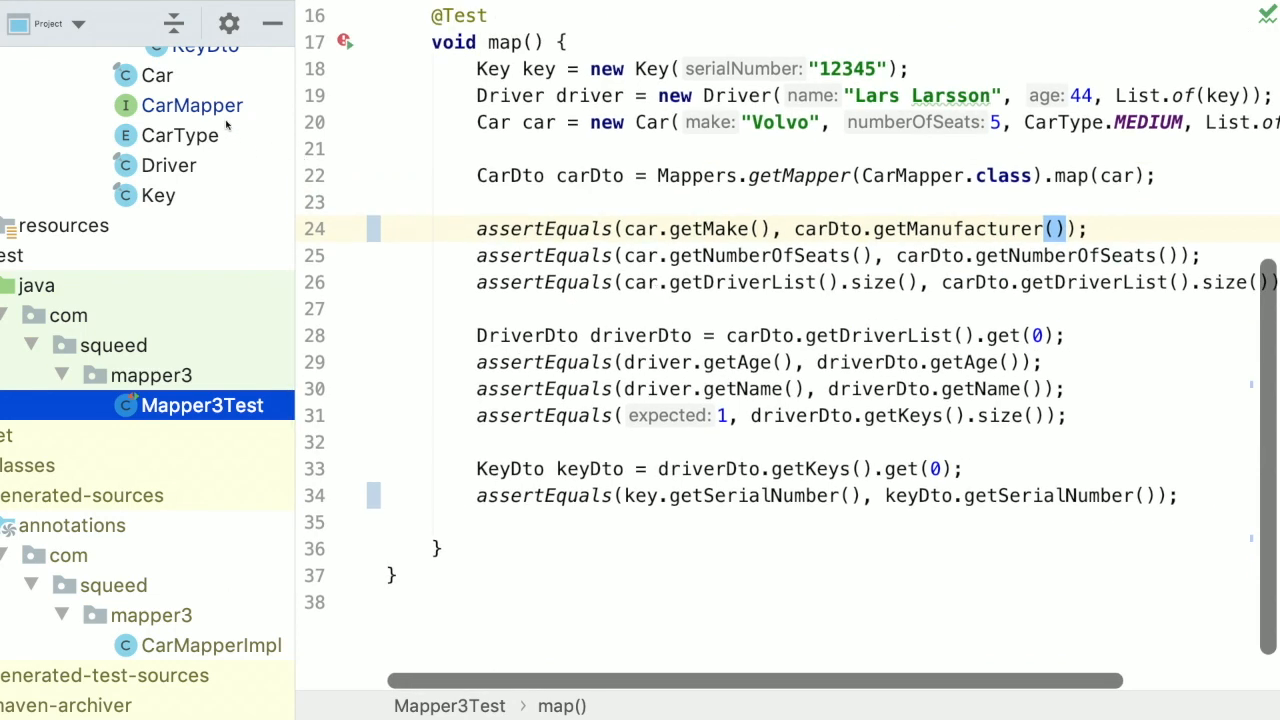
pyautogui.click(192, 104)
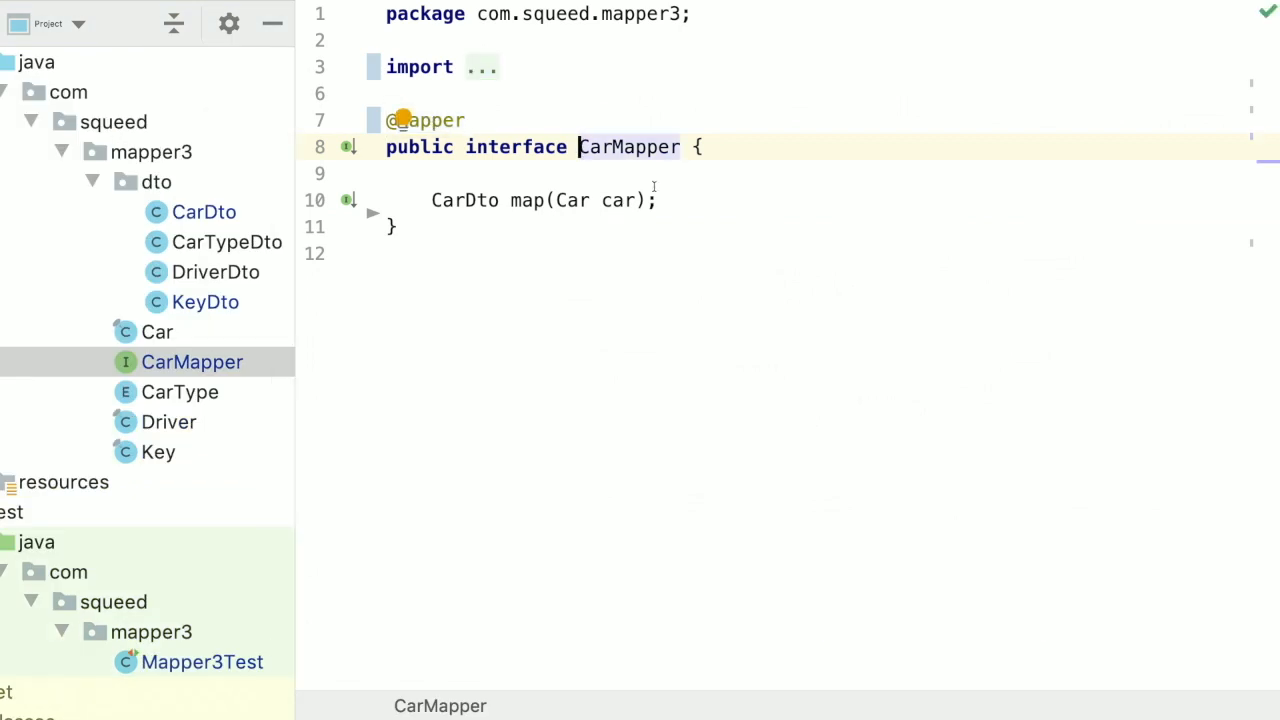
pyautogui.press('Enter')
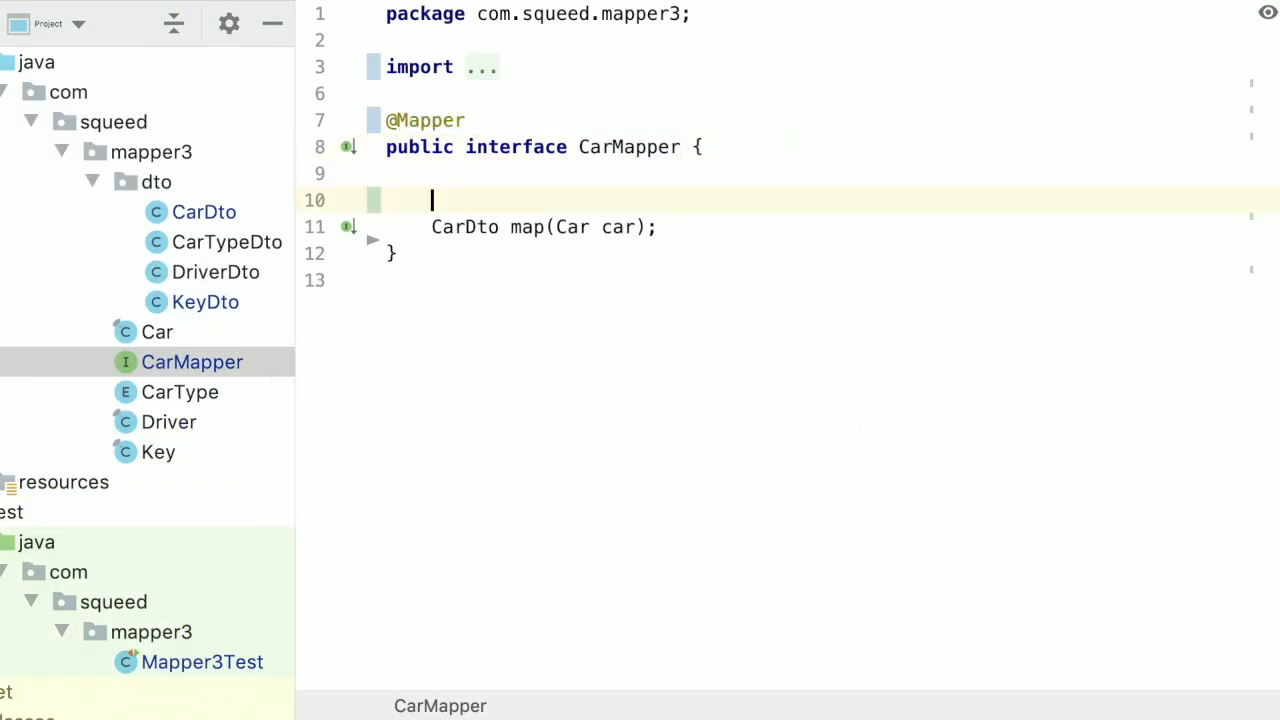
pyautogui.write('@Map')
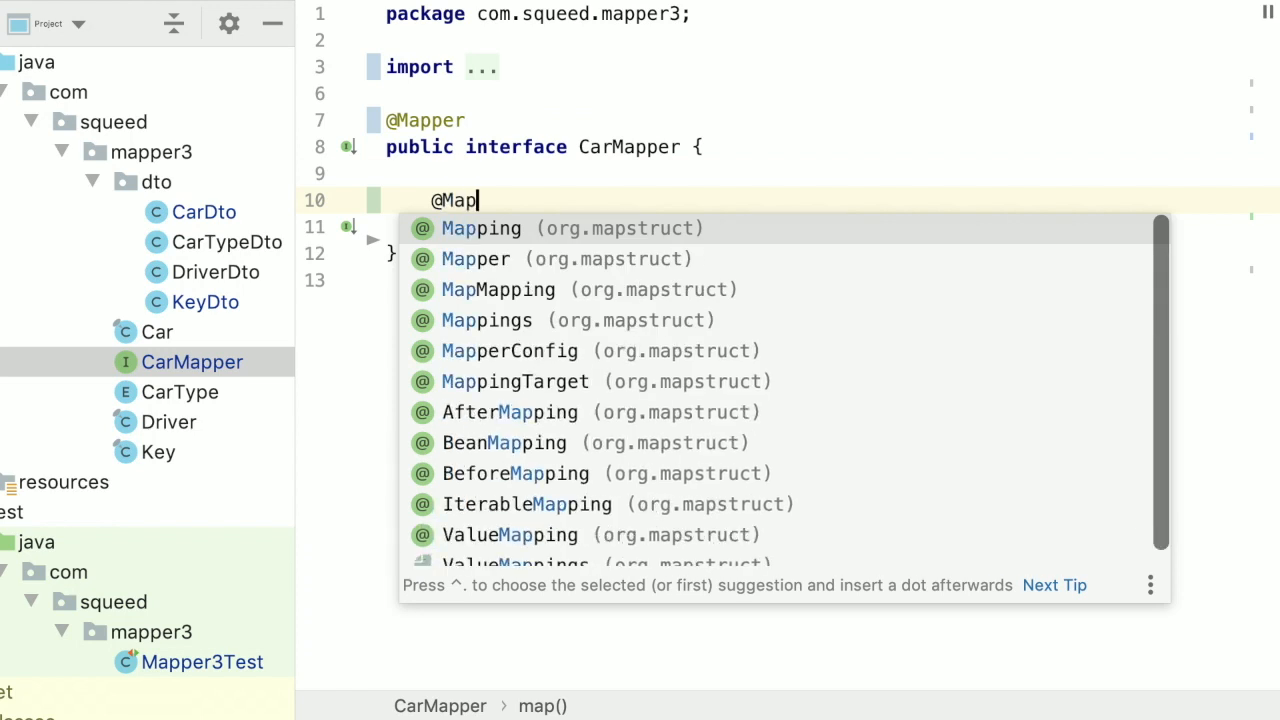
pyautogui.click(480, 228)
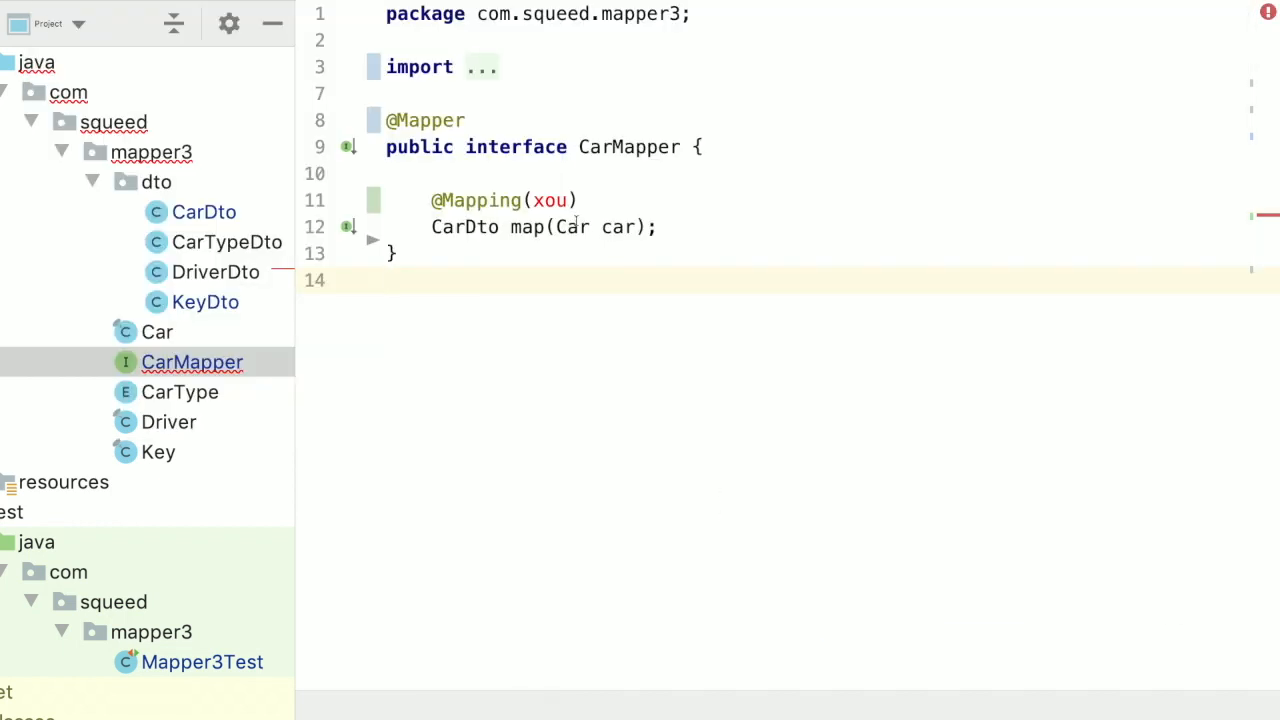
pyautogui.press('BackSpace')
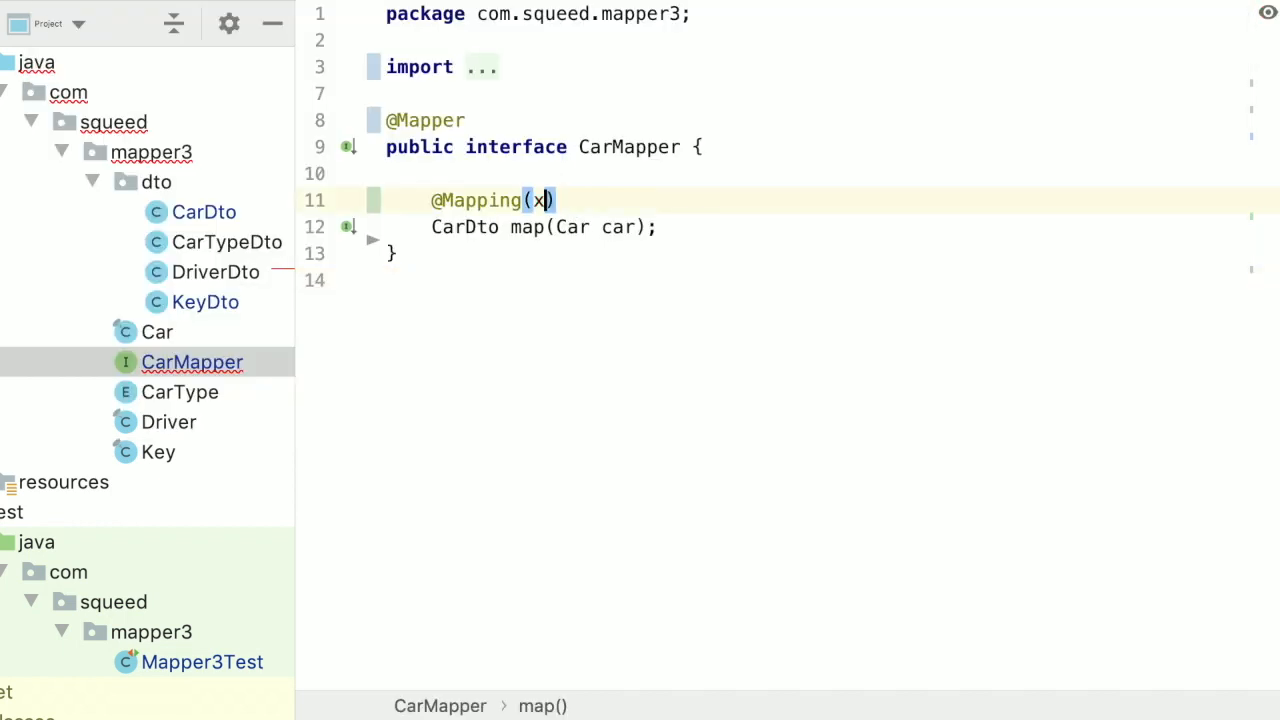
# Fill the annotation with source = "make" and target = "manufacturer".
pyautogui.write('source="')
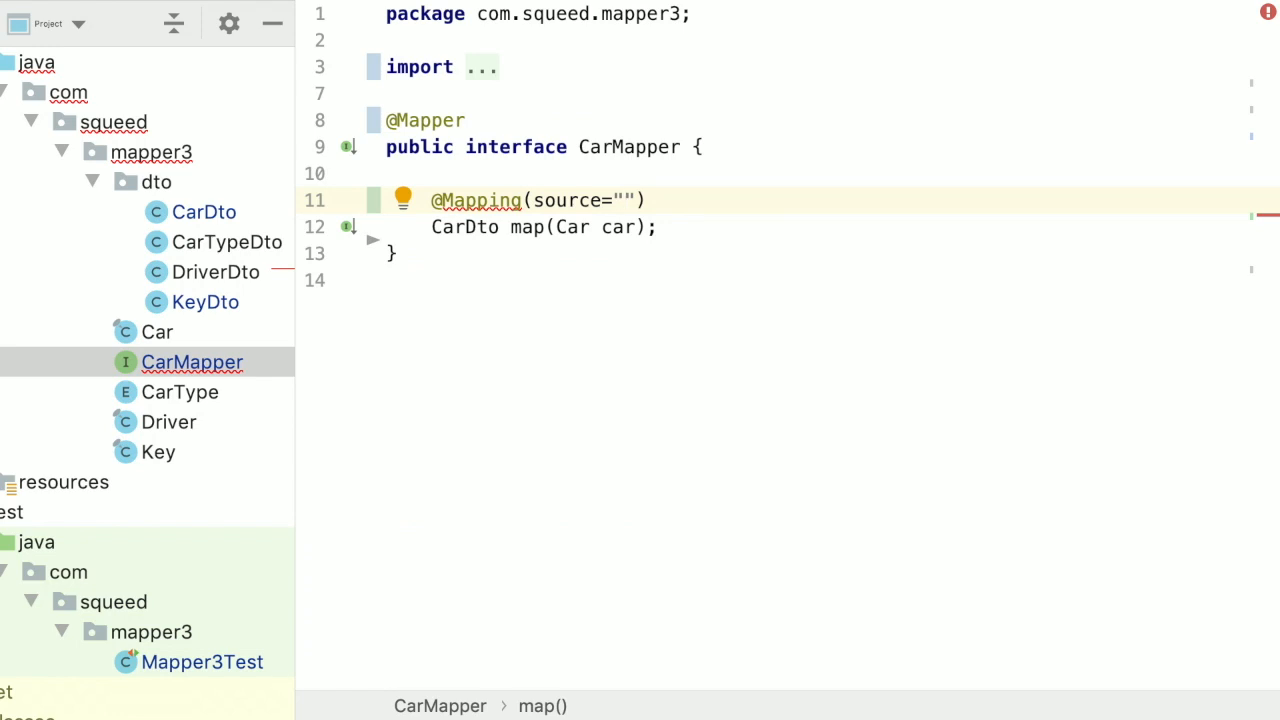
pyautogui.write('make')
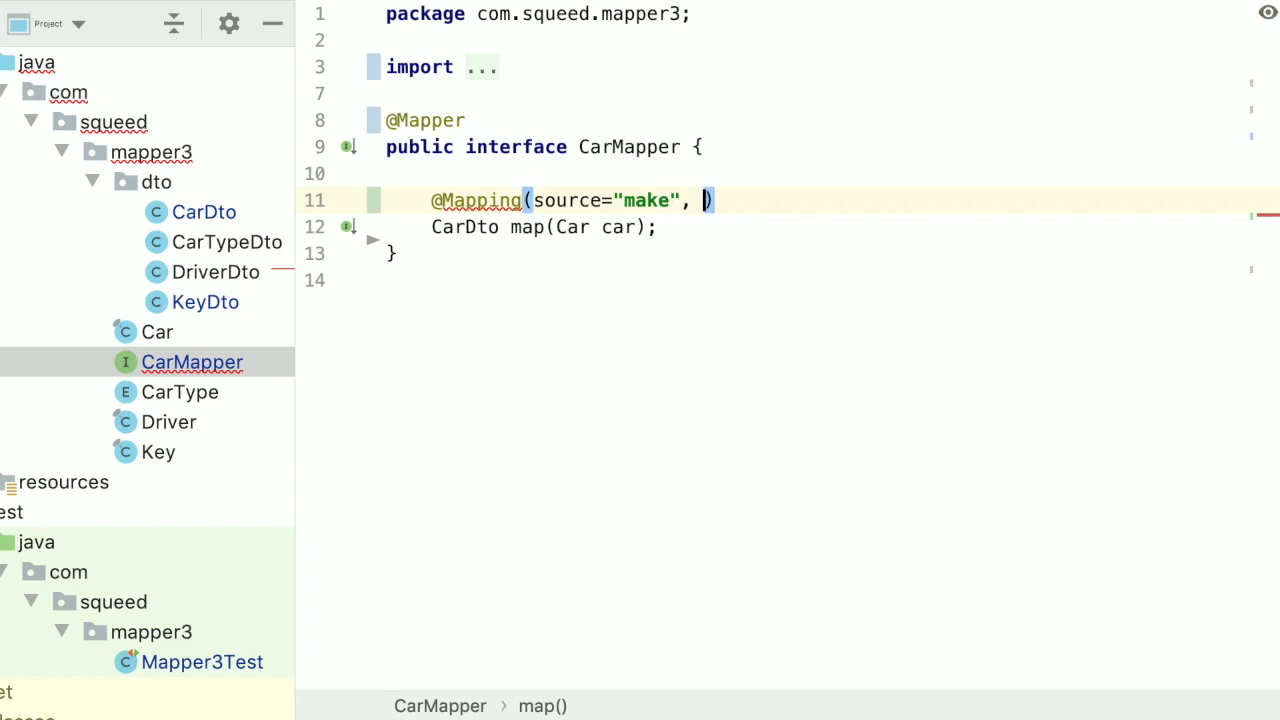
pyautogui.write('target="')
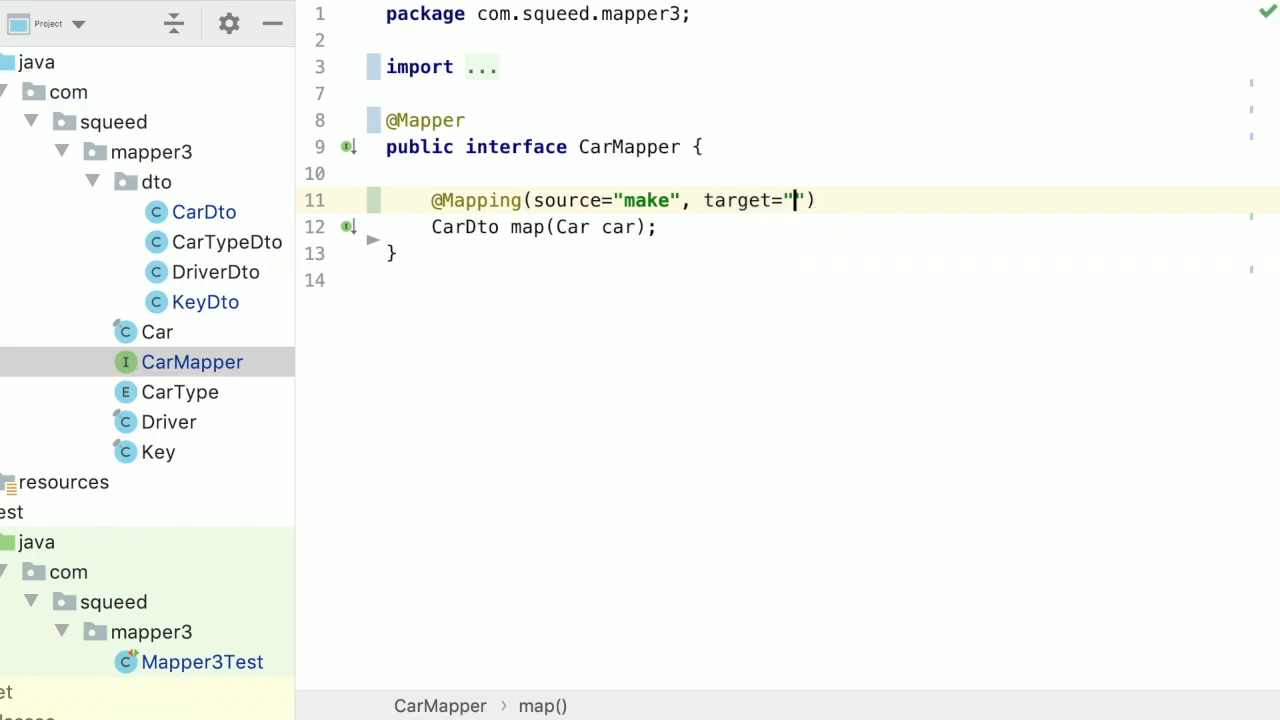
pyautogui.write('manu')
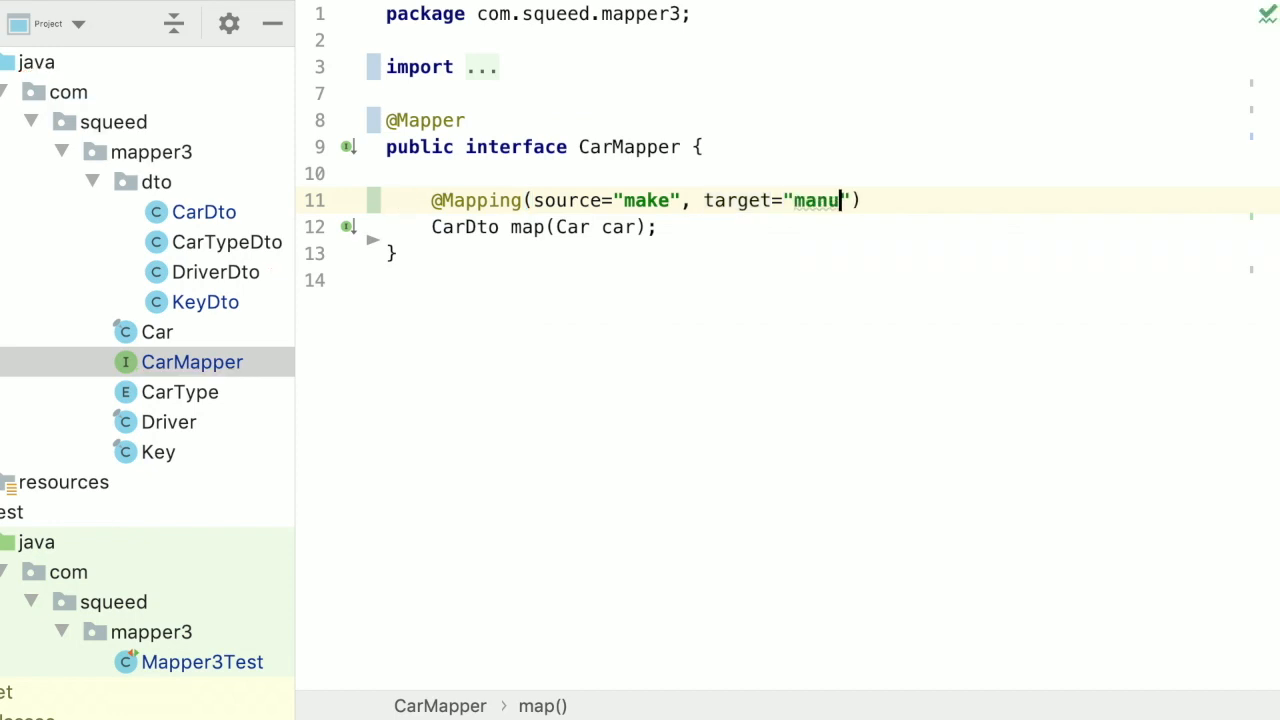
pyautogui.write('facturer')
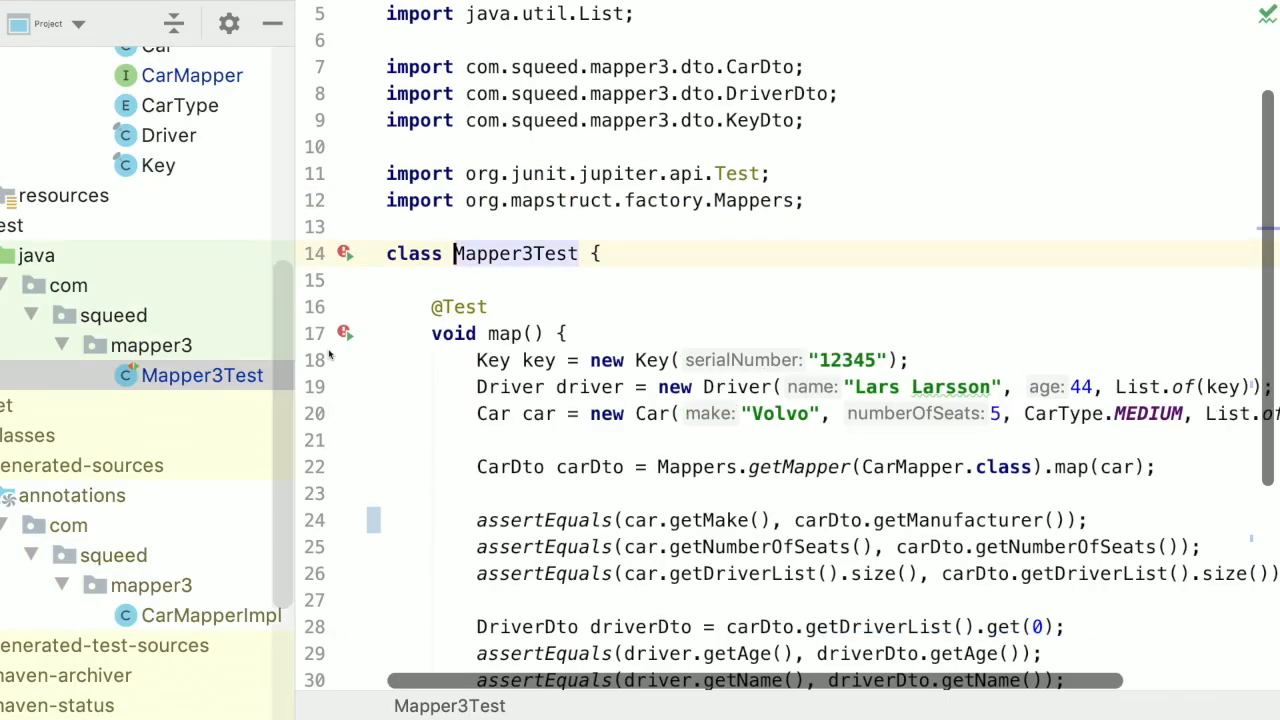
# Run Mapper3Test and check the regenerated CarMapperImpl passes getMake() into manufacturer.
pyautogui.click(344, 252)
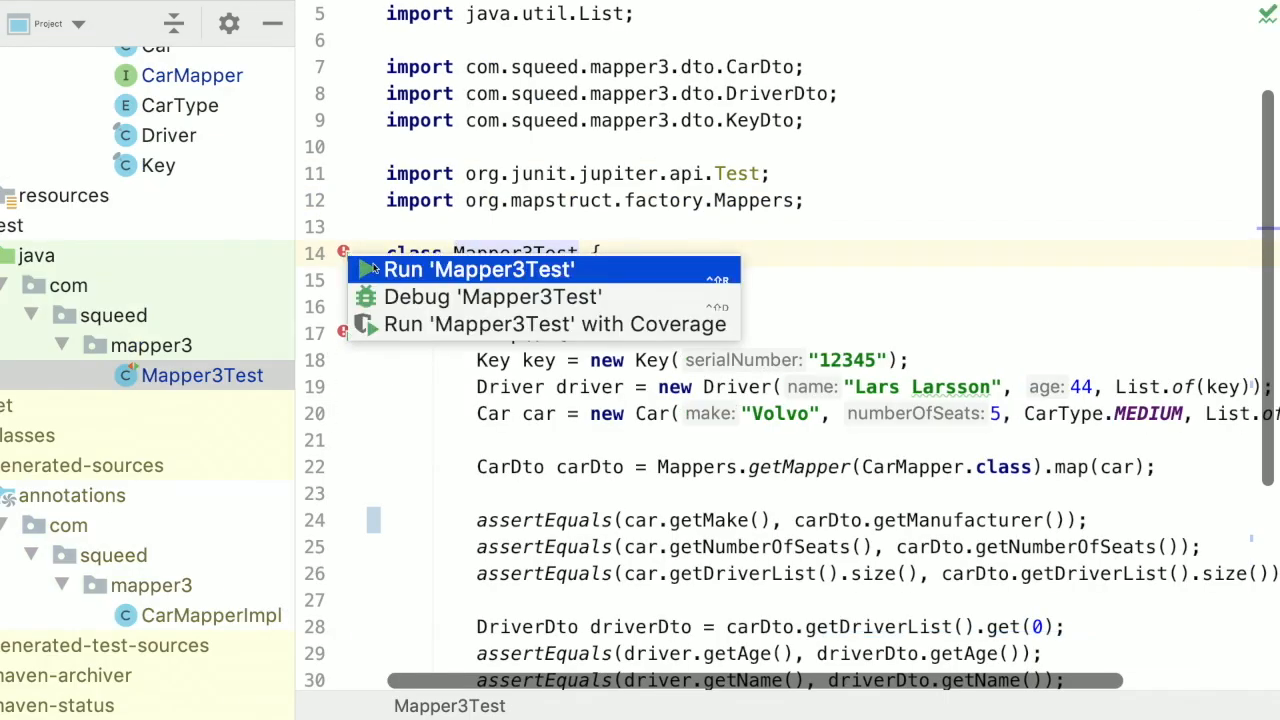
pyautogui.click(478, 268)
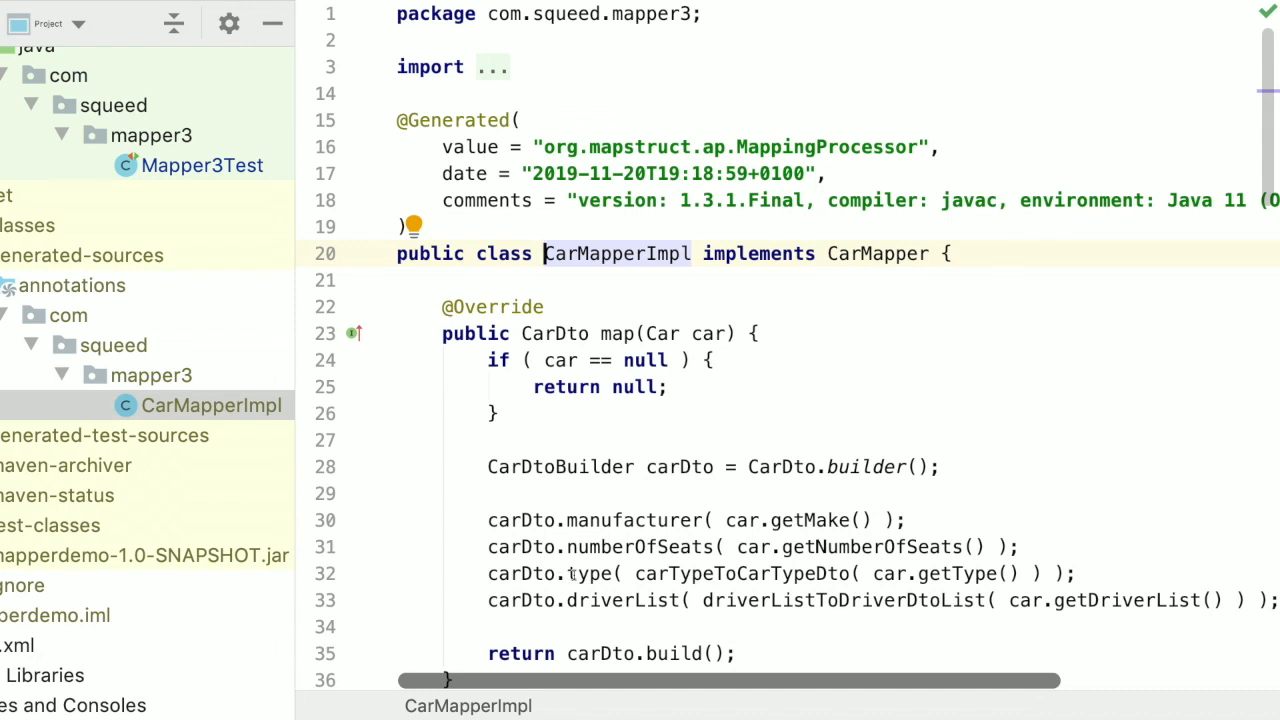
pyautogui.doubleClick(634, 520)
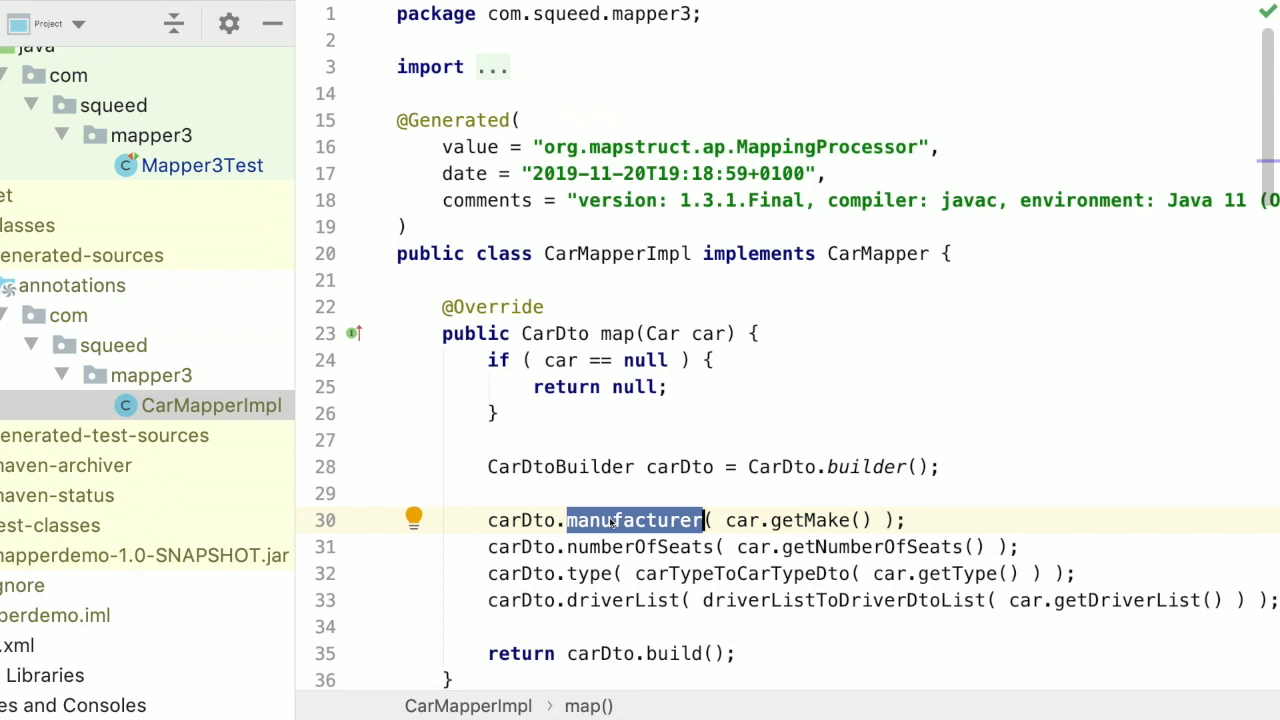
pyautogui.click(790, 520)
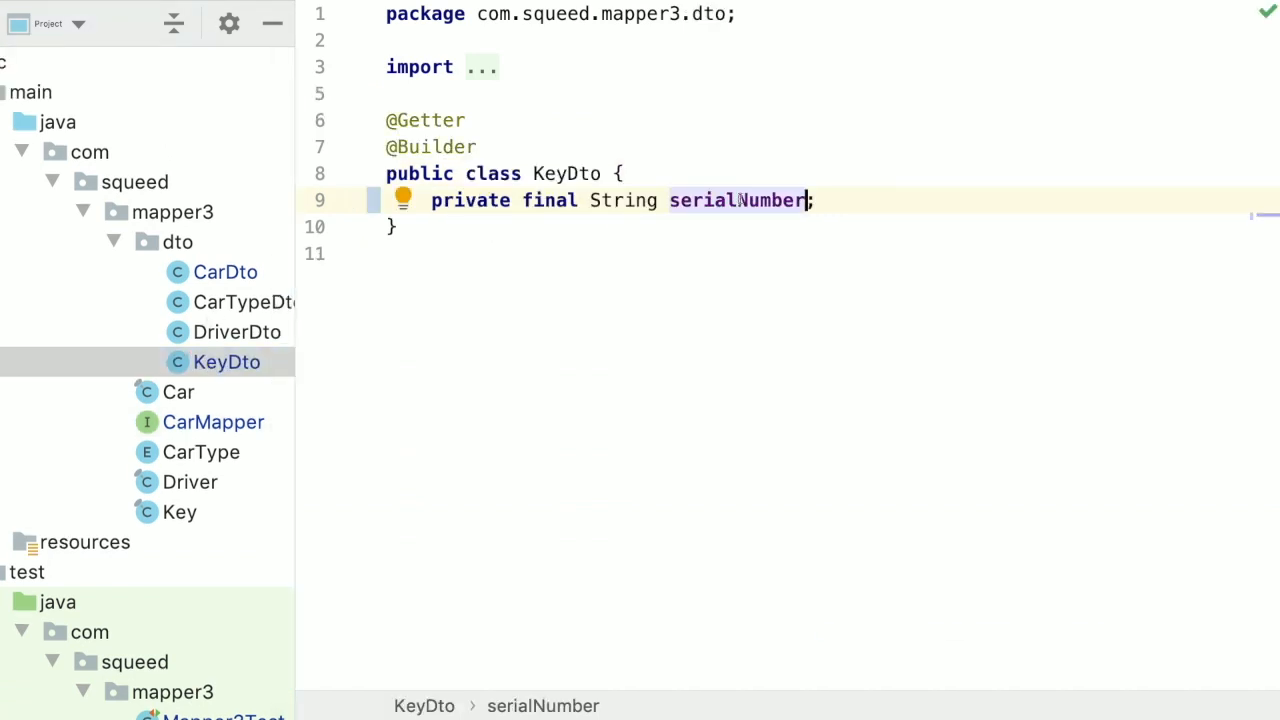
# Rename the KeyDto field serialNumber to serialId.
pyautogui.doubleClick(770, 200)
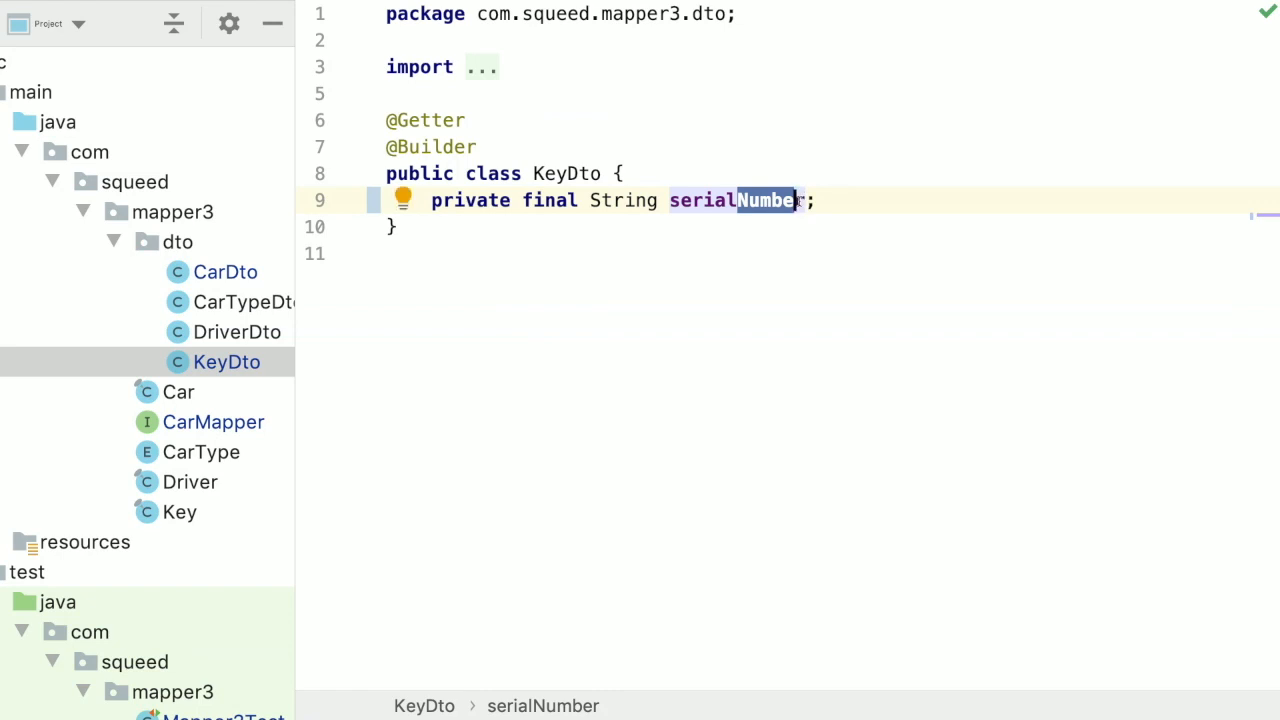
pyautogui.write('Id')
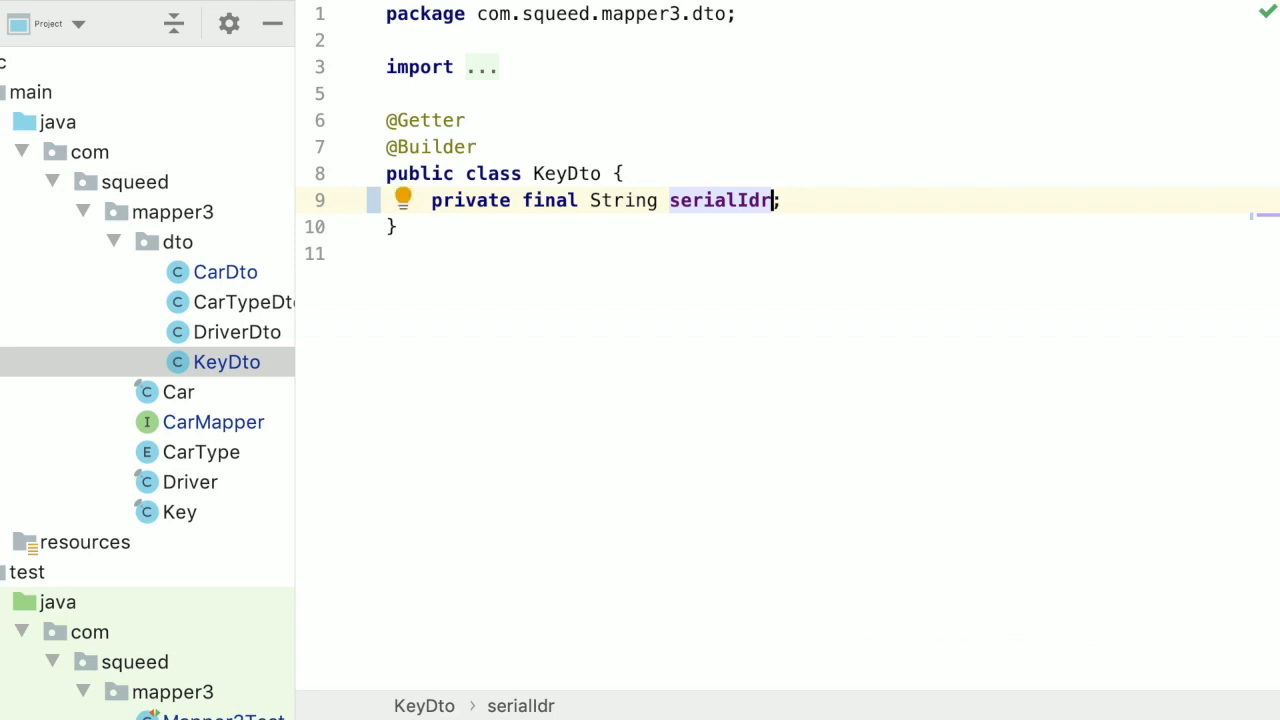
pyautogui.press('Backspace')
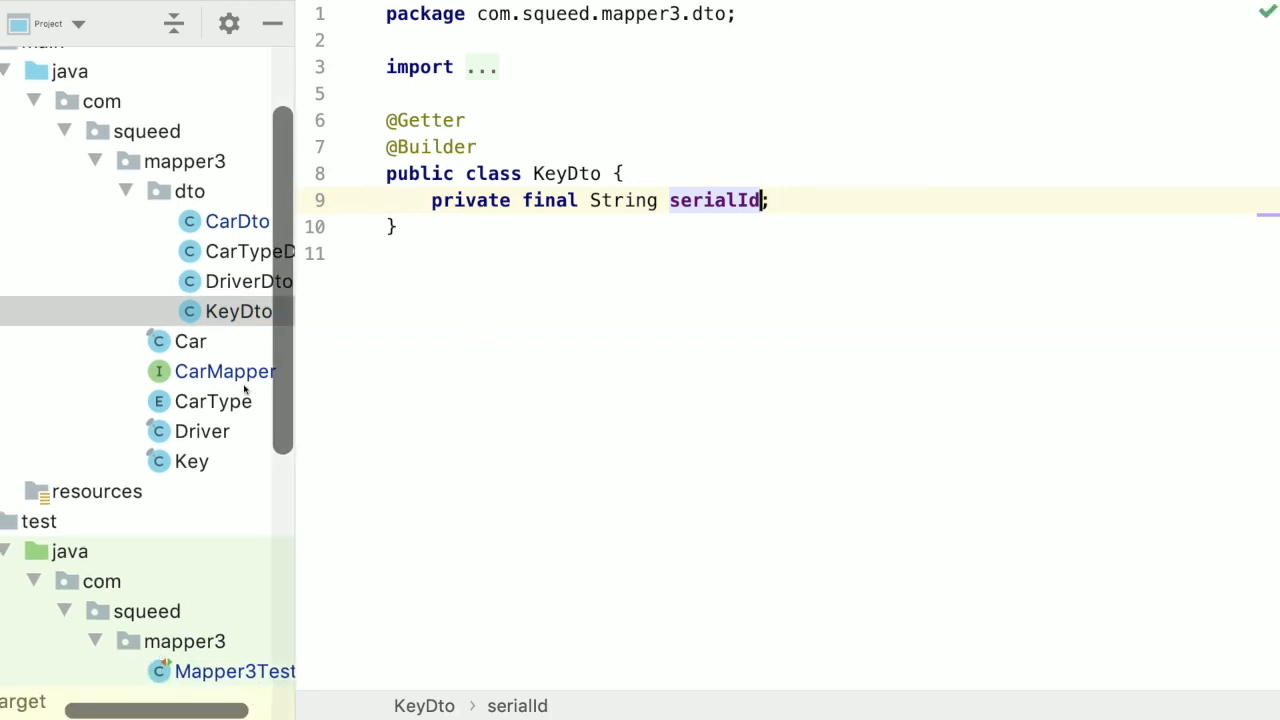
# Declare a second method KeyDto map(Key key) in CarMapper.
pyautogui.click(224, 370)
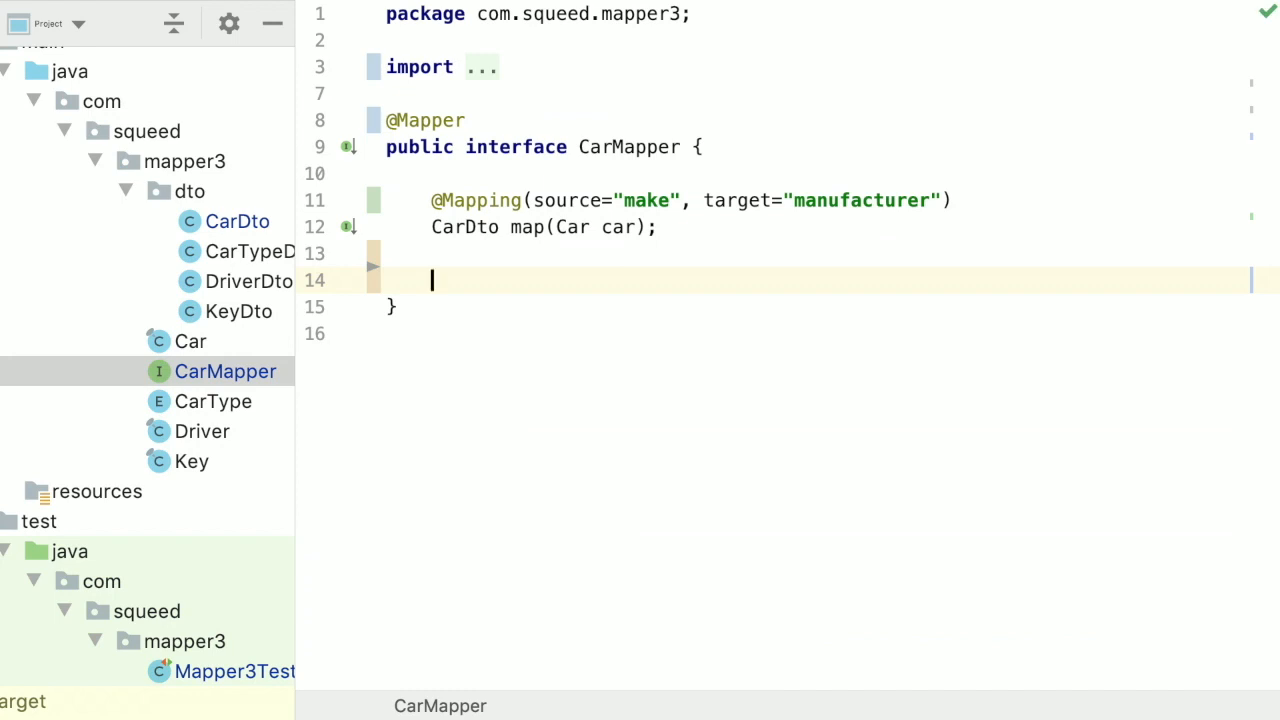
pyautogui.write('K')
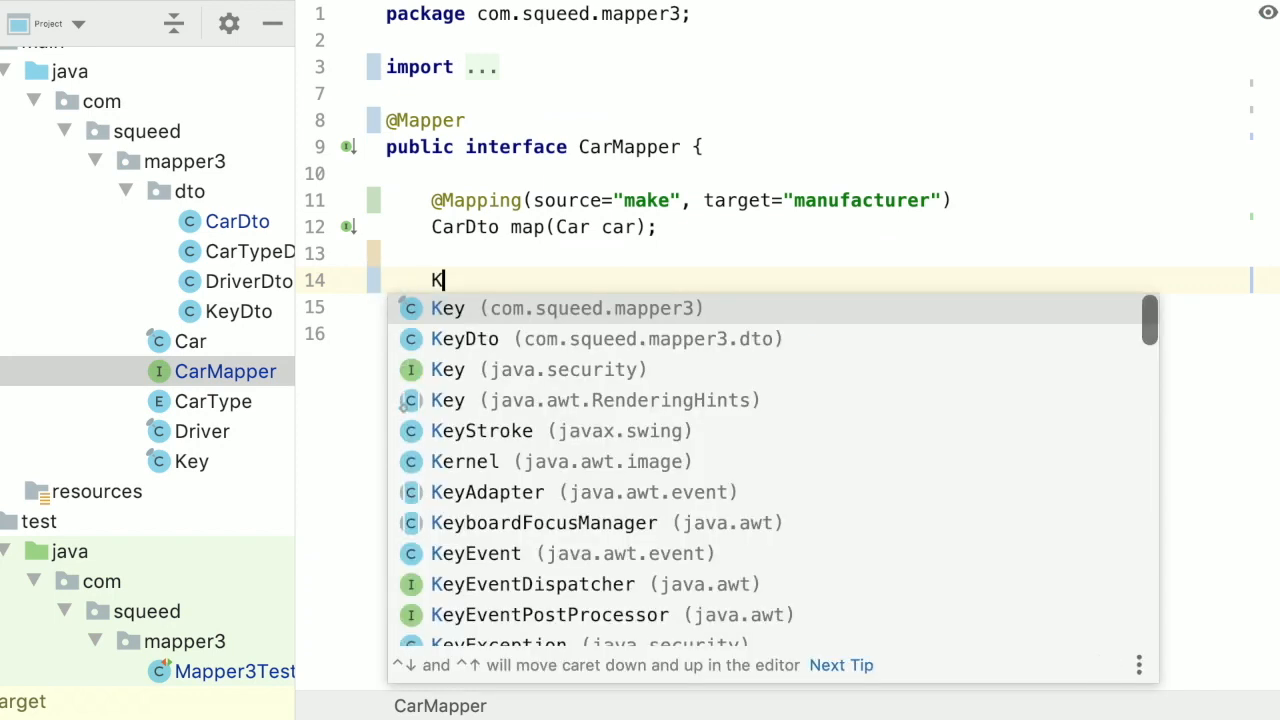
pyautogui.write('eyD')
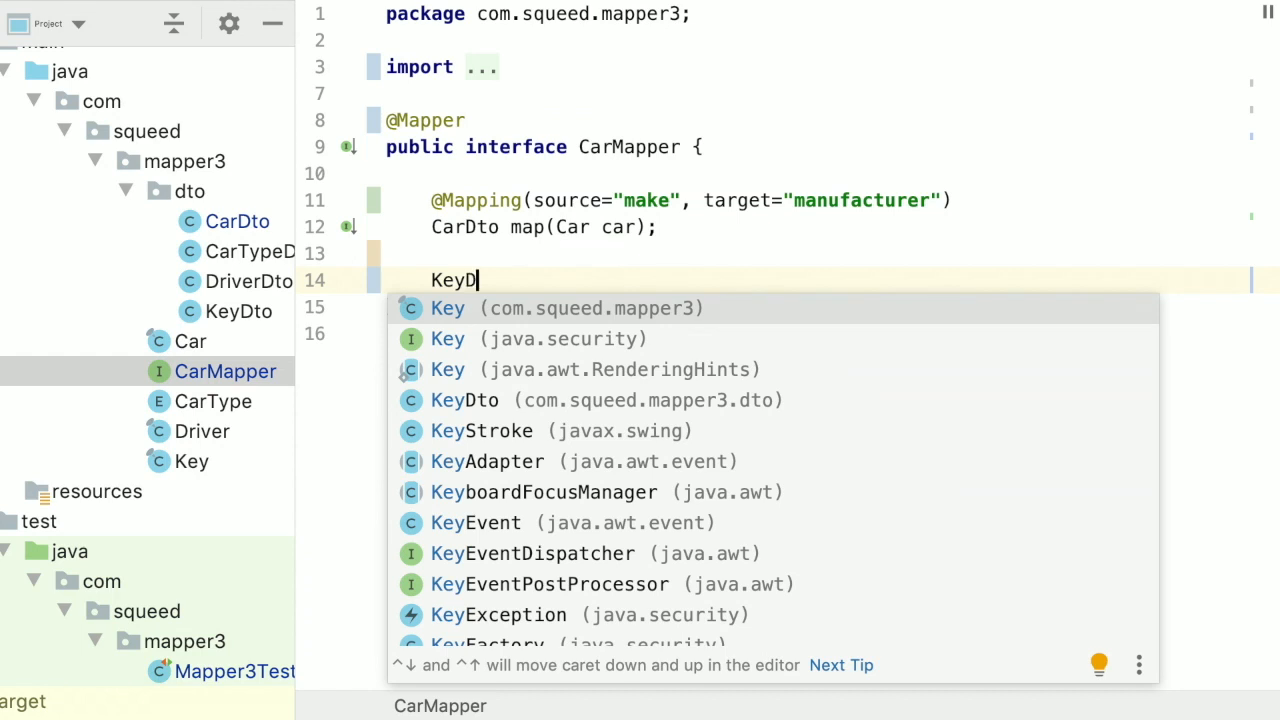
pyautogui.write('to')
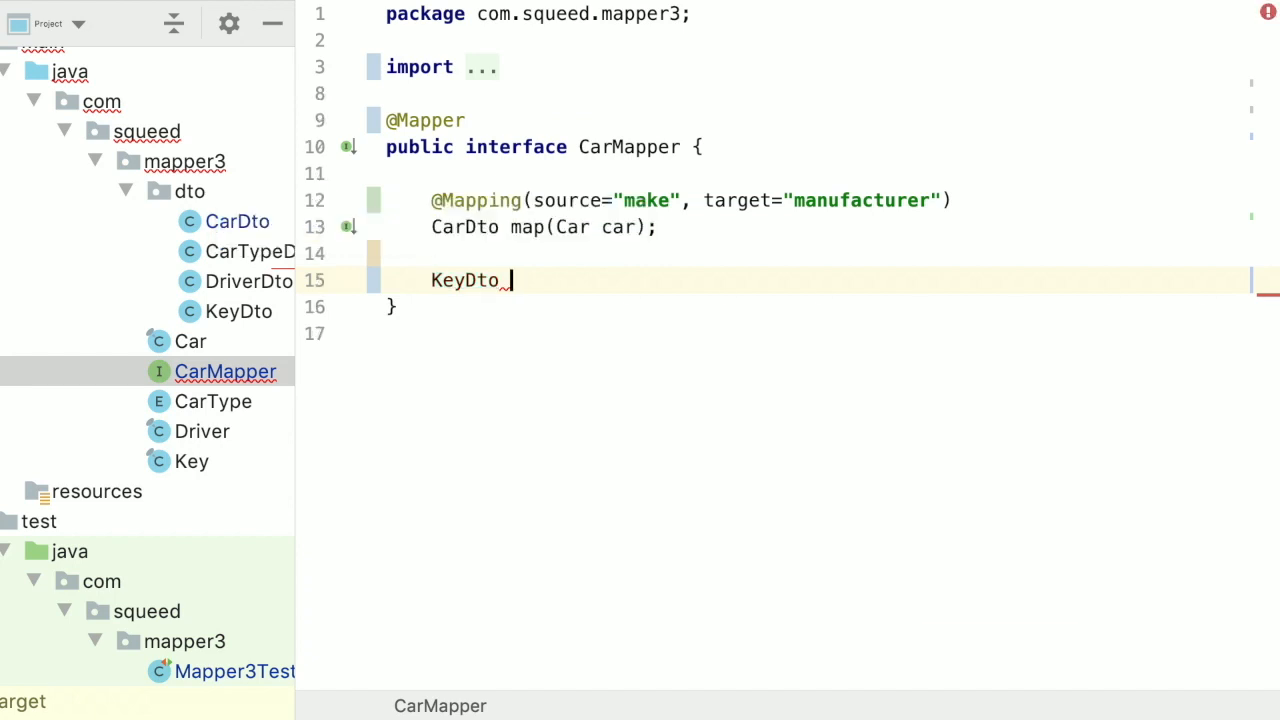
pyautogui.write('map')
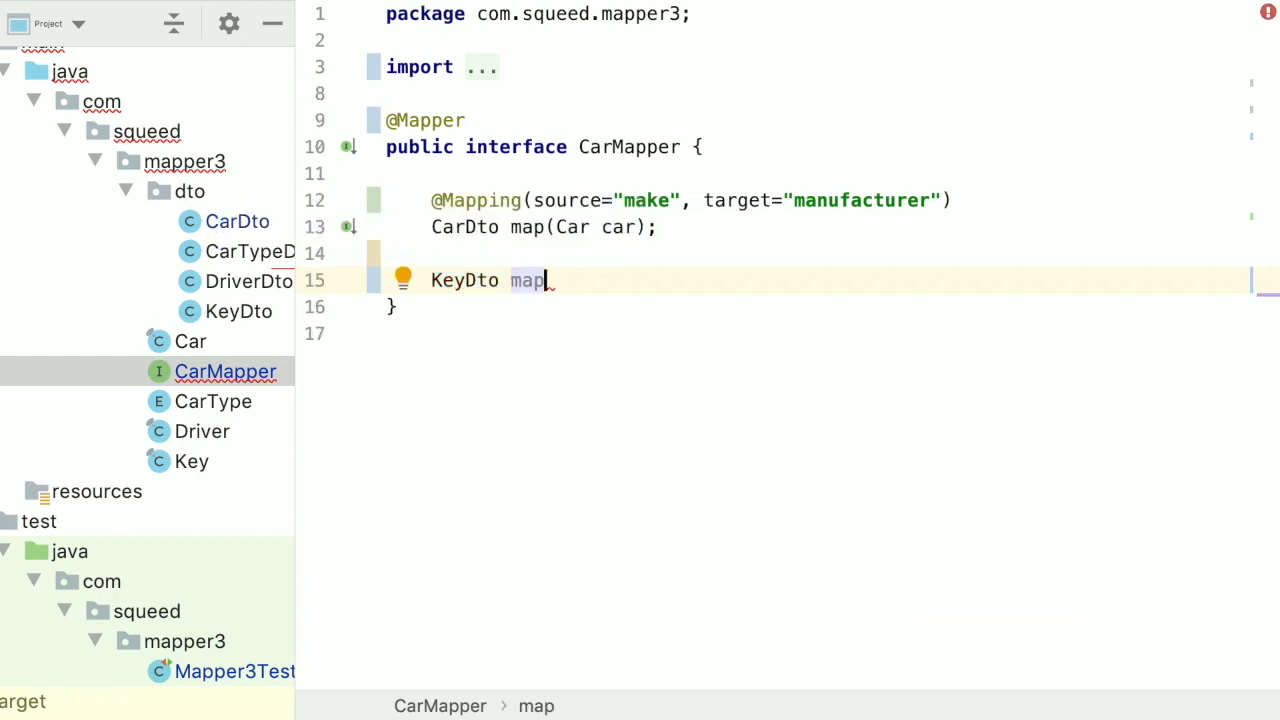
pyautogui.write('()')
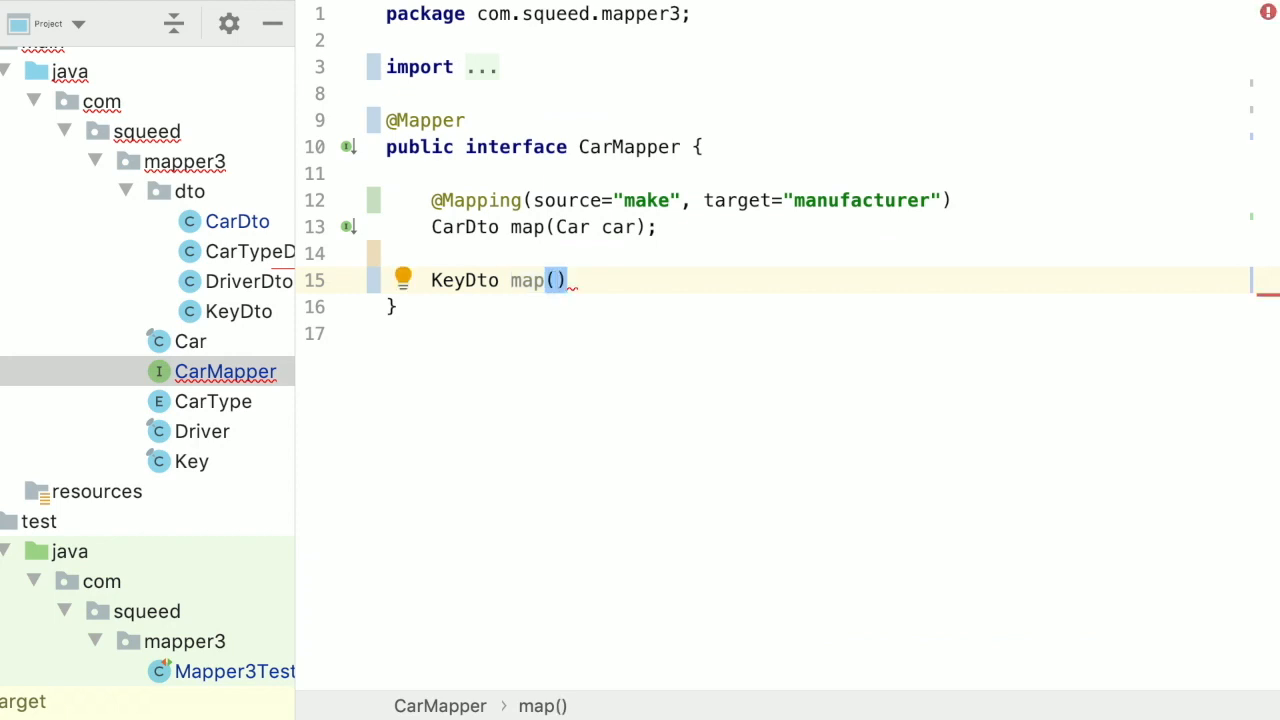
pyautogui.write('k')
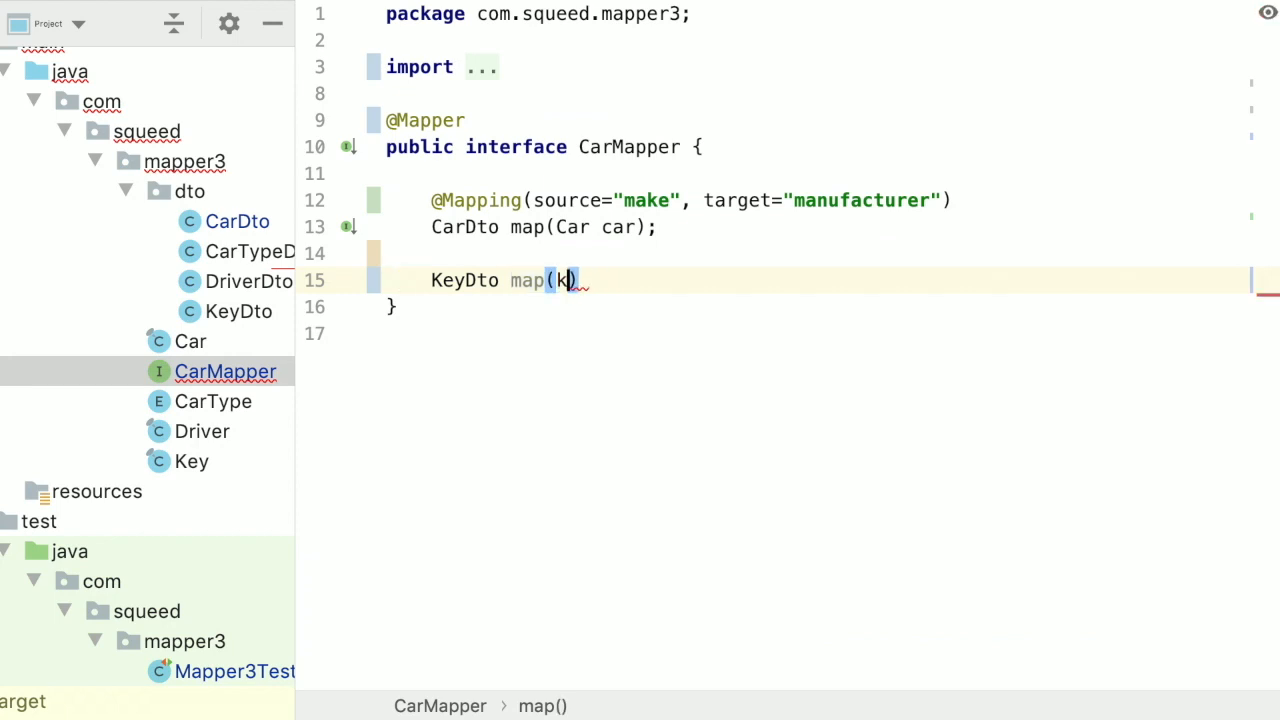
pyautogui.write('KE')
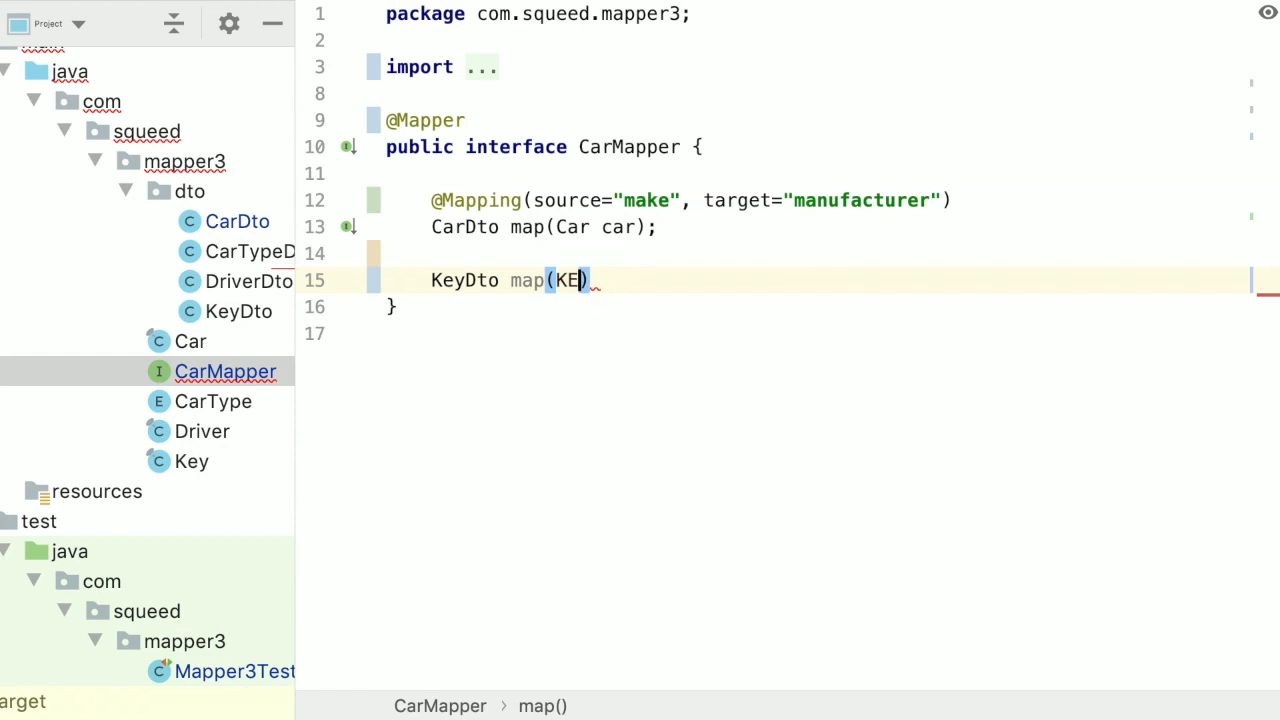
pyautogui.write('Key')
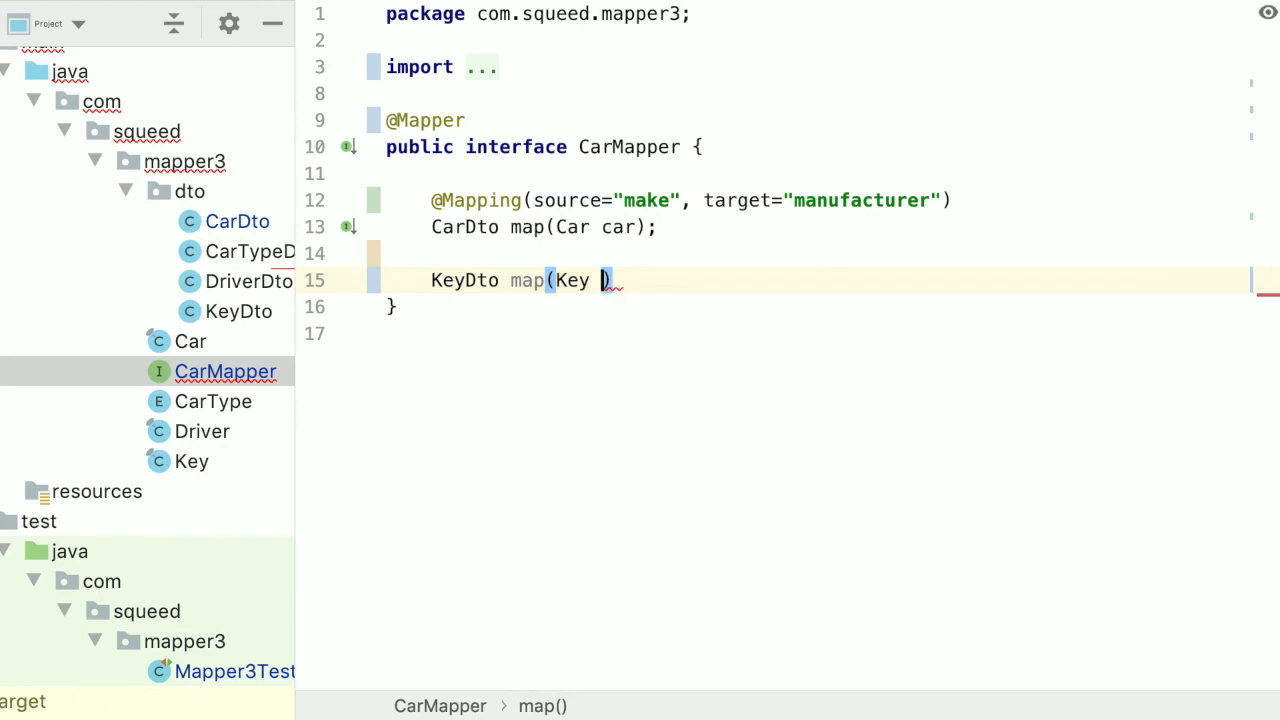
pyautogui.write('key')
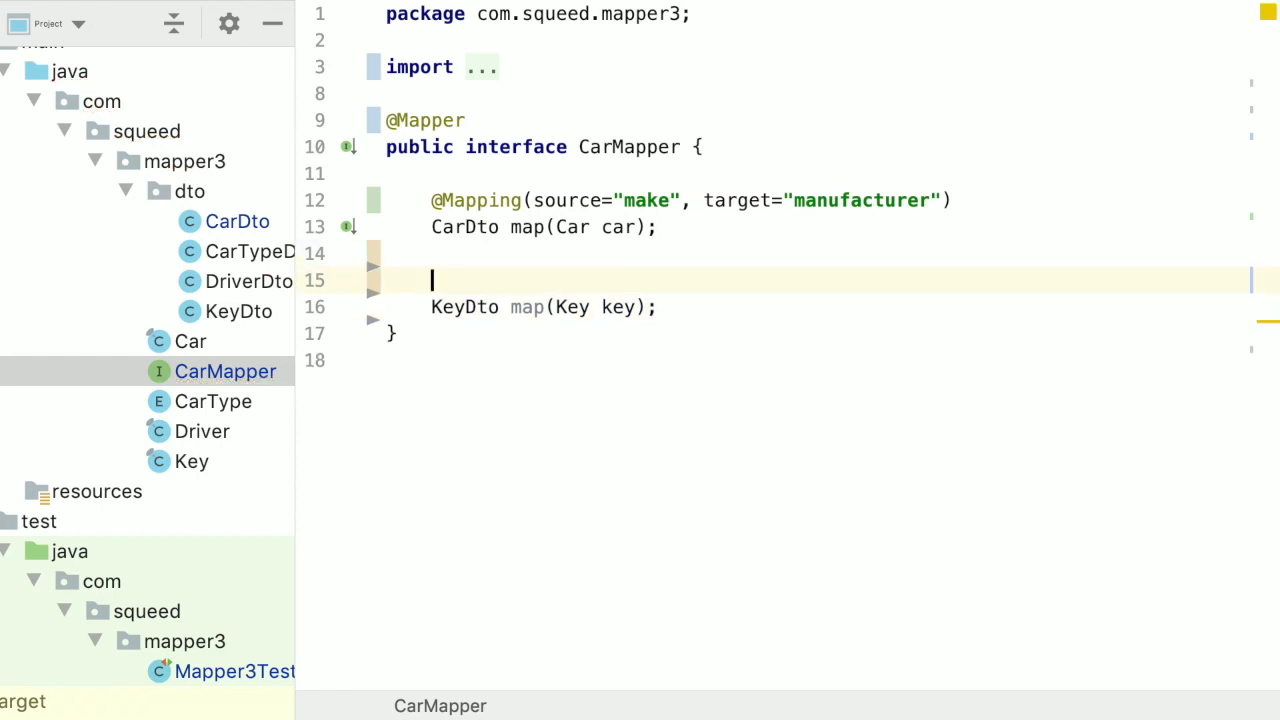
pyautogui.write('@Mapping(source =')
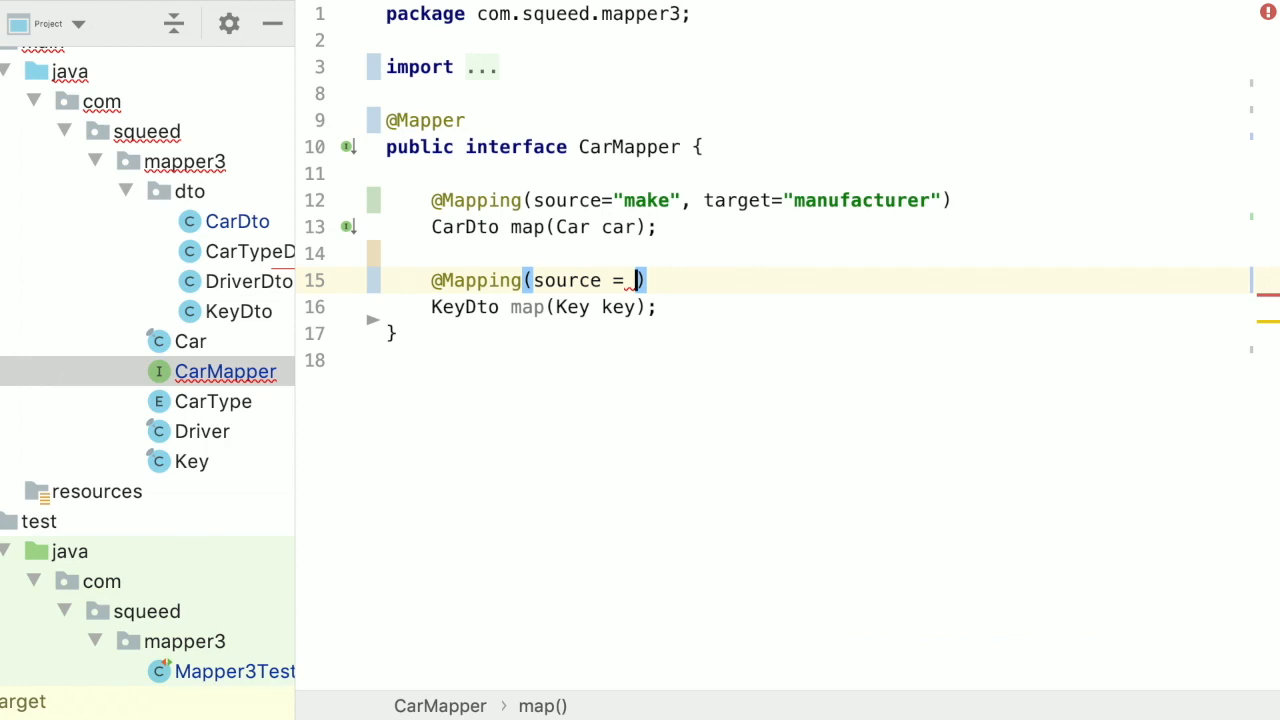
pyautogui.write('""')
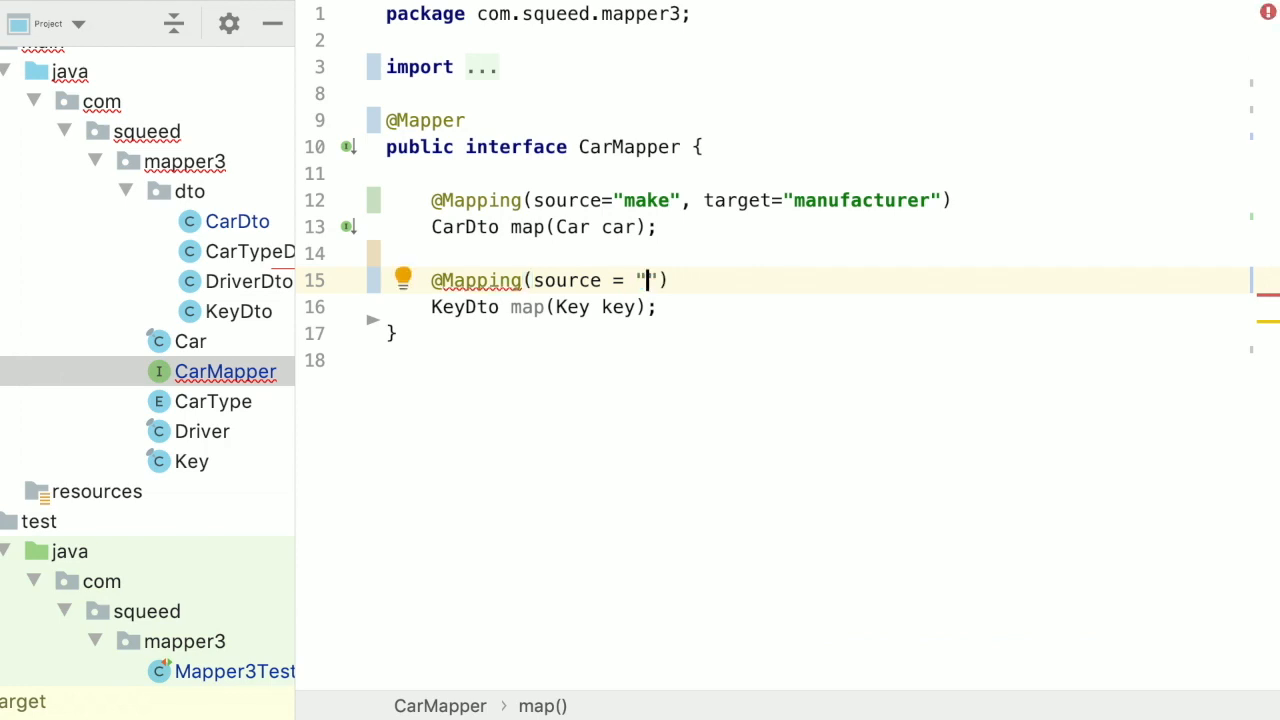
pyautogui.write('ser')
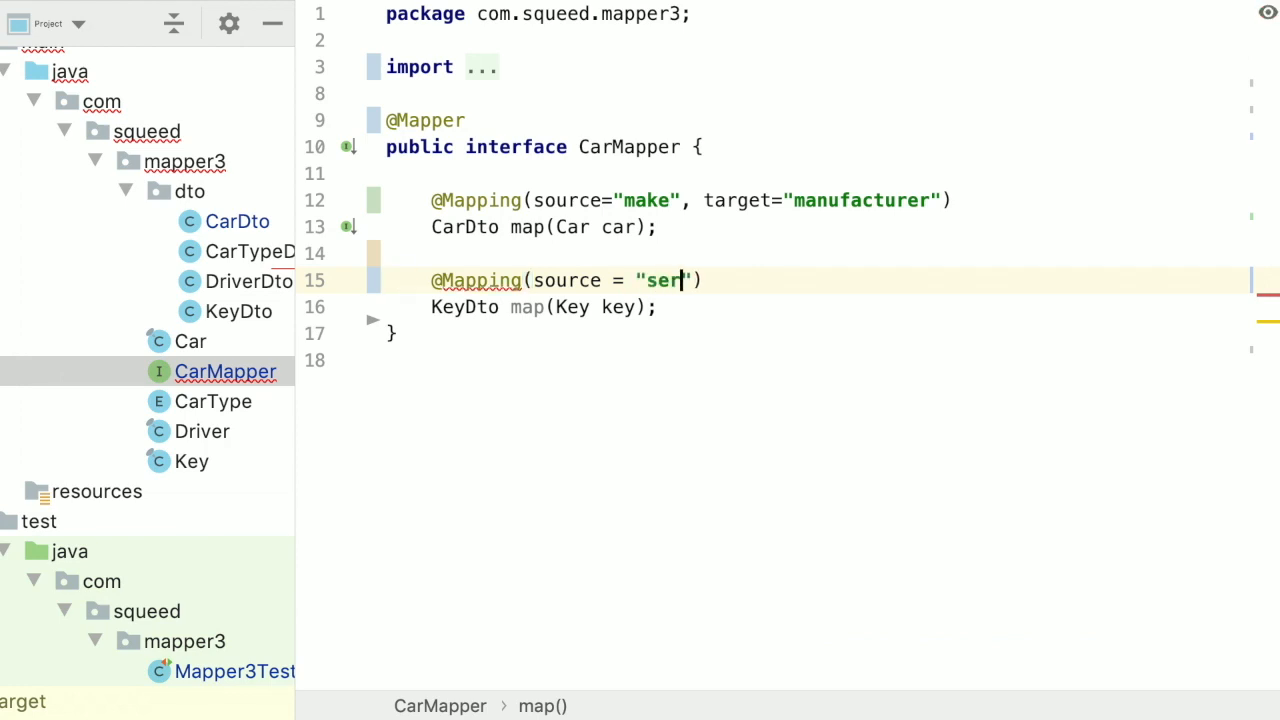
pyautogui.write('ialNumber" target=')
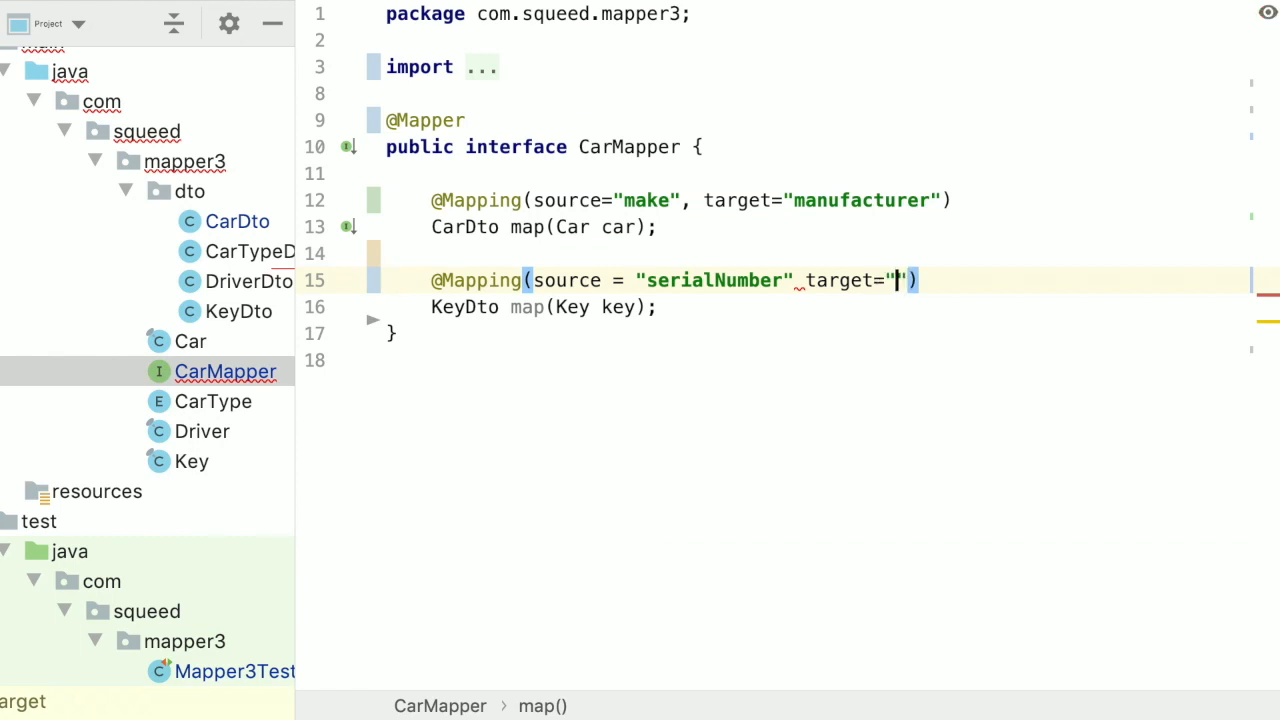
pyautogui.write('ser')
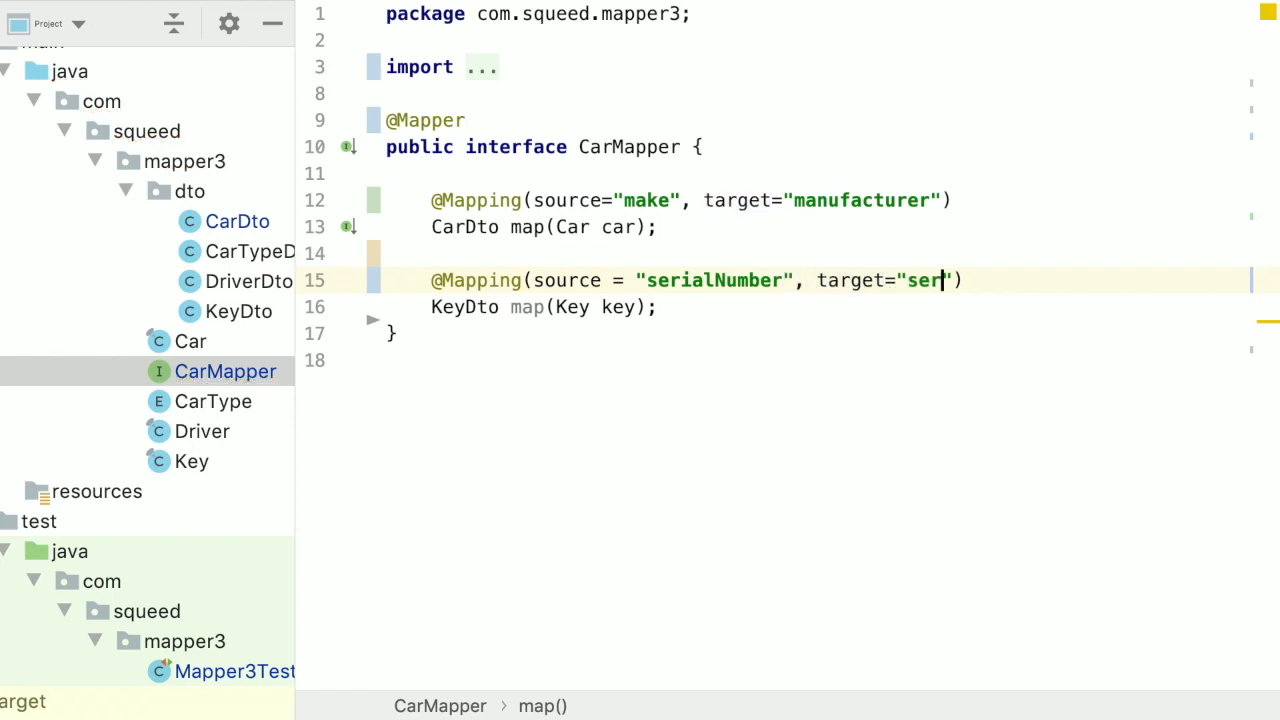
pyautogui.write('i')
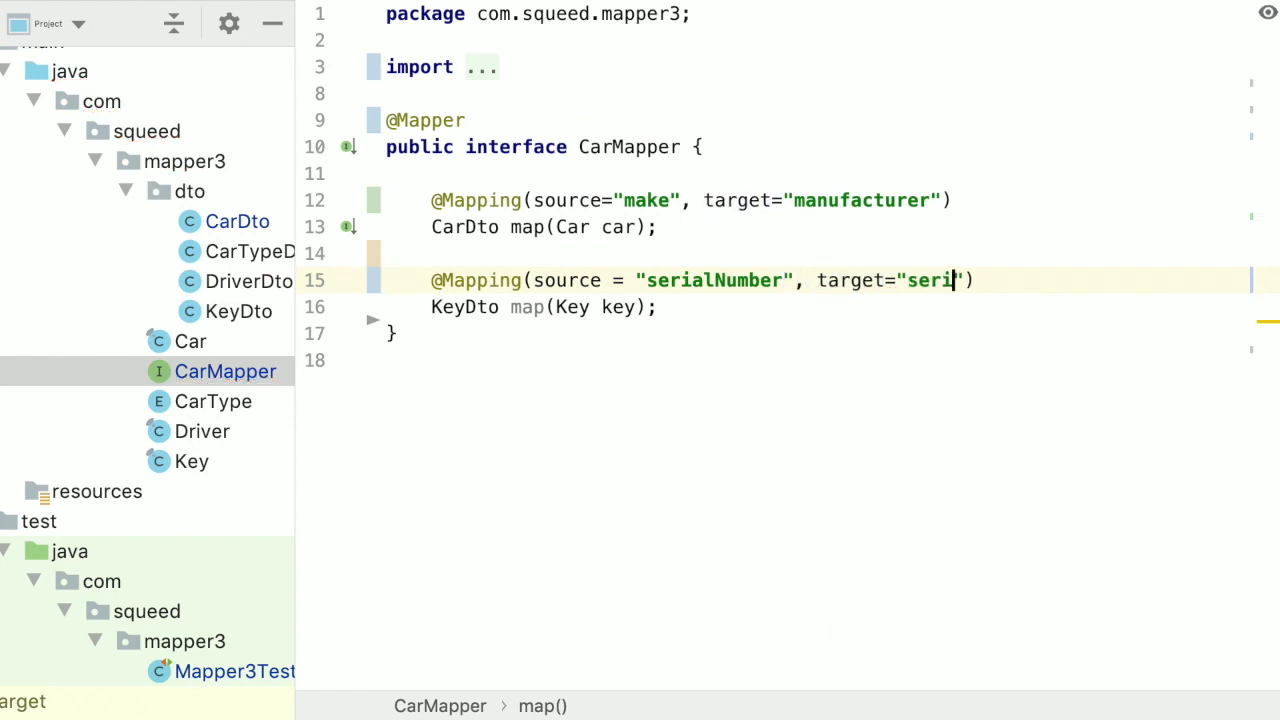
pyautogui.write('alId')
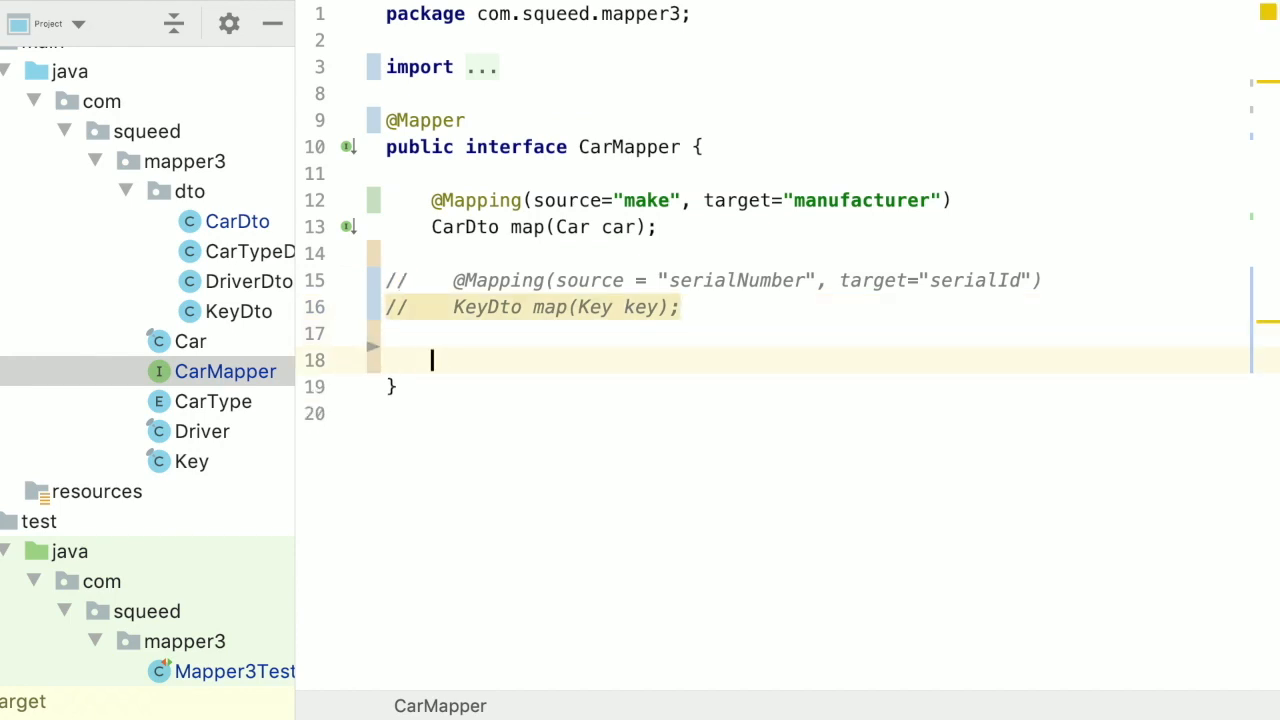
# Write the signature default KeyDto map(Key key) { in CarMapper.
pyautogui.write('default')
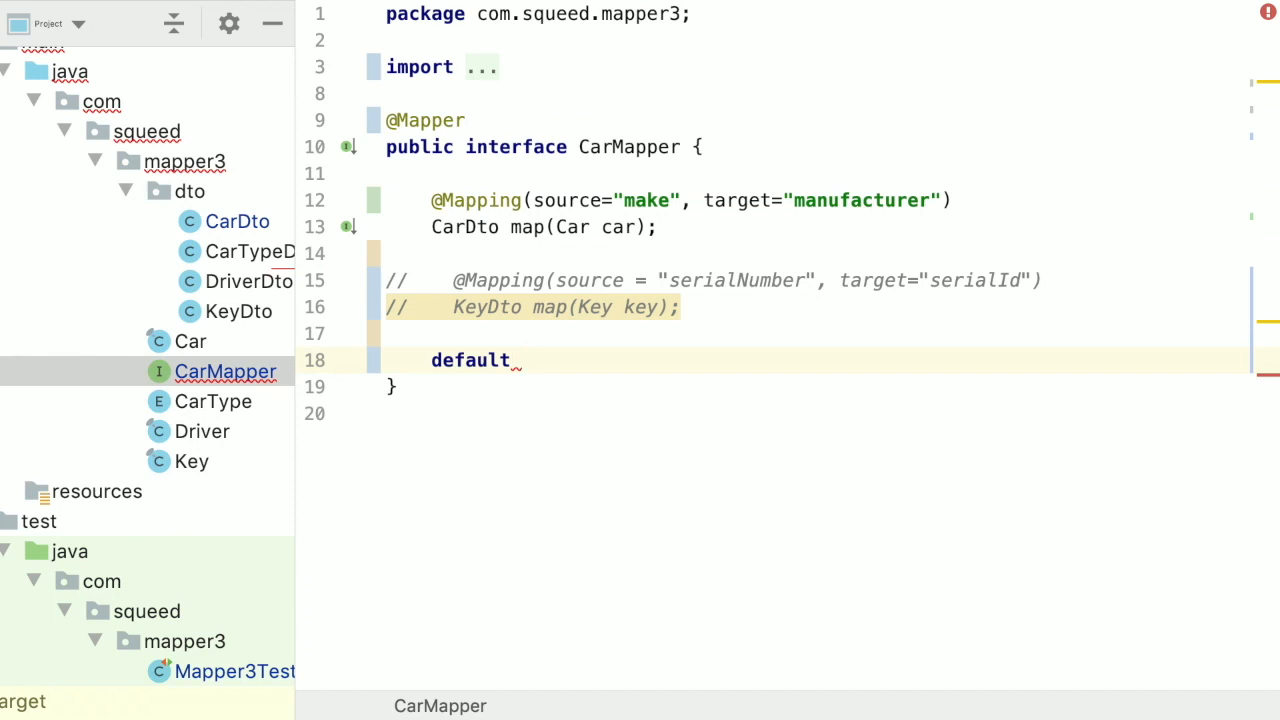
pyautogui.write('Keyd')
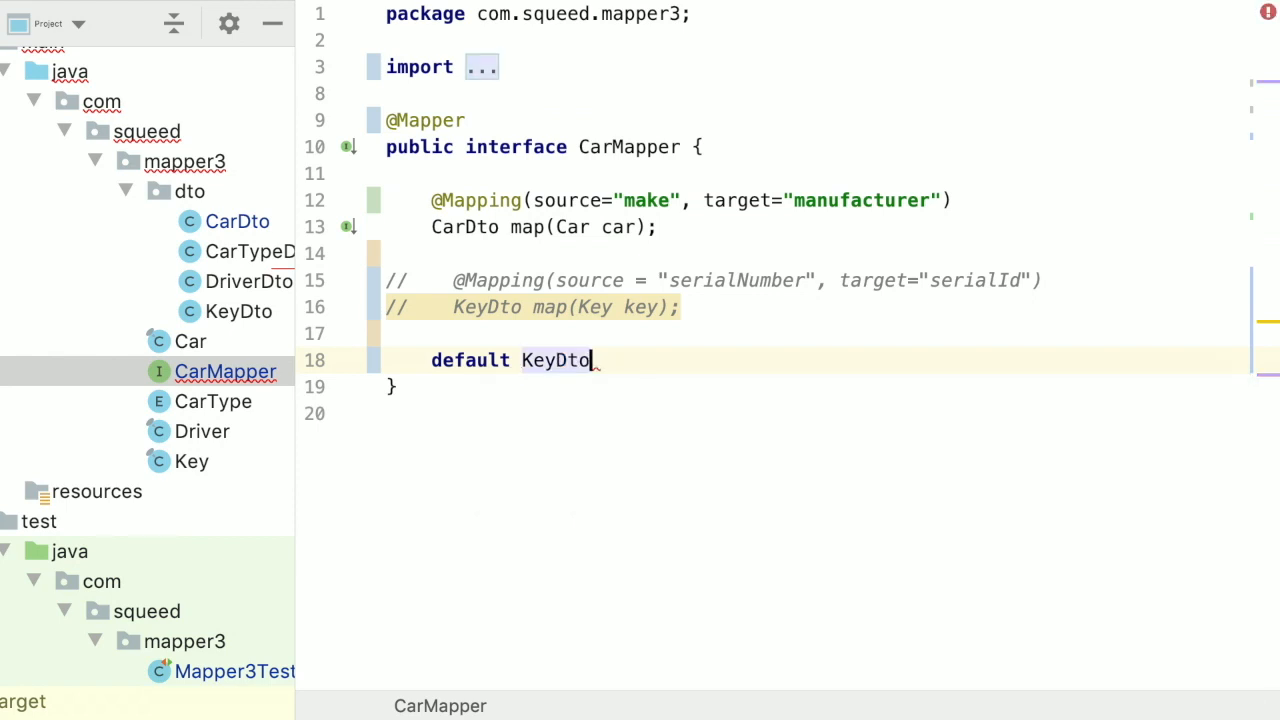
pyautogui.write('map')
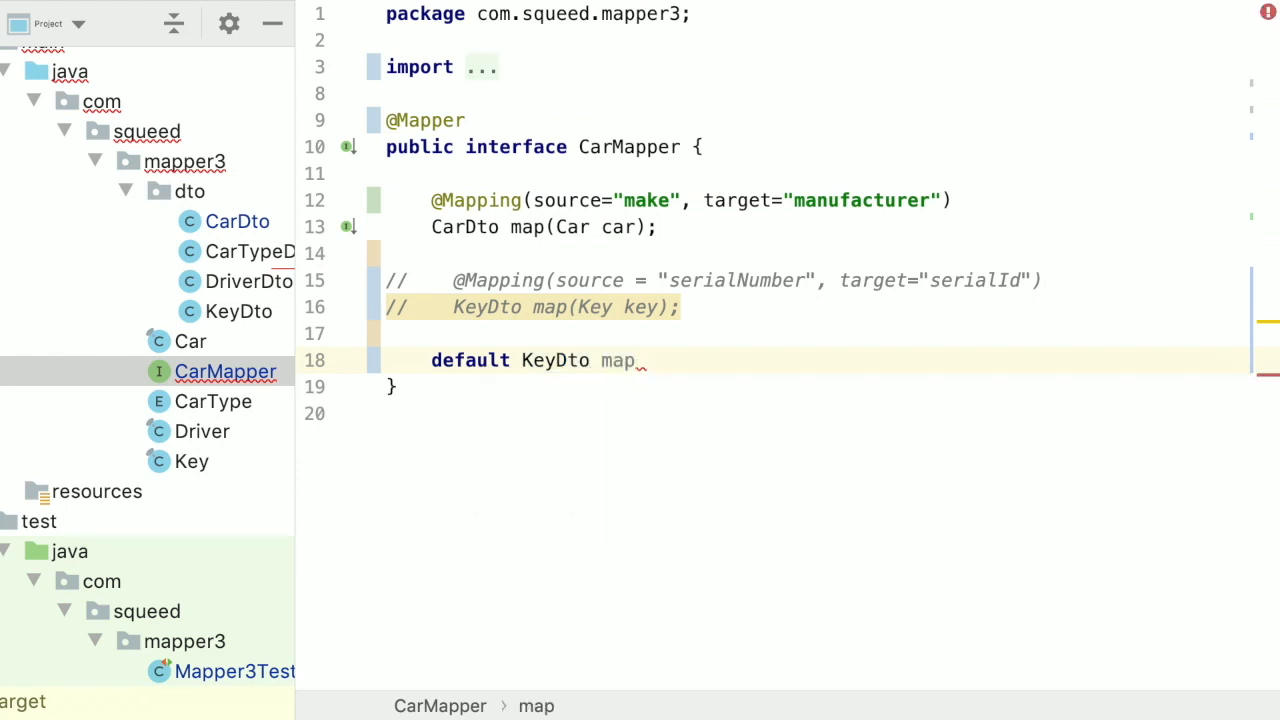
pyautogui.write('()')
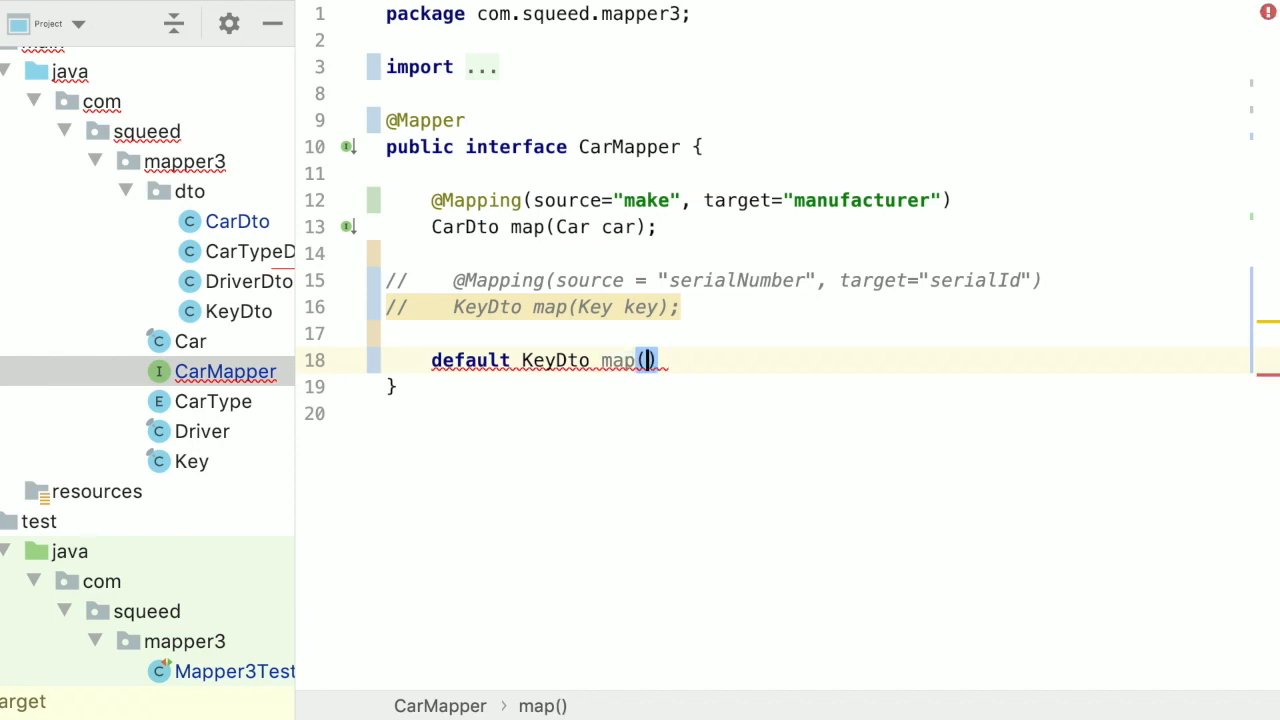
pyautogui.write('Key key')
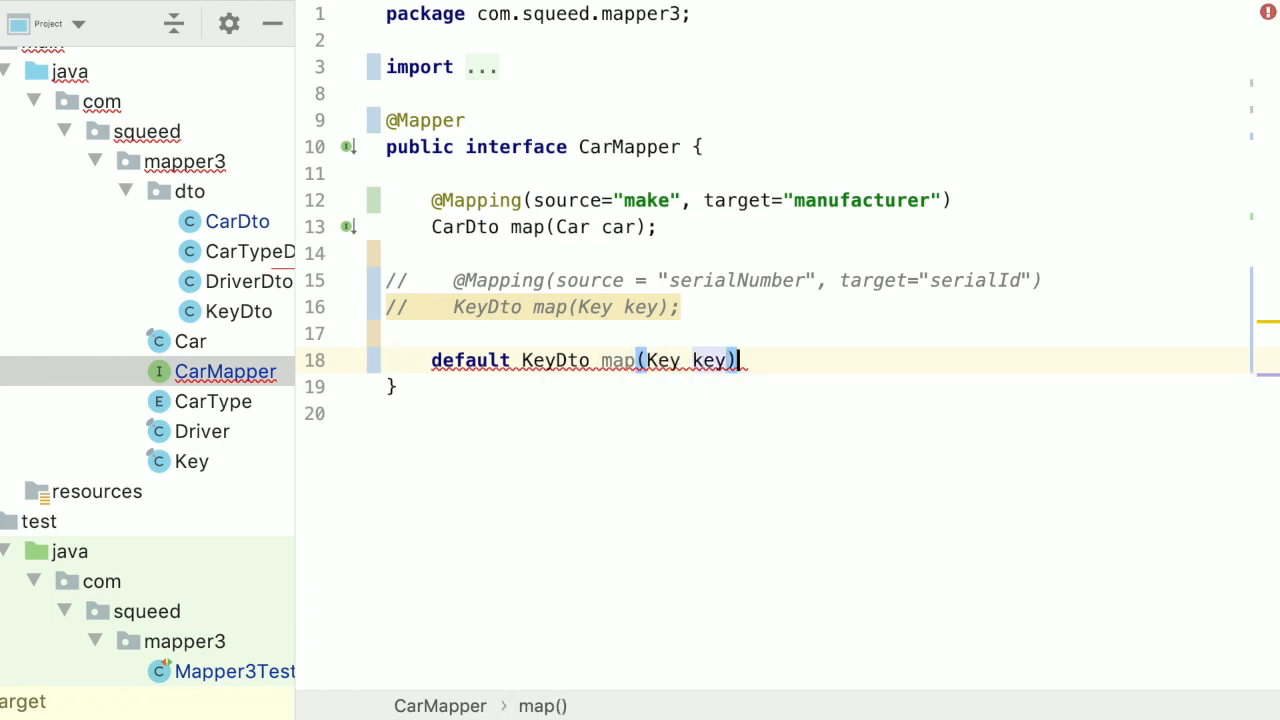
pyautogui.write('{')
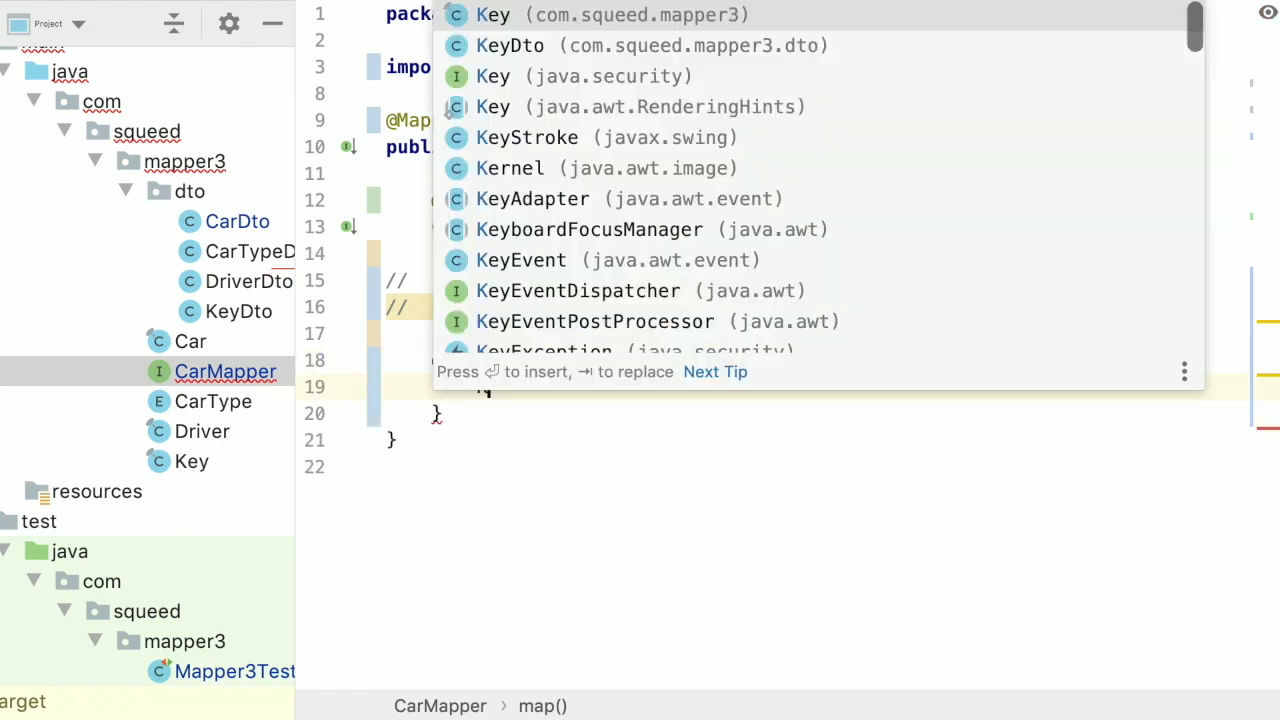
# Return KeyDto.builder().serialId(key.getSerialNumber()).build() from the default method.
pyautogui.write('KeyDto')
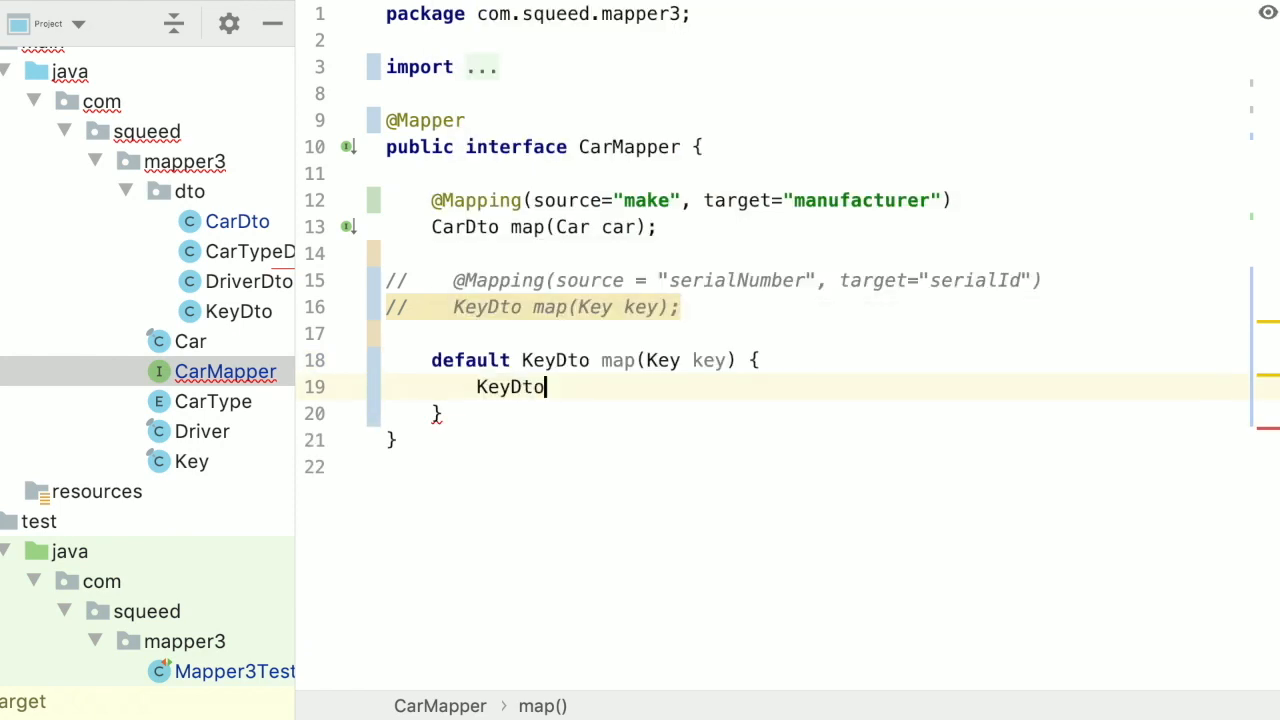
pyautogui.write('.builder()')
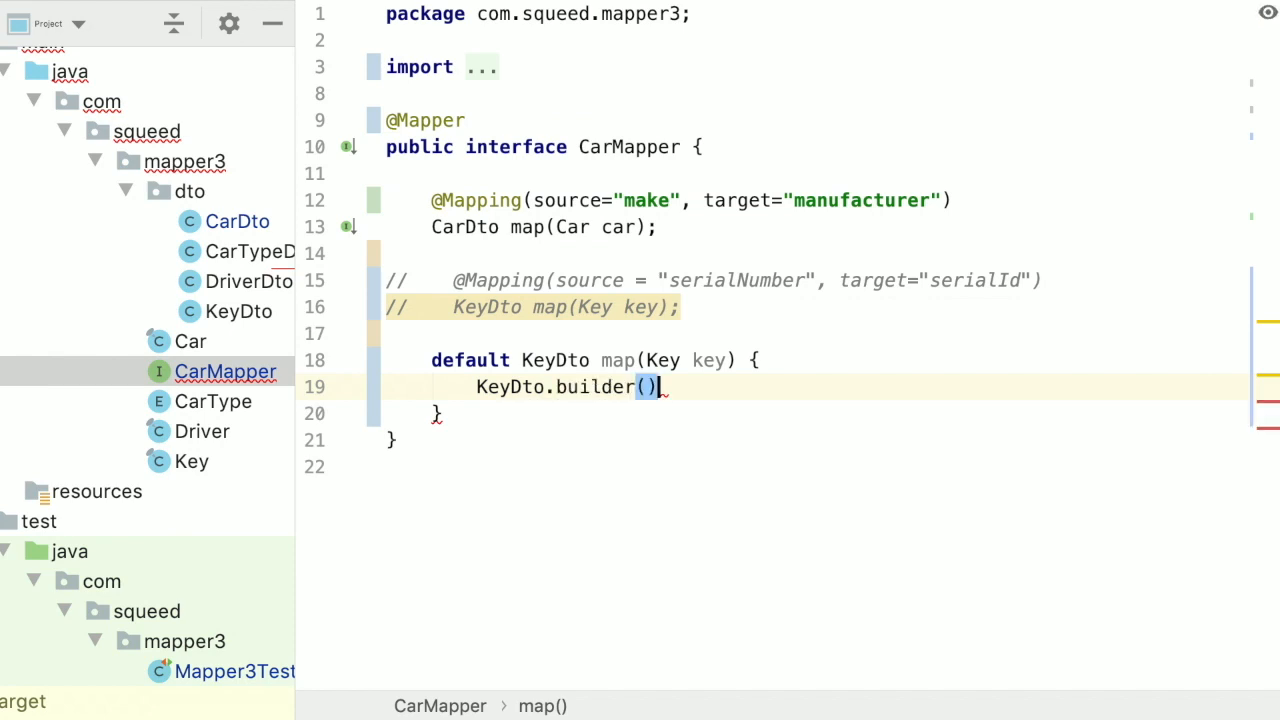
pyautogui.write('.serialId()')
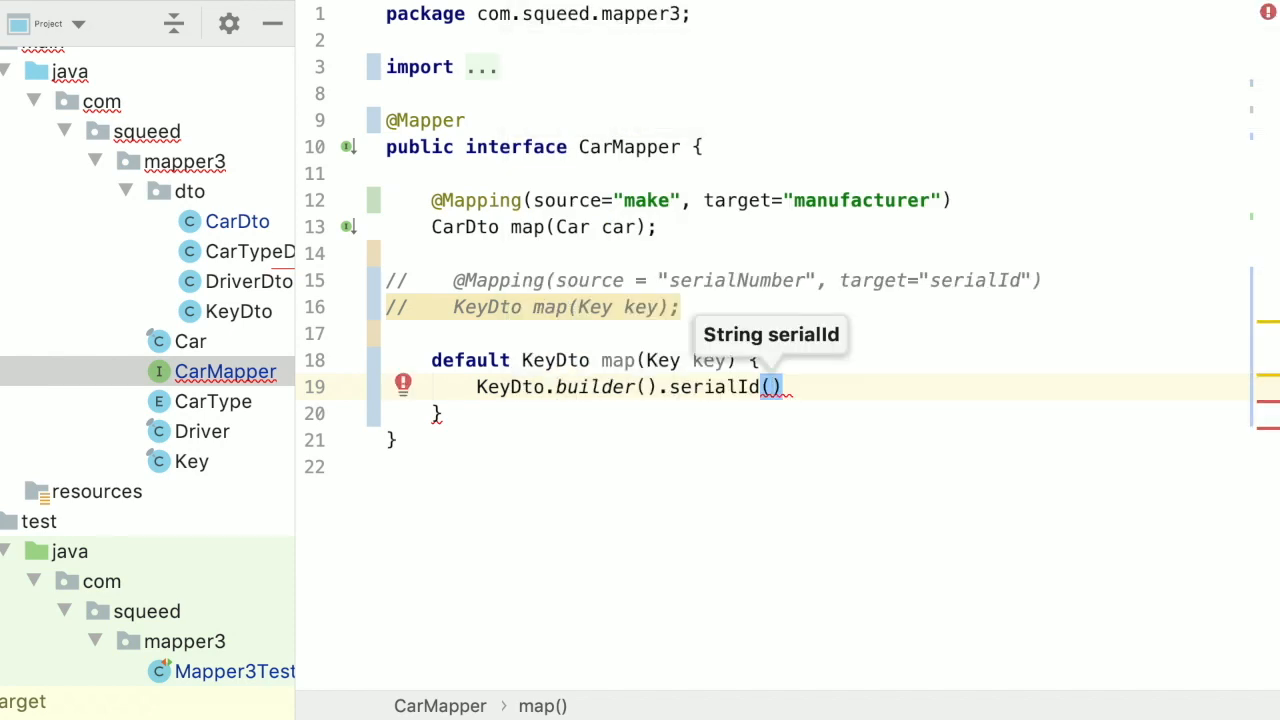
pyautogui.write('key.getSerialNumber(')
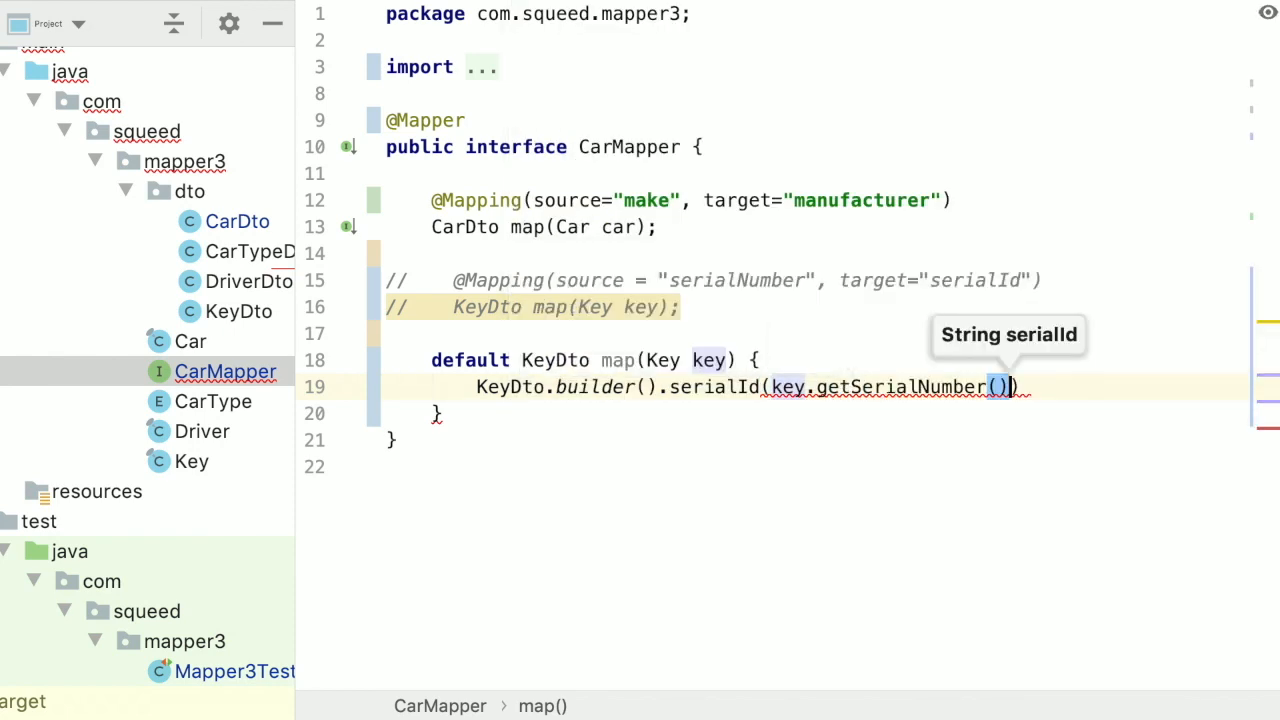
pyautogui.write(';')
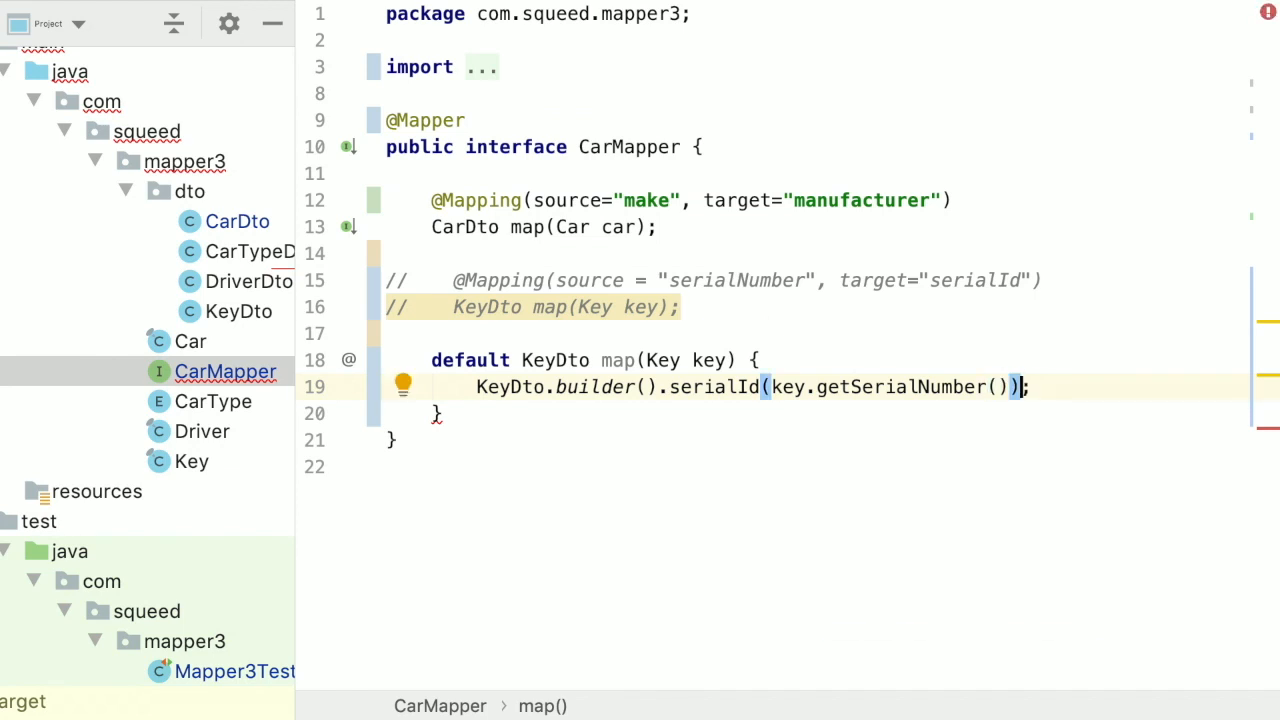
pyautogui.write('.build()')
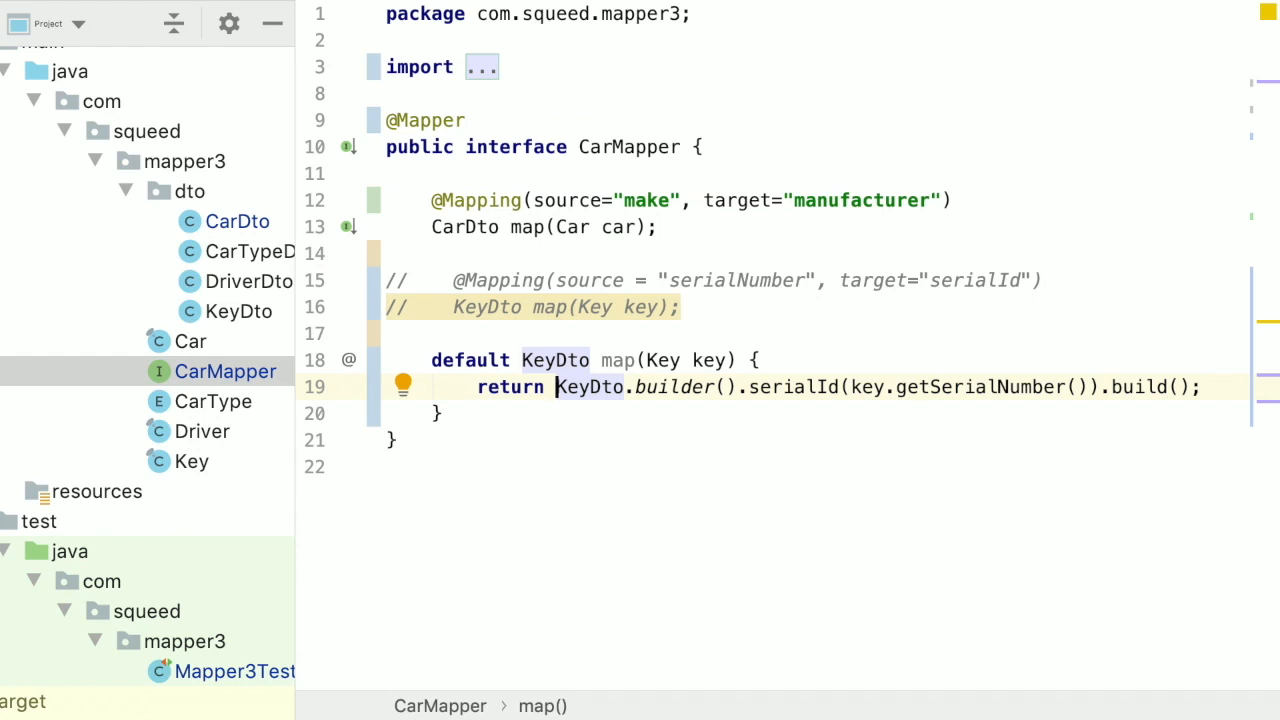
pyautogui.moveTo(344, 382)
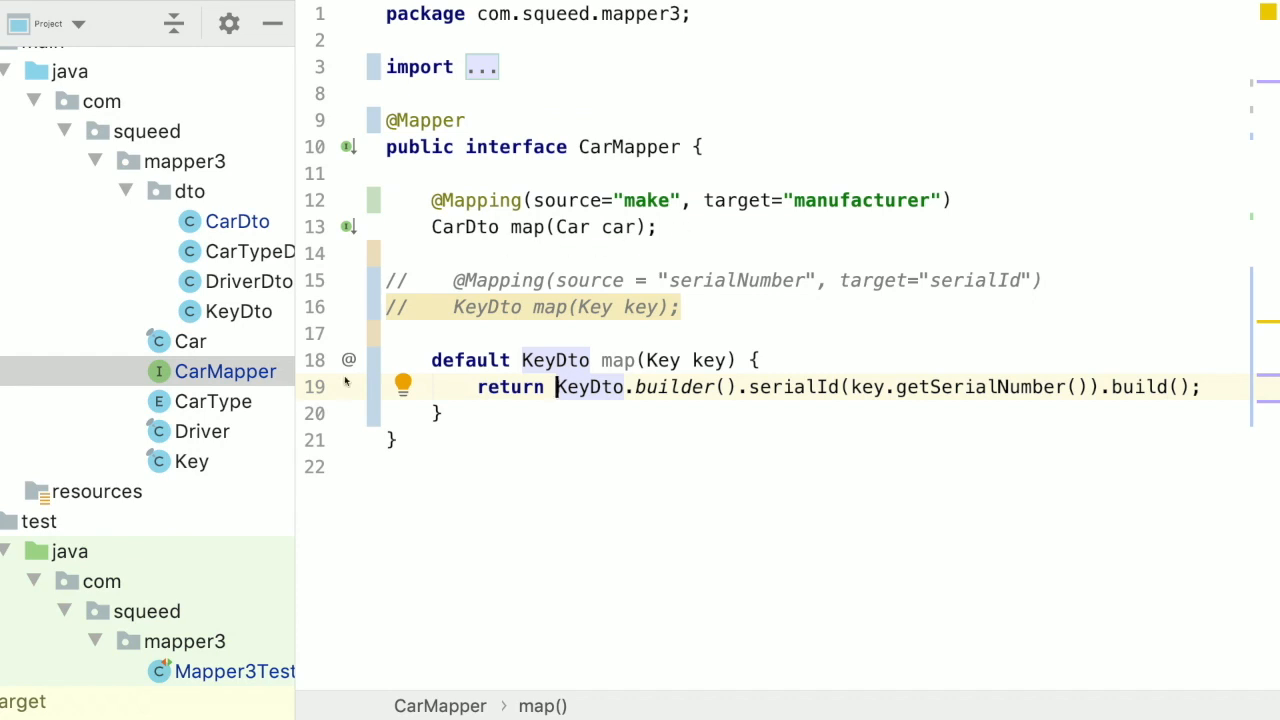
pyautogui.scroll(-3)
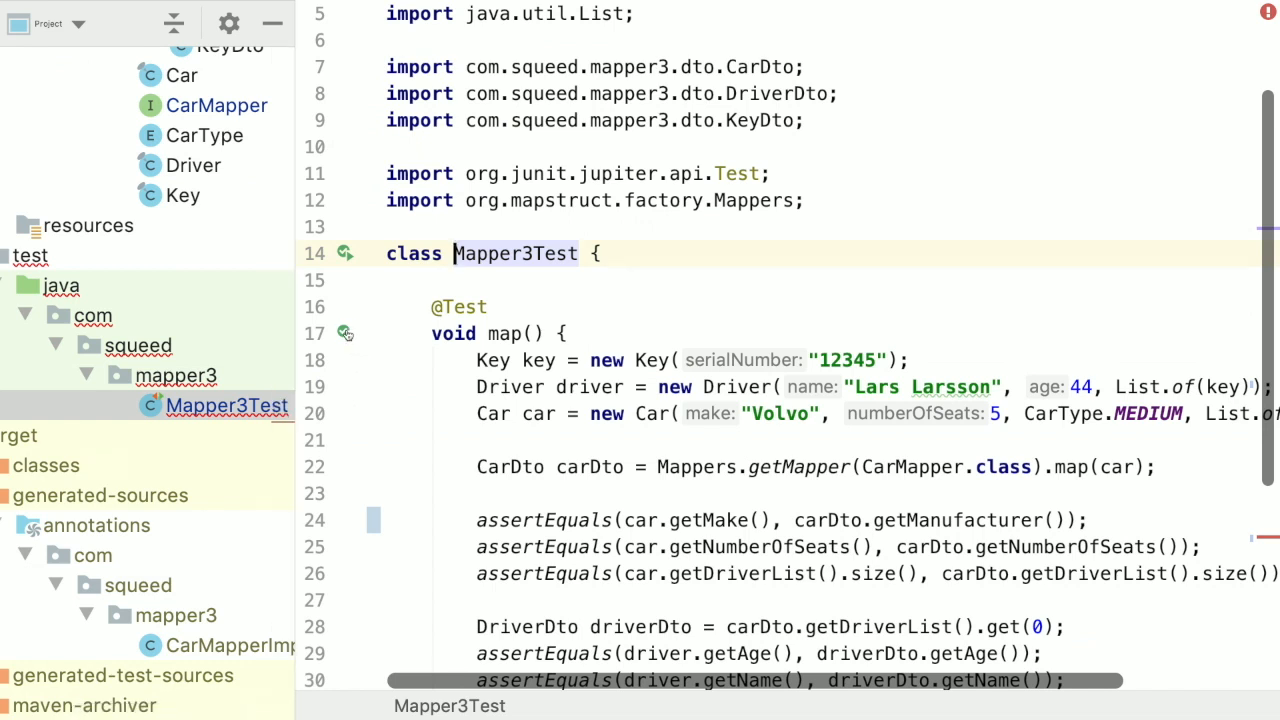
# Run the map test, then change the key assertion to compare against keyDto.getSerialId().
pyautogui.click(344, 332)
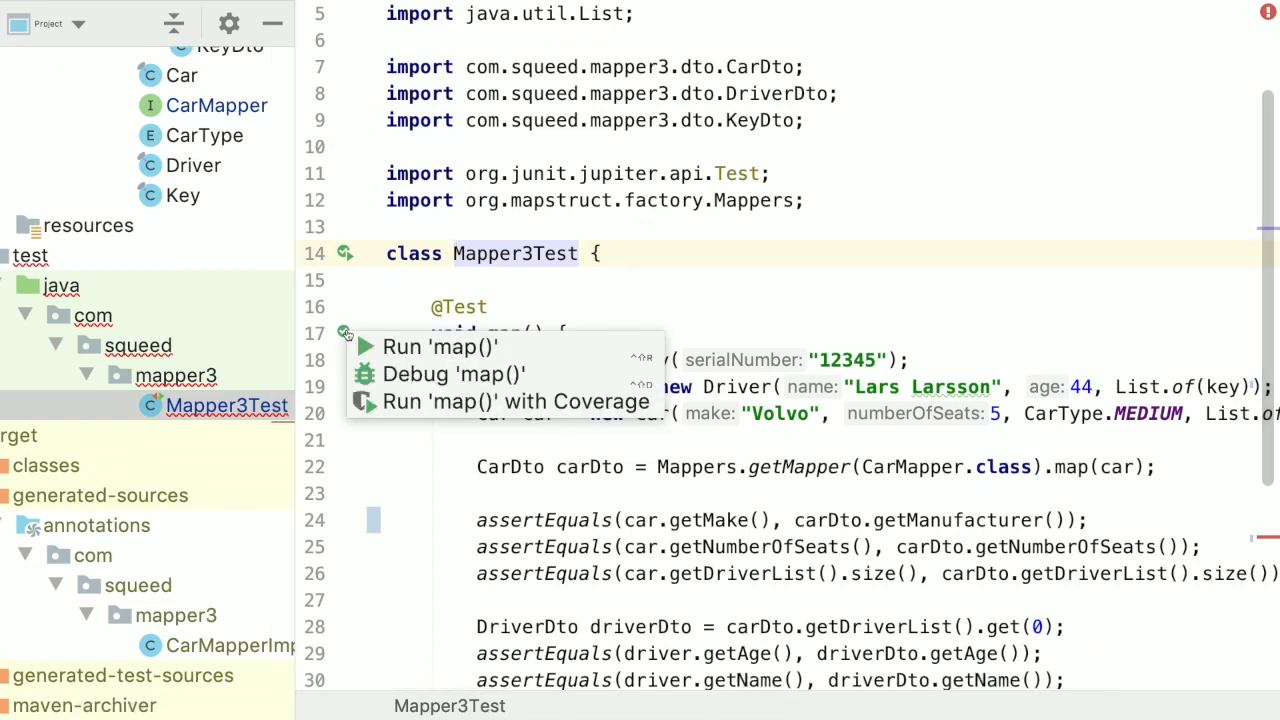
pyautogui.moveTo(440, 346)
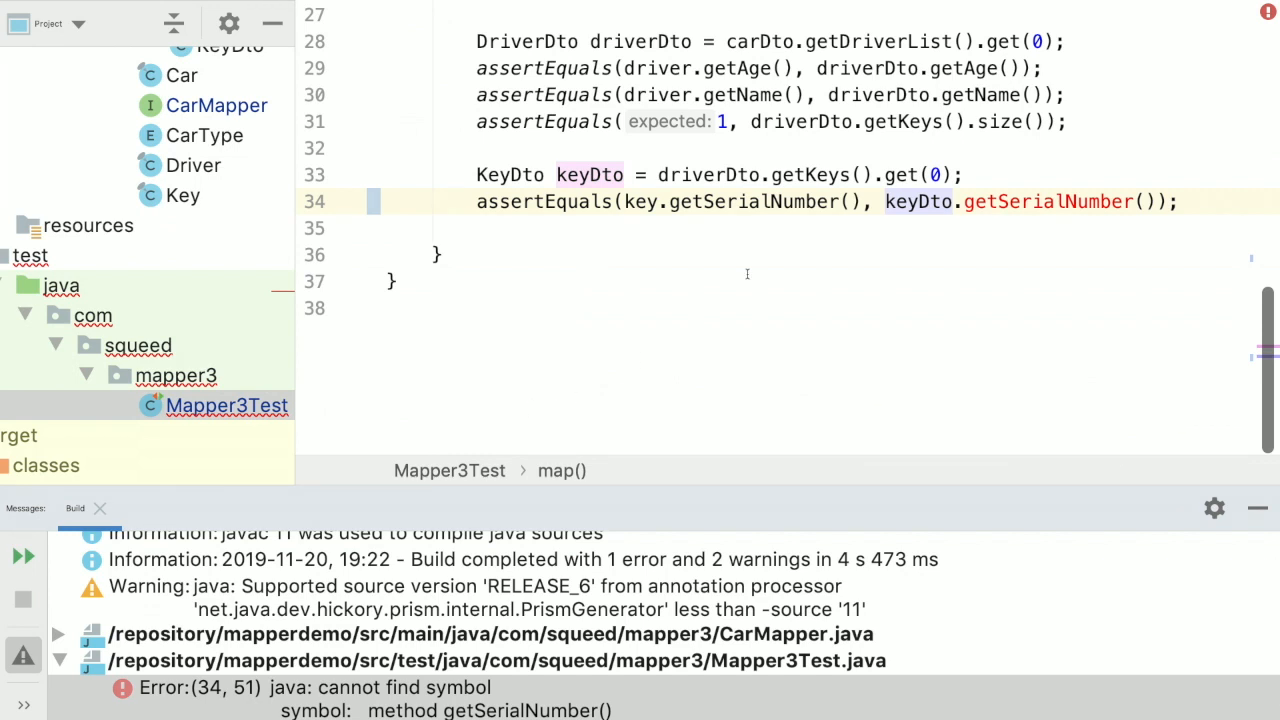
pyautogui.doubleClick(1048, 200)
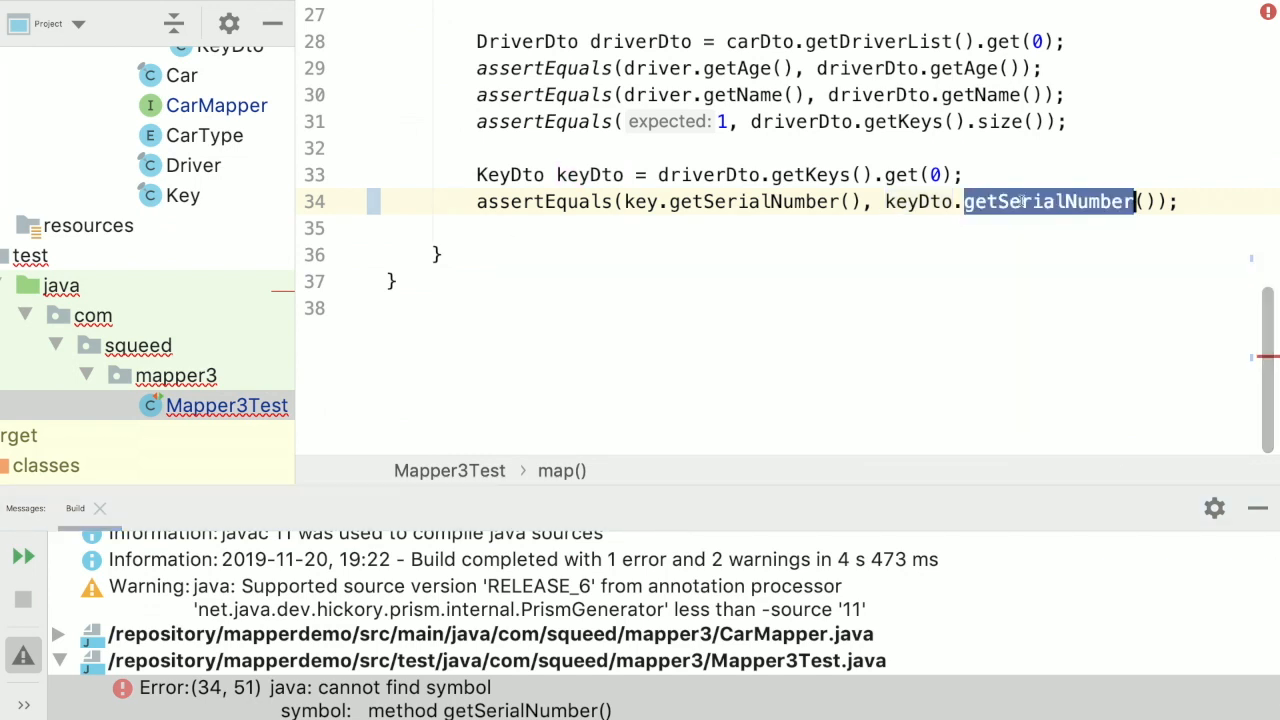
pyautogui.write('getse')
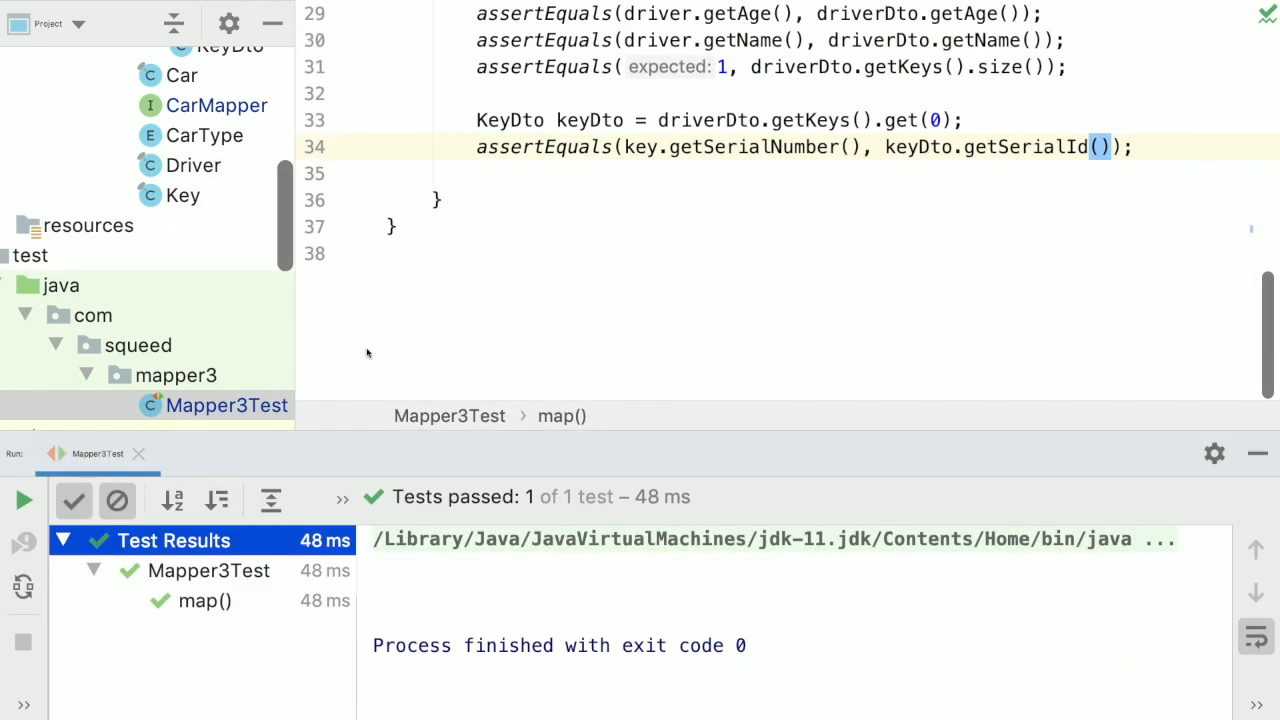
# Rerun the map test from the gutter and confirm it passes.
pyautogui.click(24, 500)
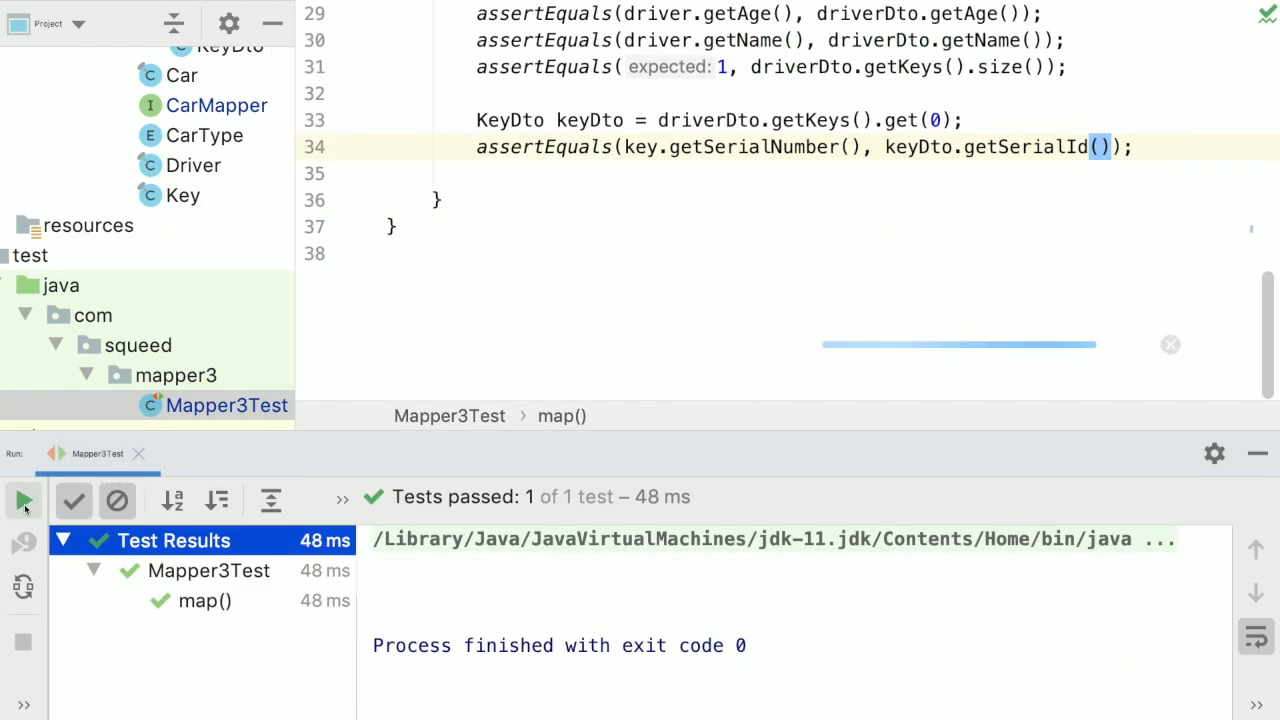
pyautogui.click(24, 500)
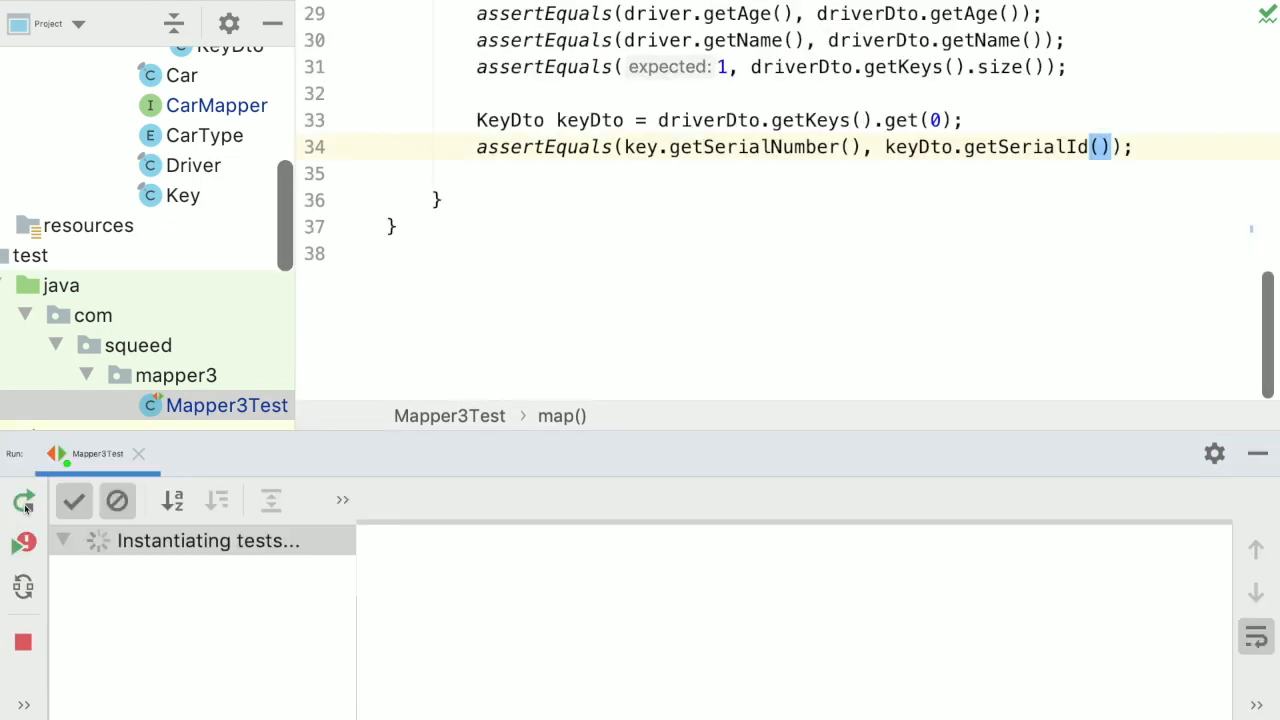
pyautogui.click(24, 500)
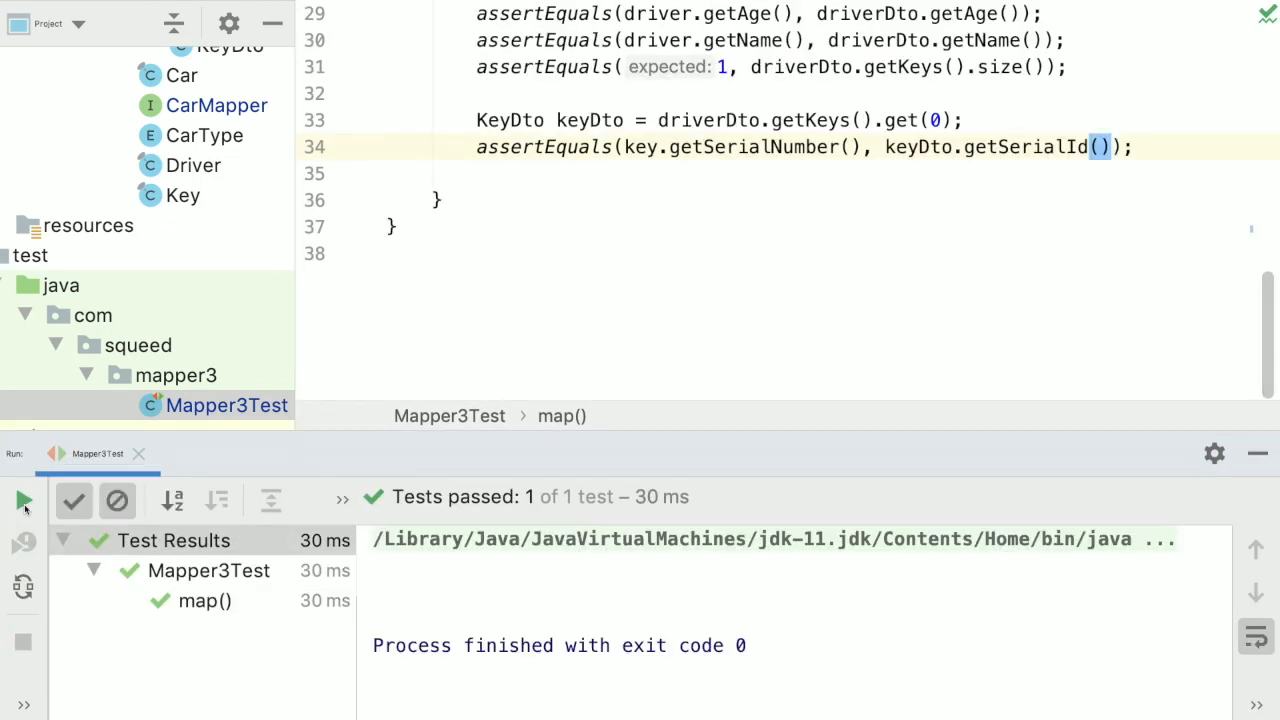
pyautogui.scroll(-3)
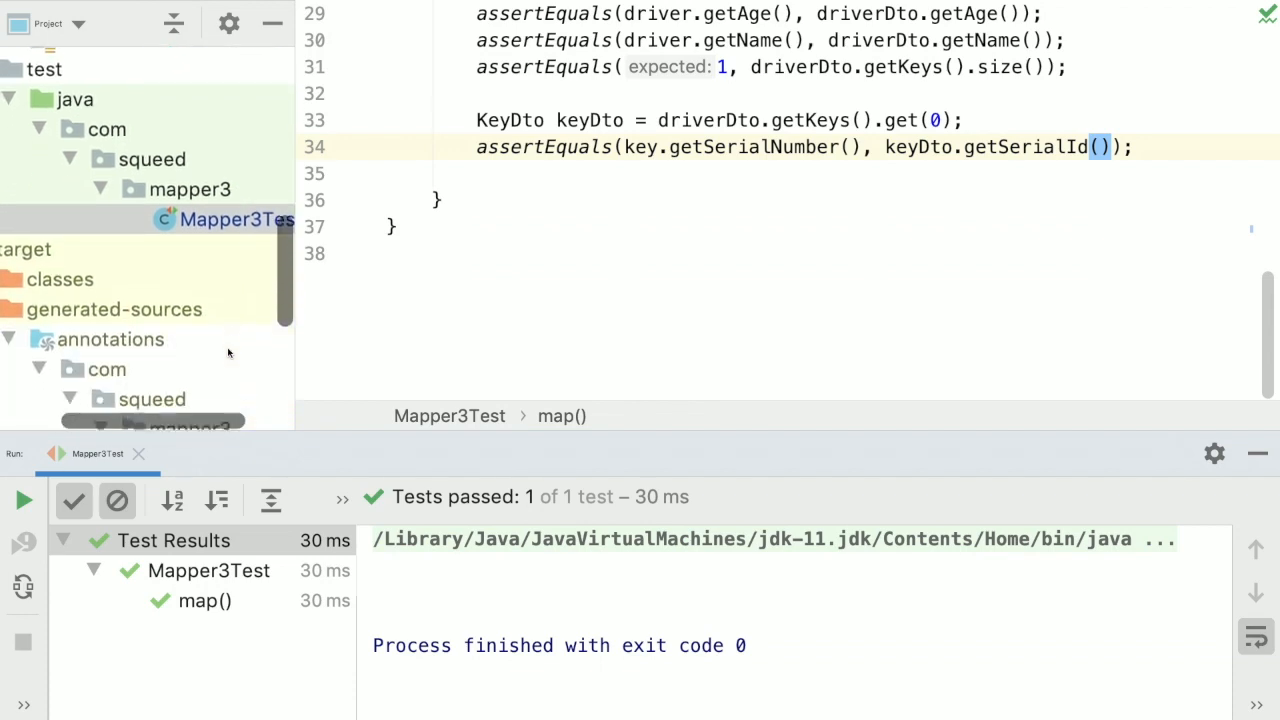